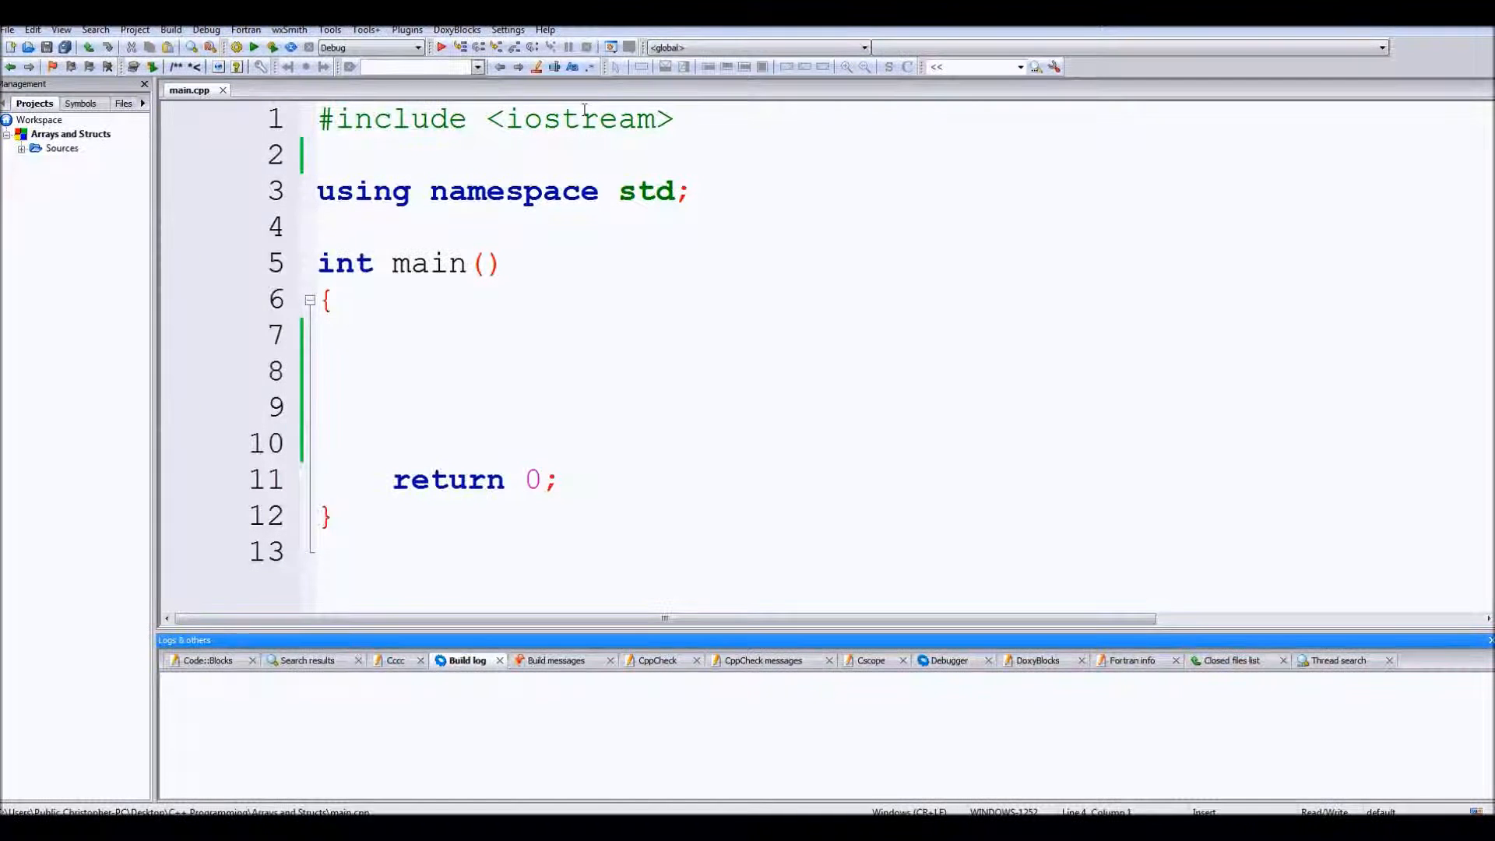
# Step: Add the comment //Char (c-string) inside main
pyautogui.click(319, 226)
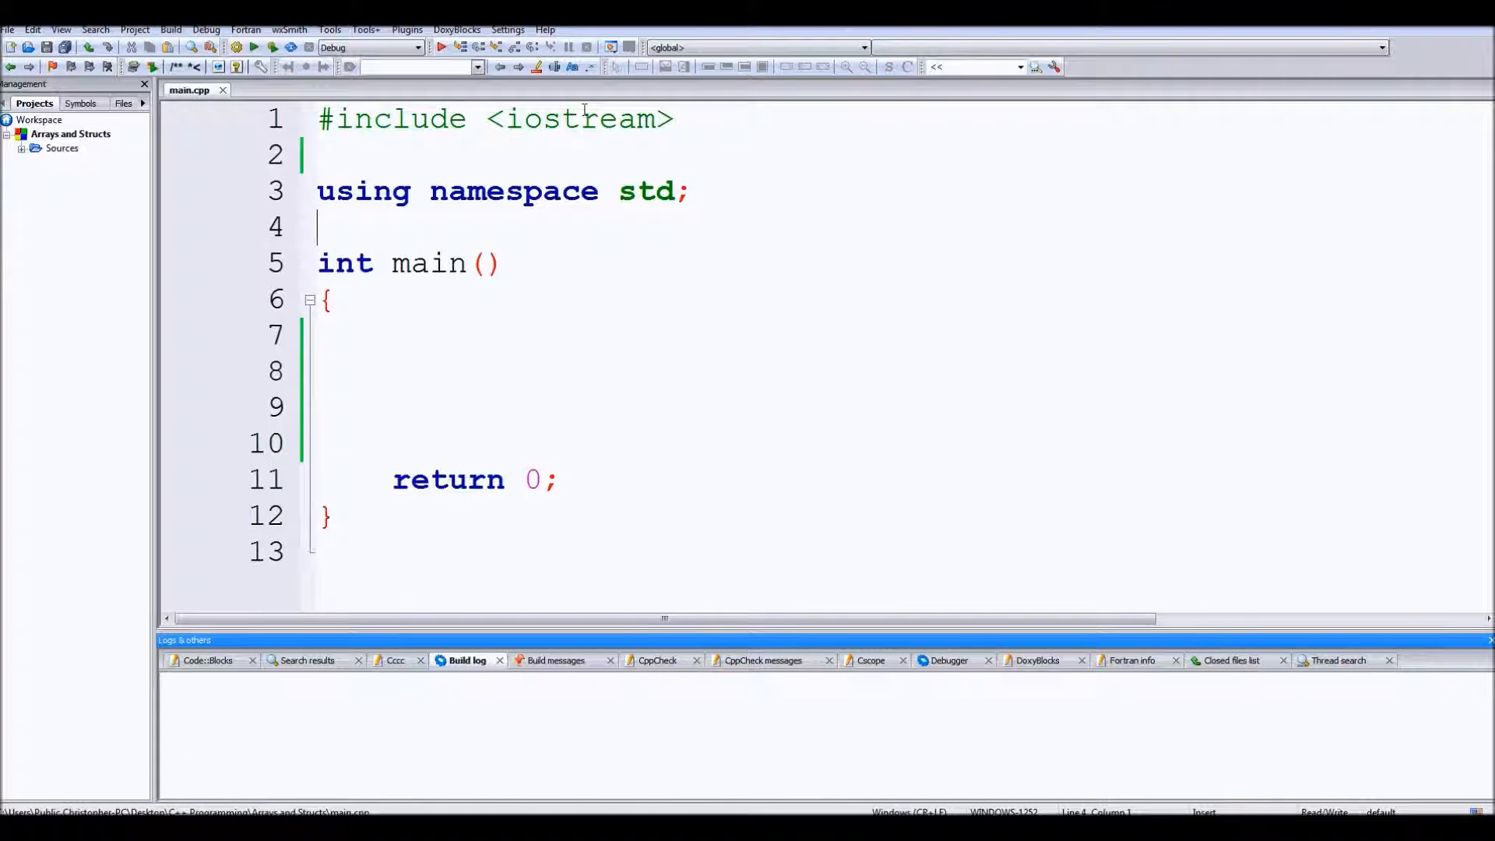
pyautogui.write('//')
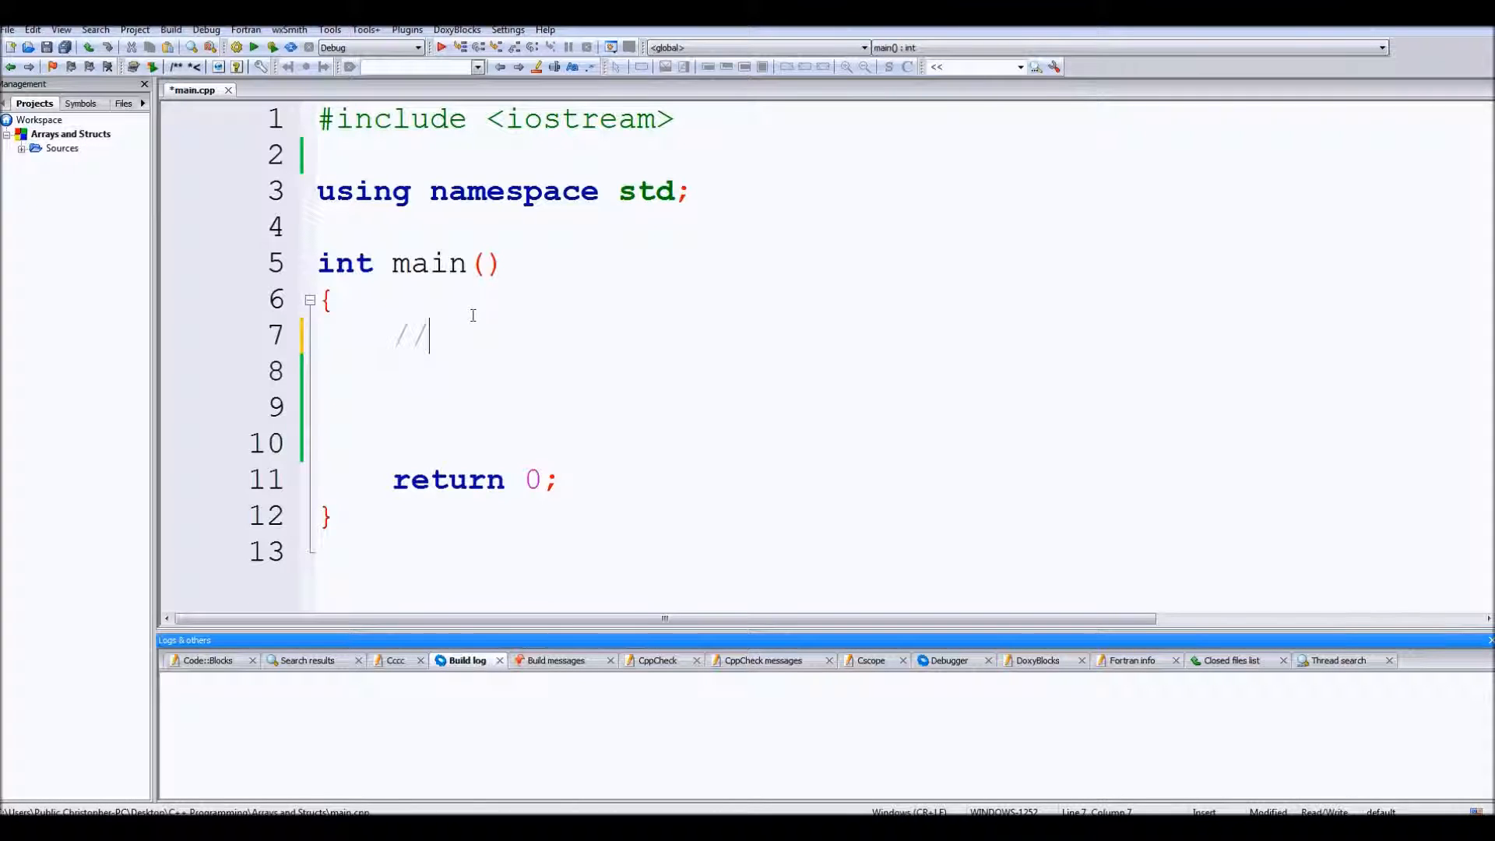
pyautogui.write('Char')
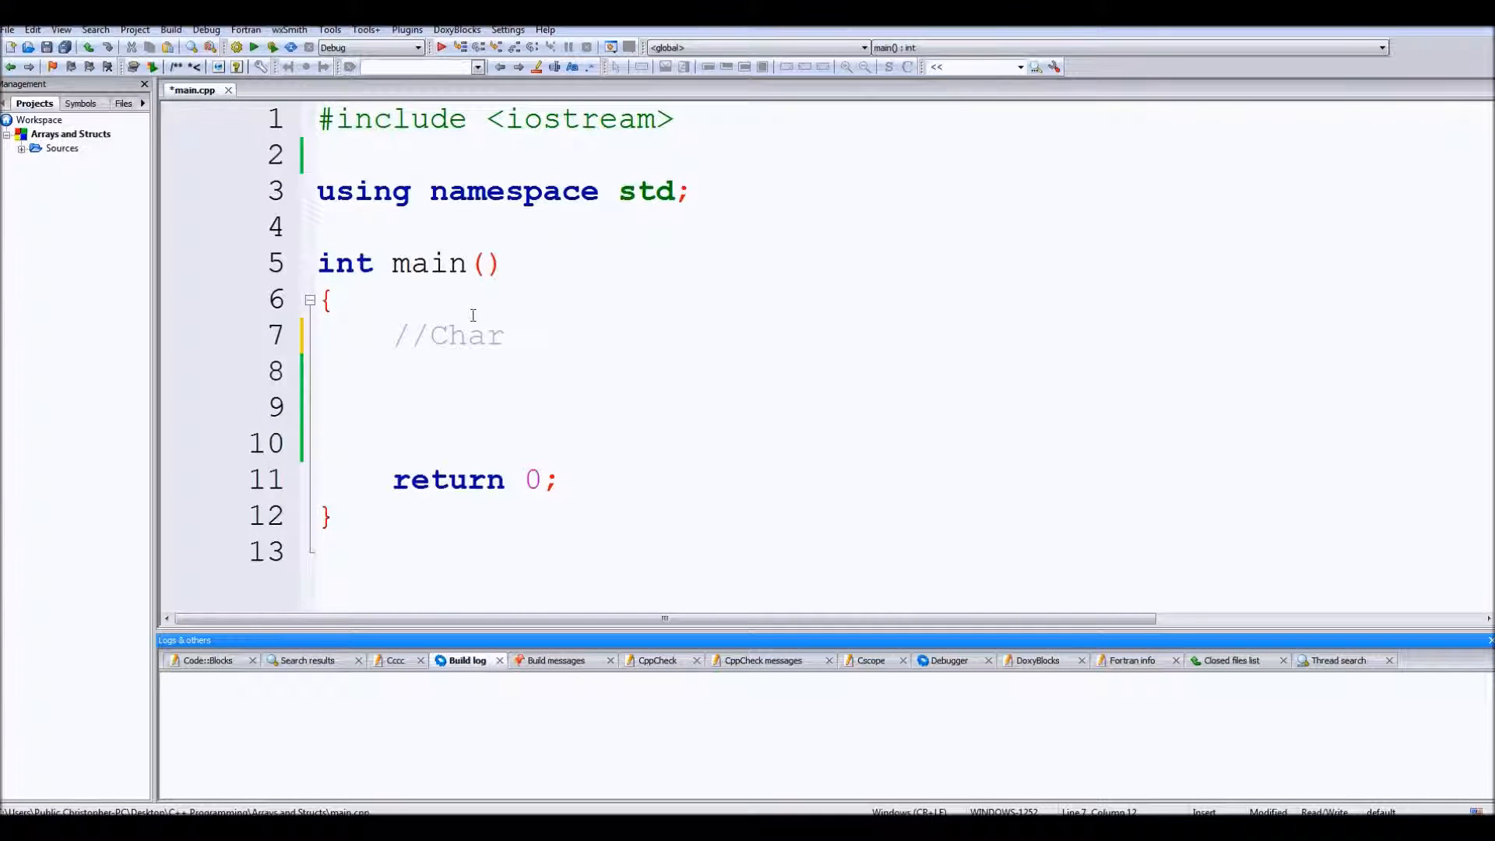
pyautogui.write('(c-string')
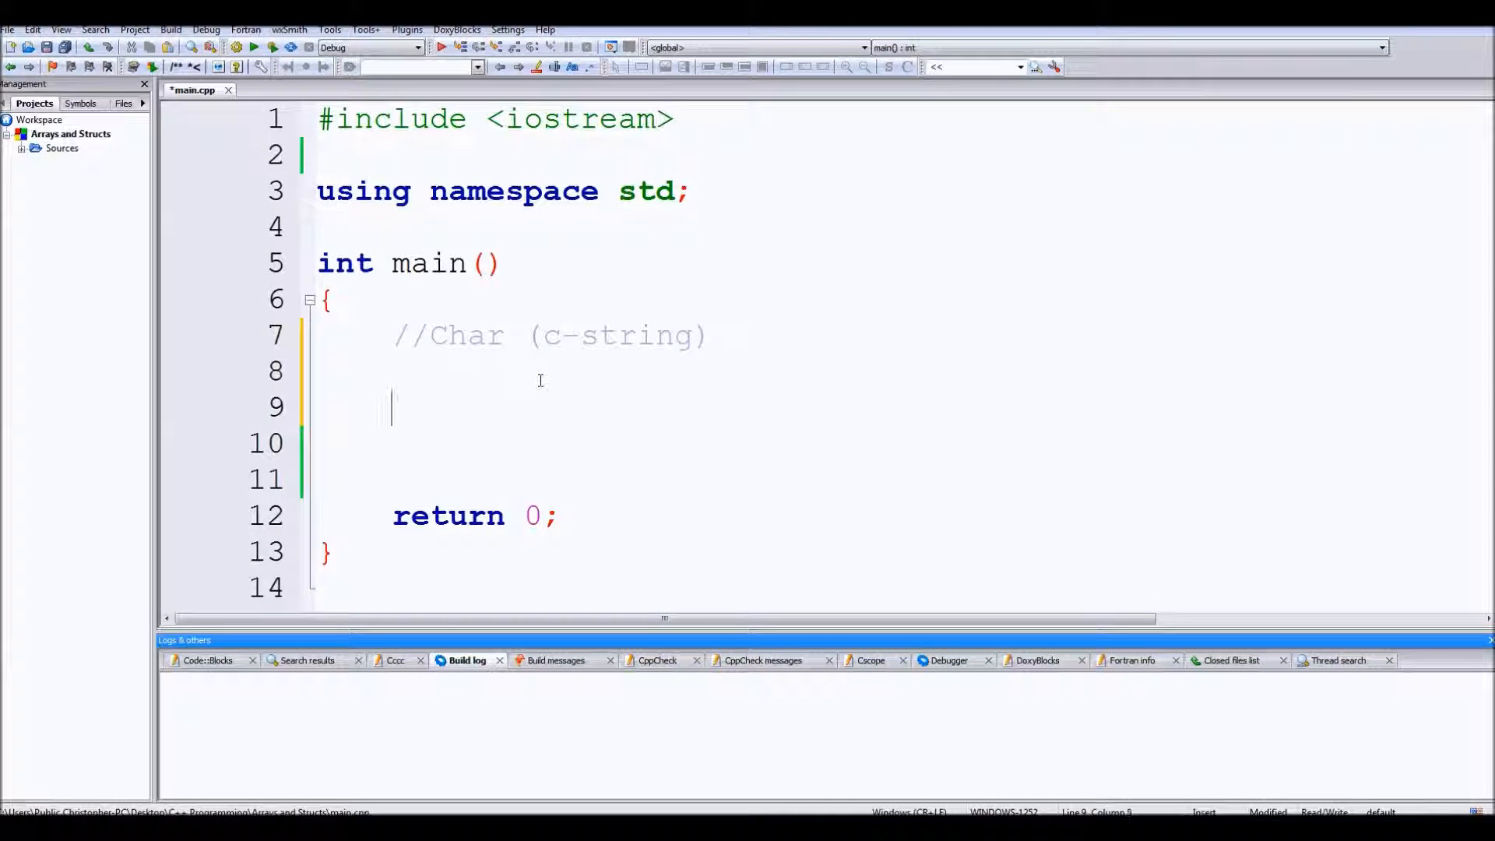
# Step: Declare the integer array int a[5] = {2, 4, 6, 3, 1};
pyautogui.write('int a[5] =')
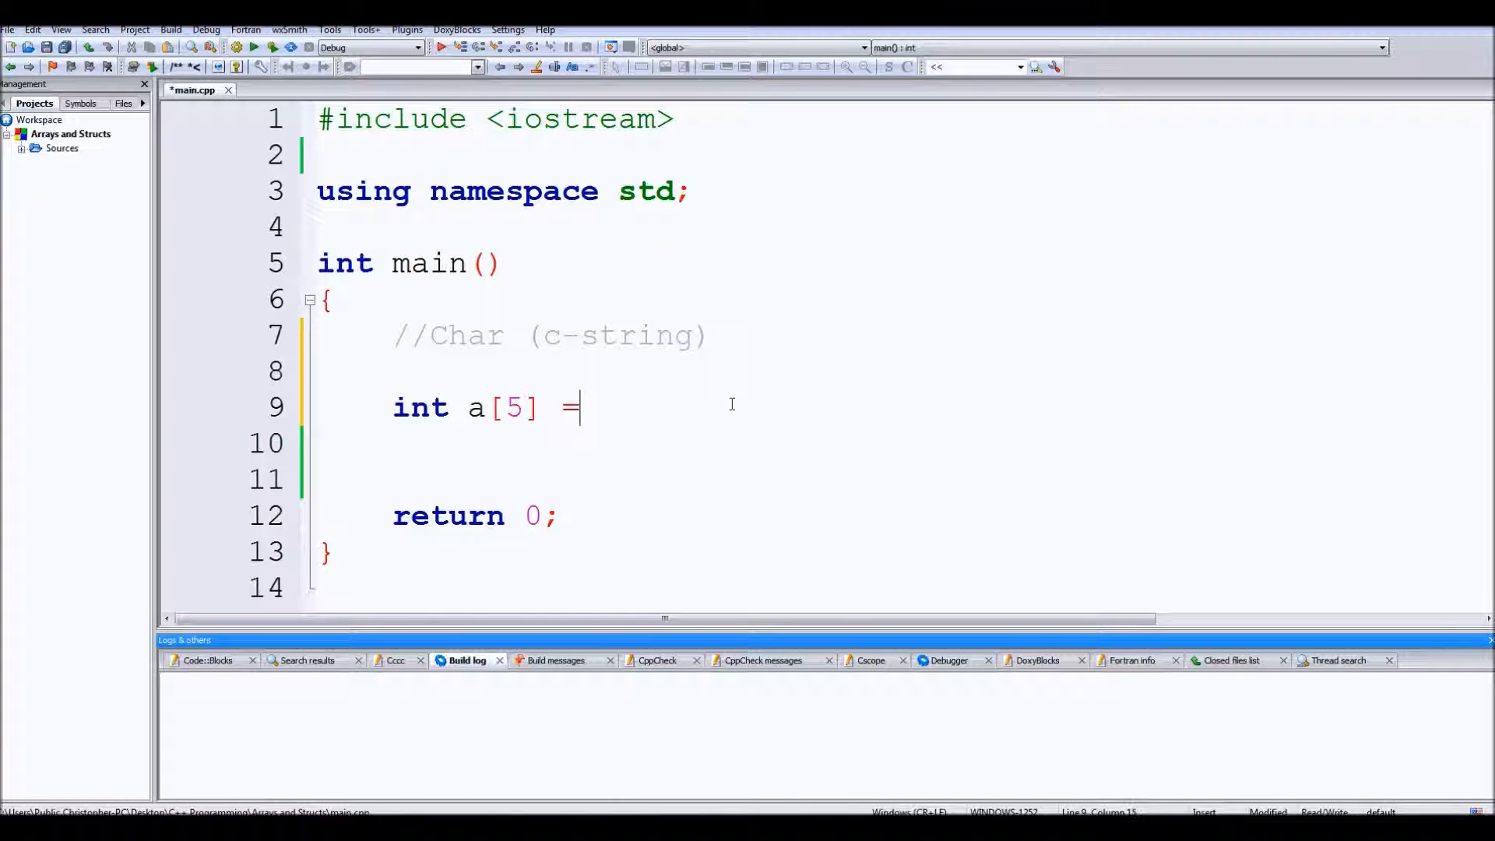
pyautogui.write('{')
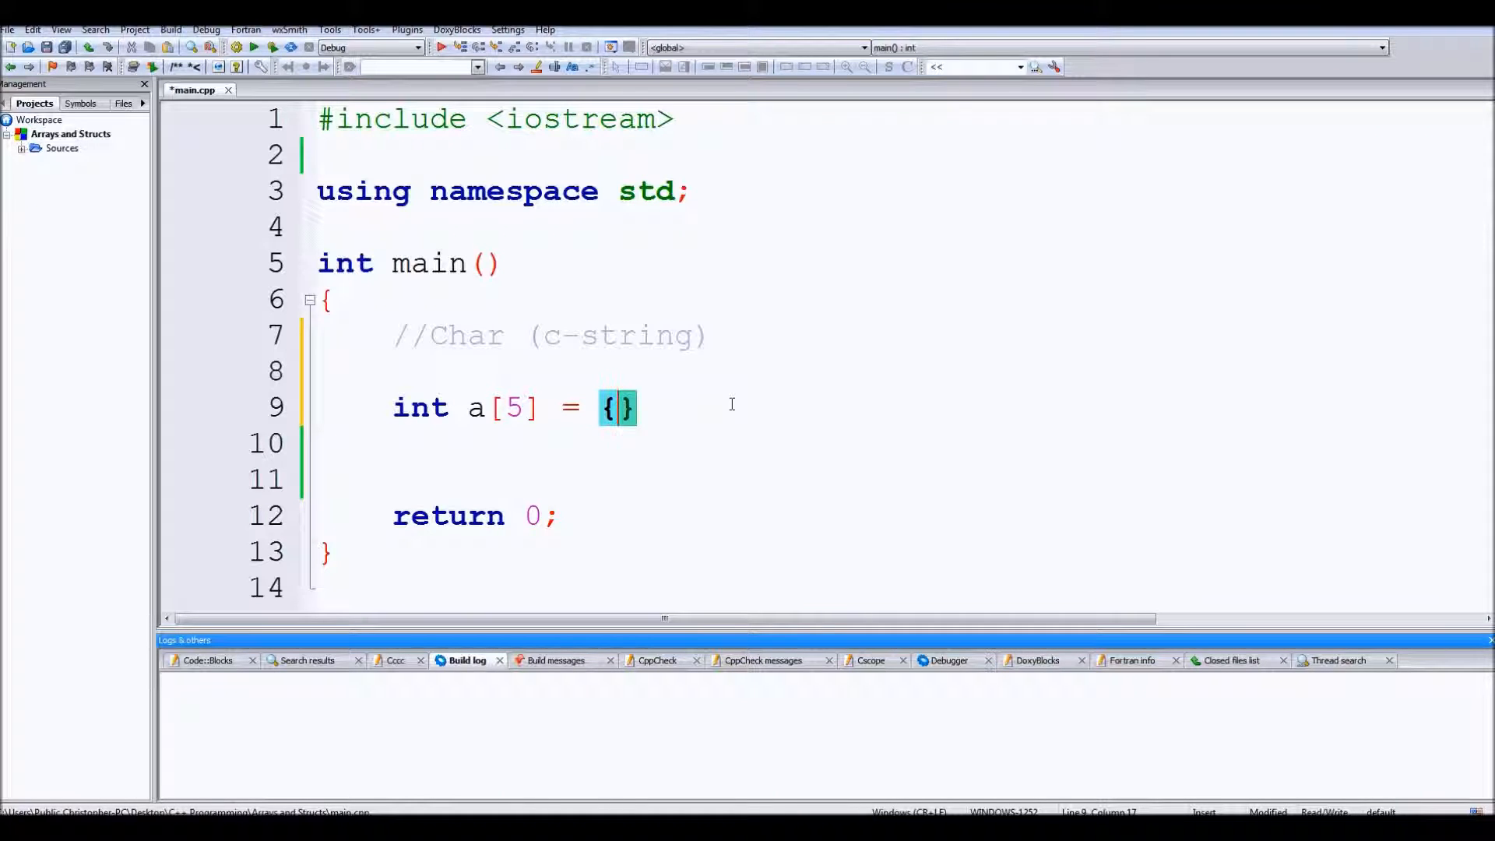
pyautogui.write('2, 4, 6')
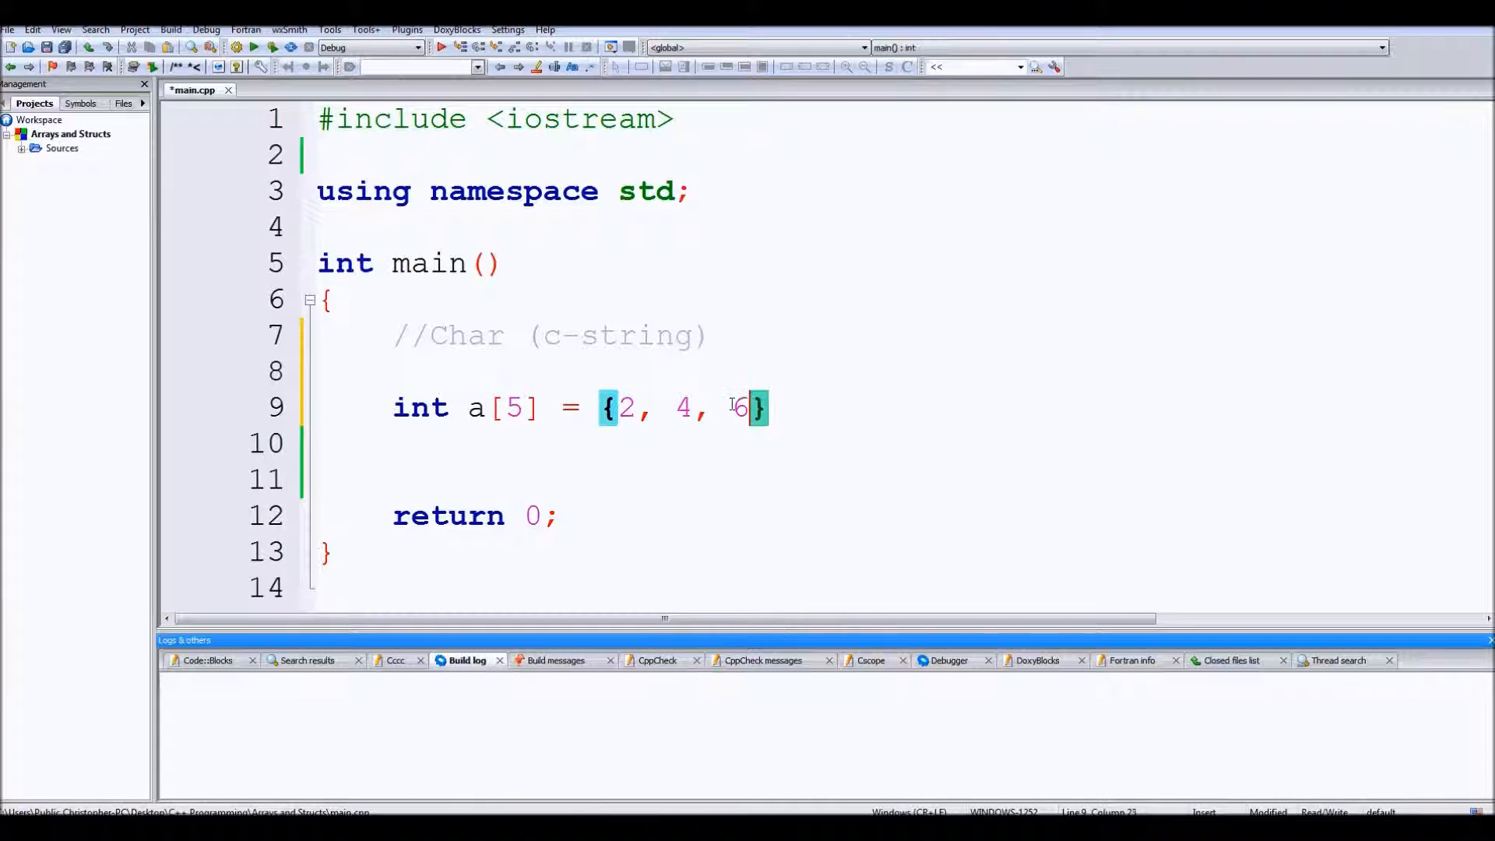
pyautogui.write(', 3, 1')
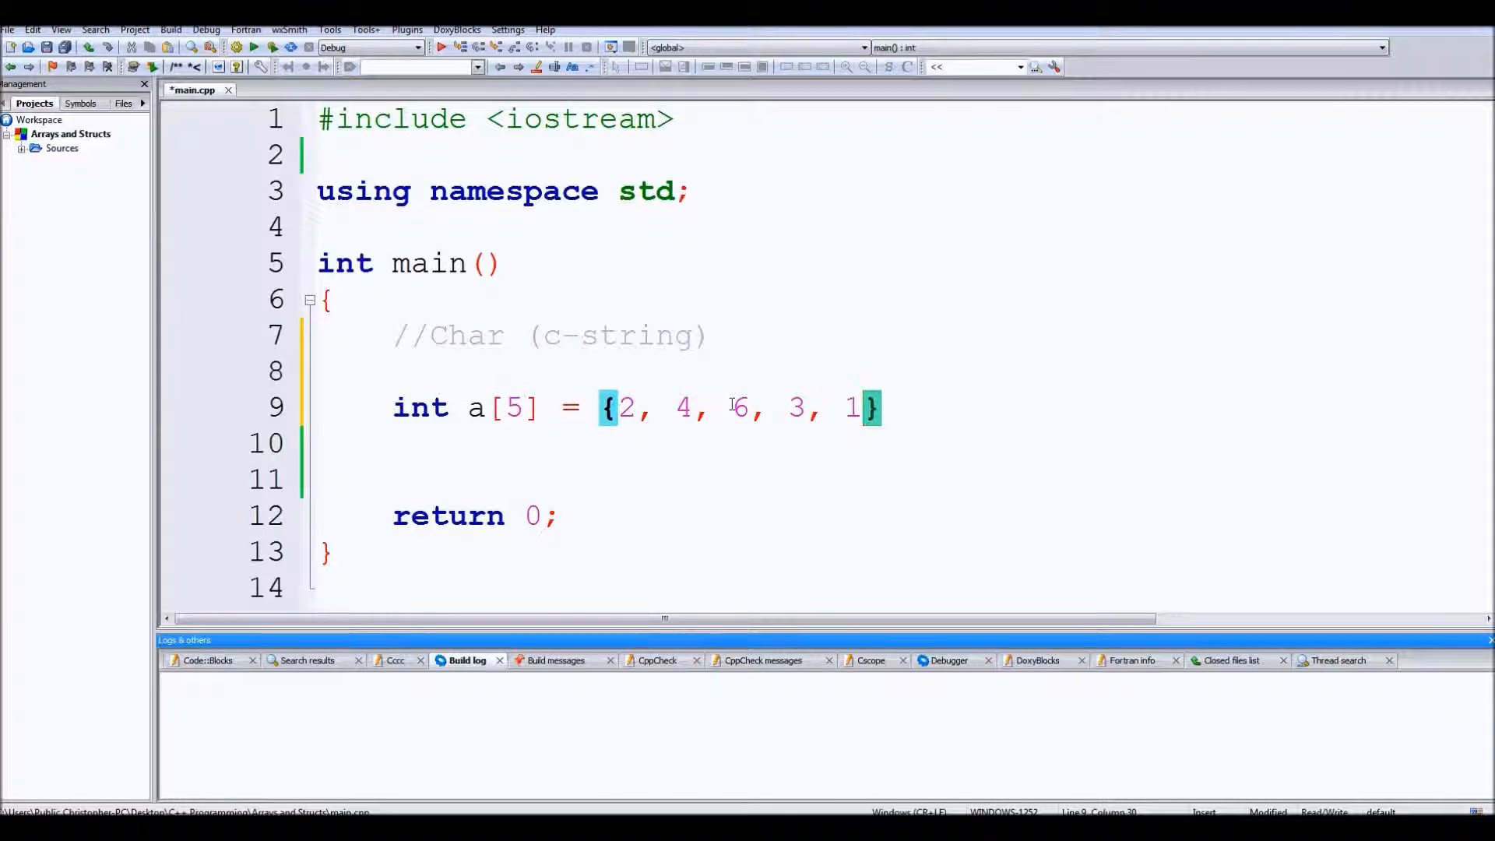
pyautogui.write(';')
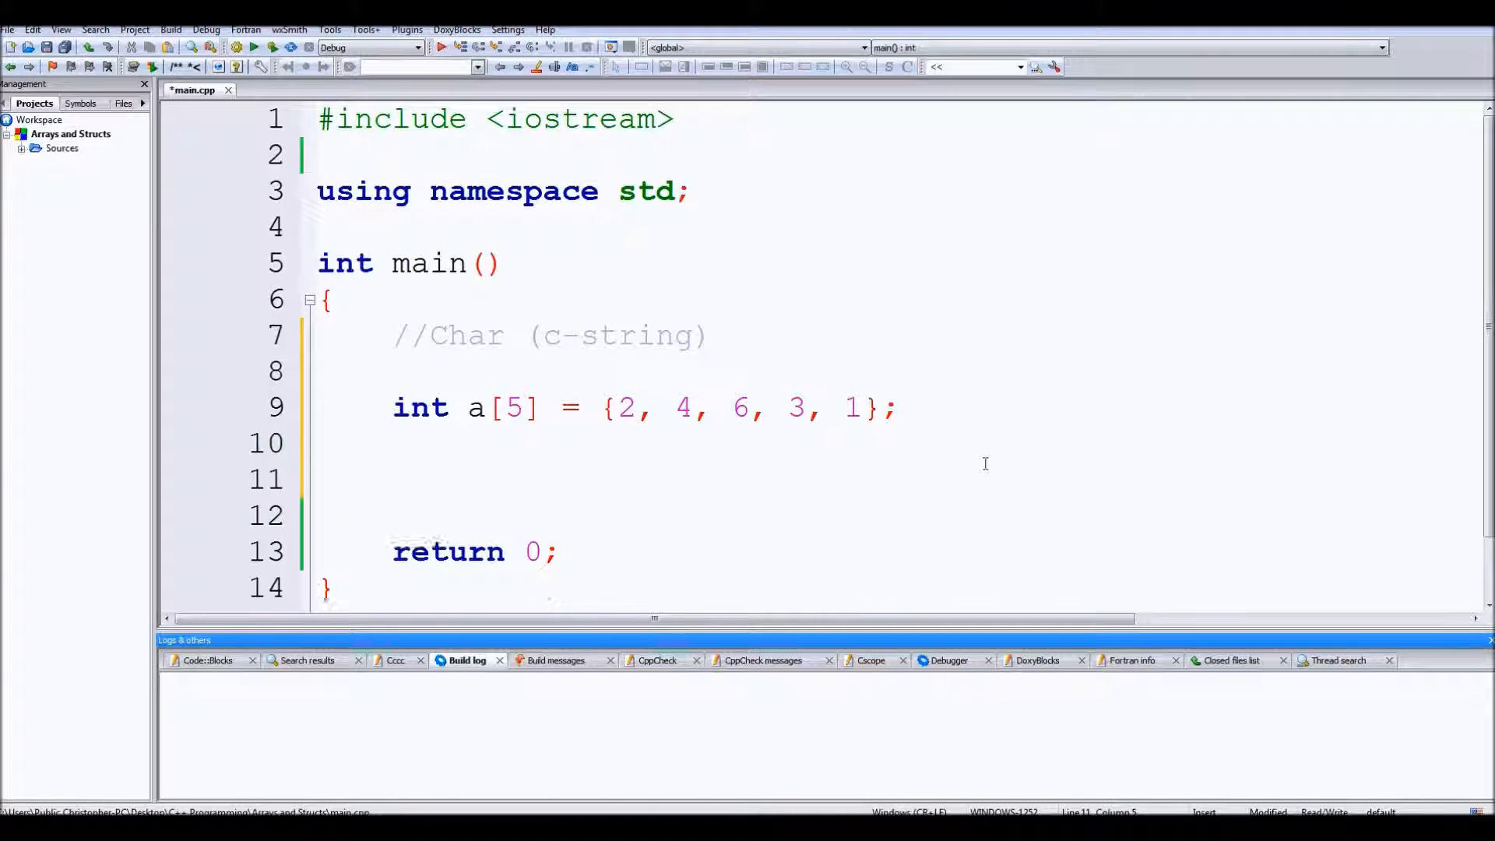
# Step: Declare char word[12] = "Hello world"; and select the array name and size
pyautogui.write('char')
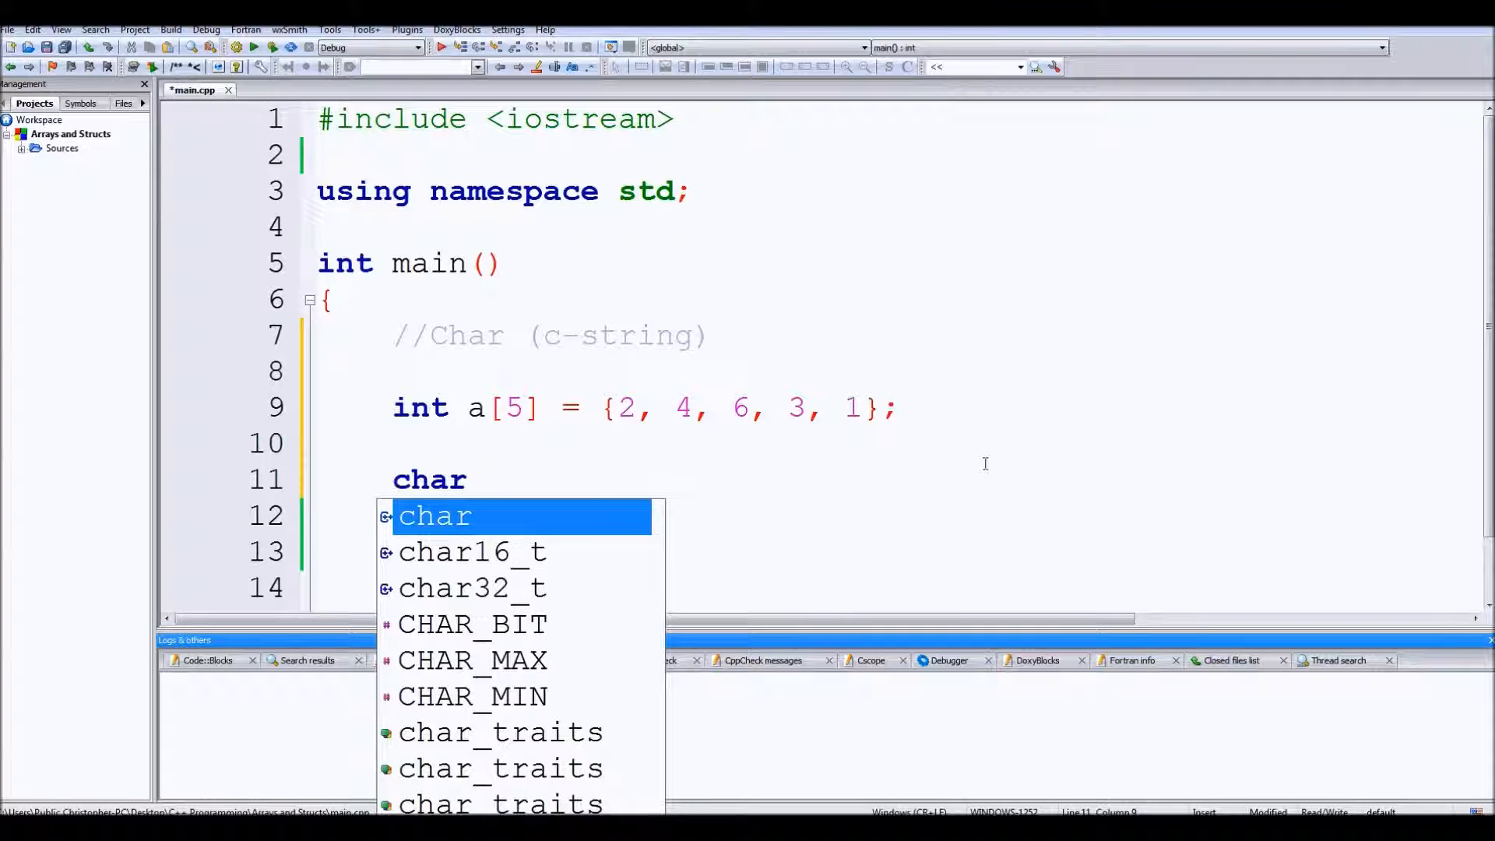
pyautogui.write('word')
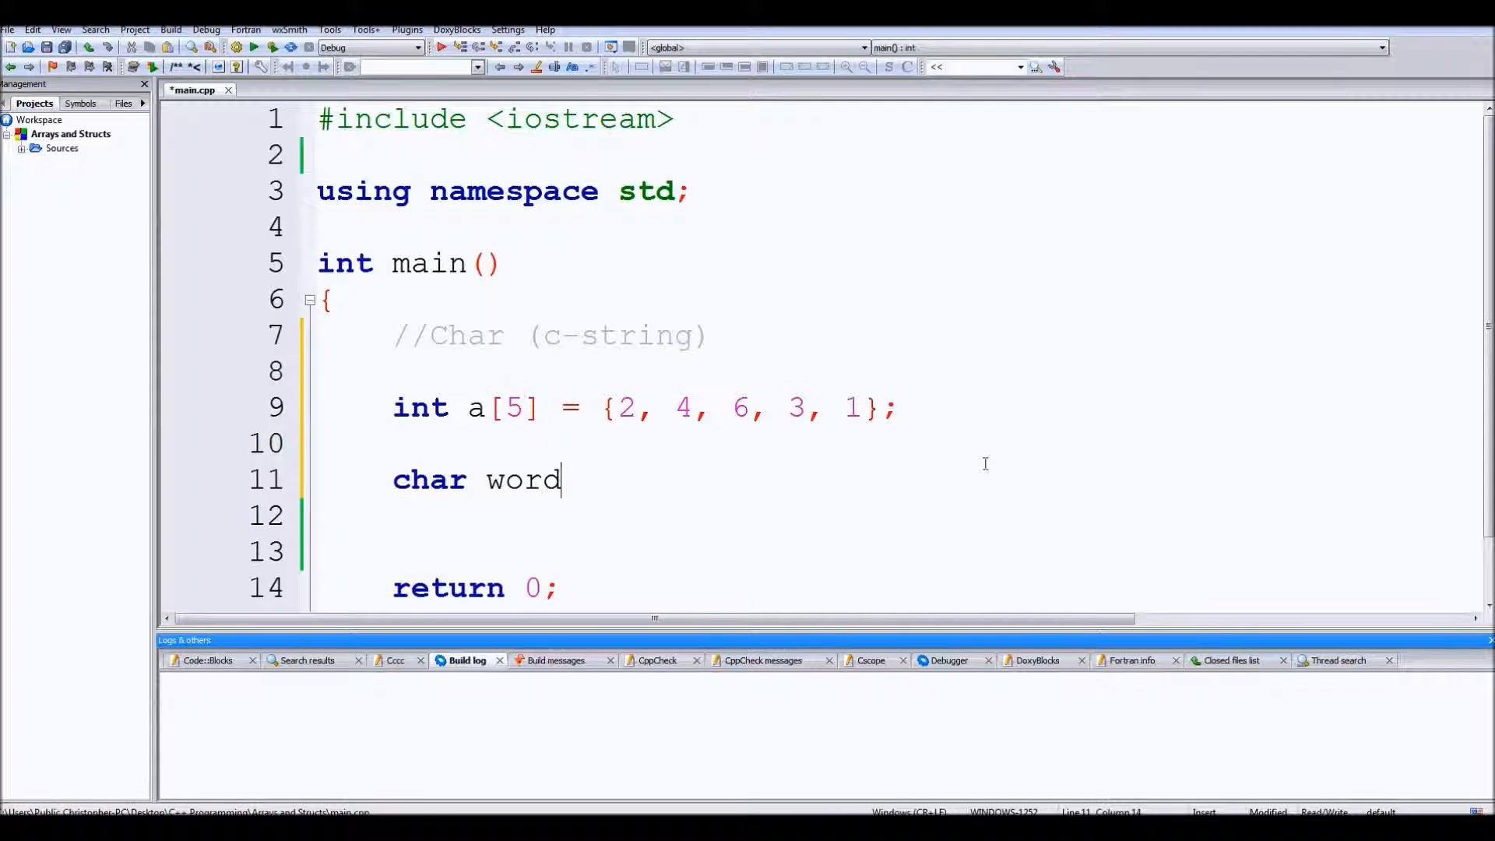
pyautogui.write('[]')
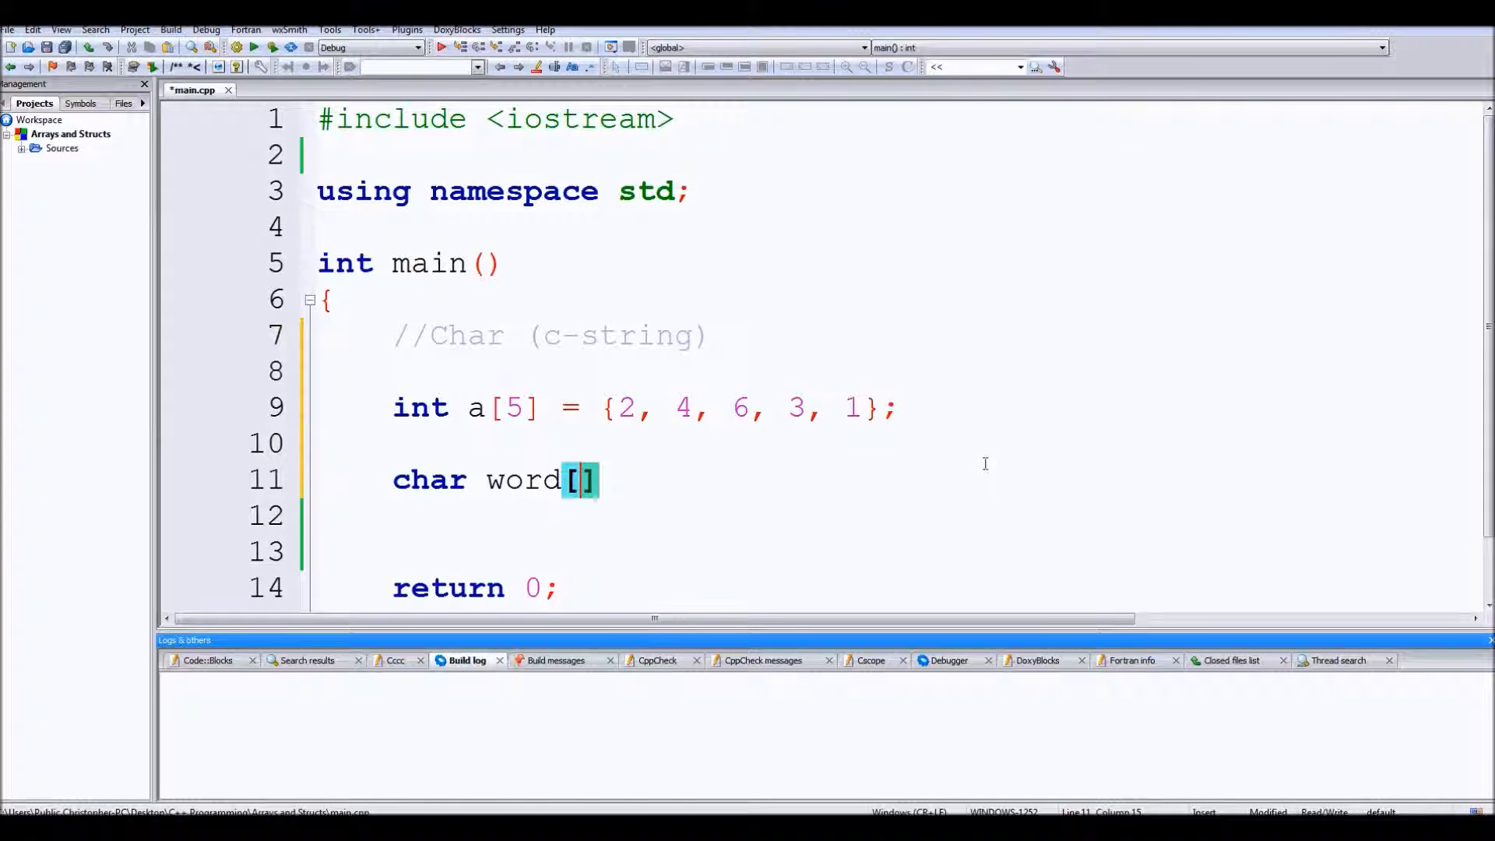
pyautogui.write('10')
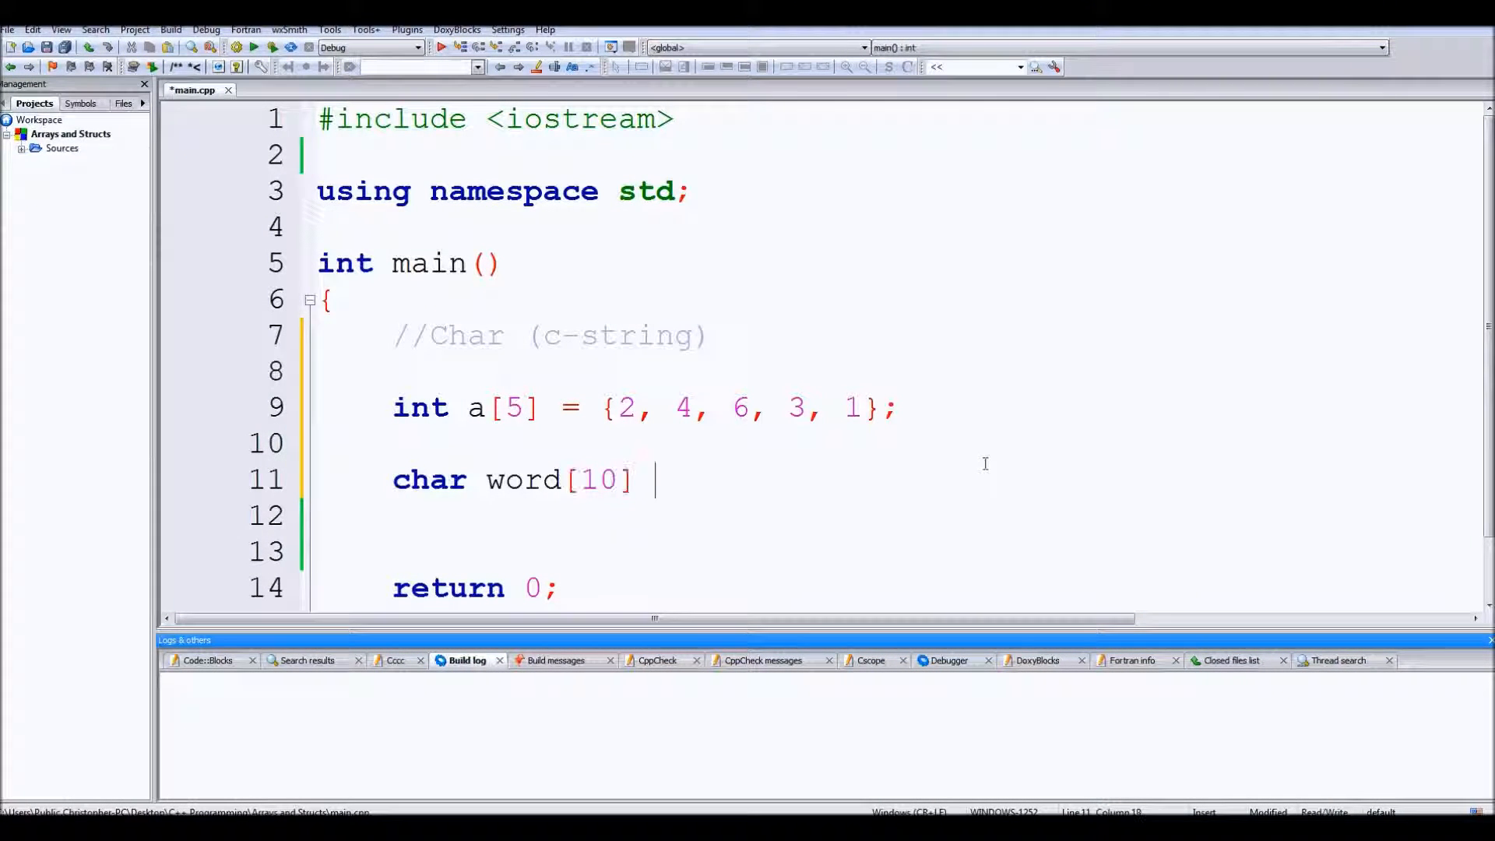
pyautogui.write('= ""')
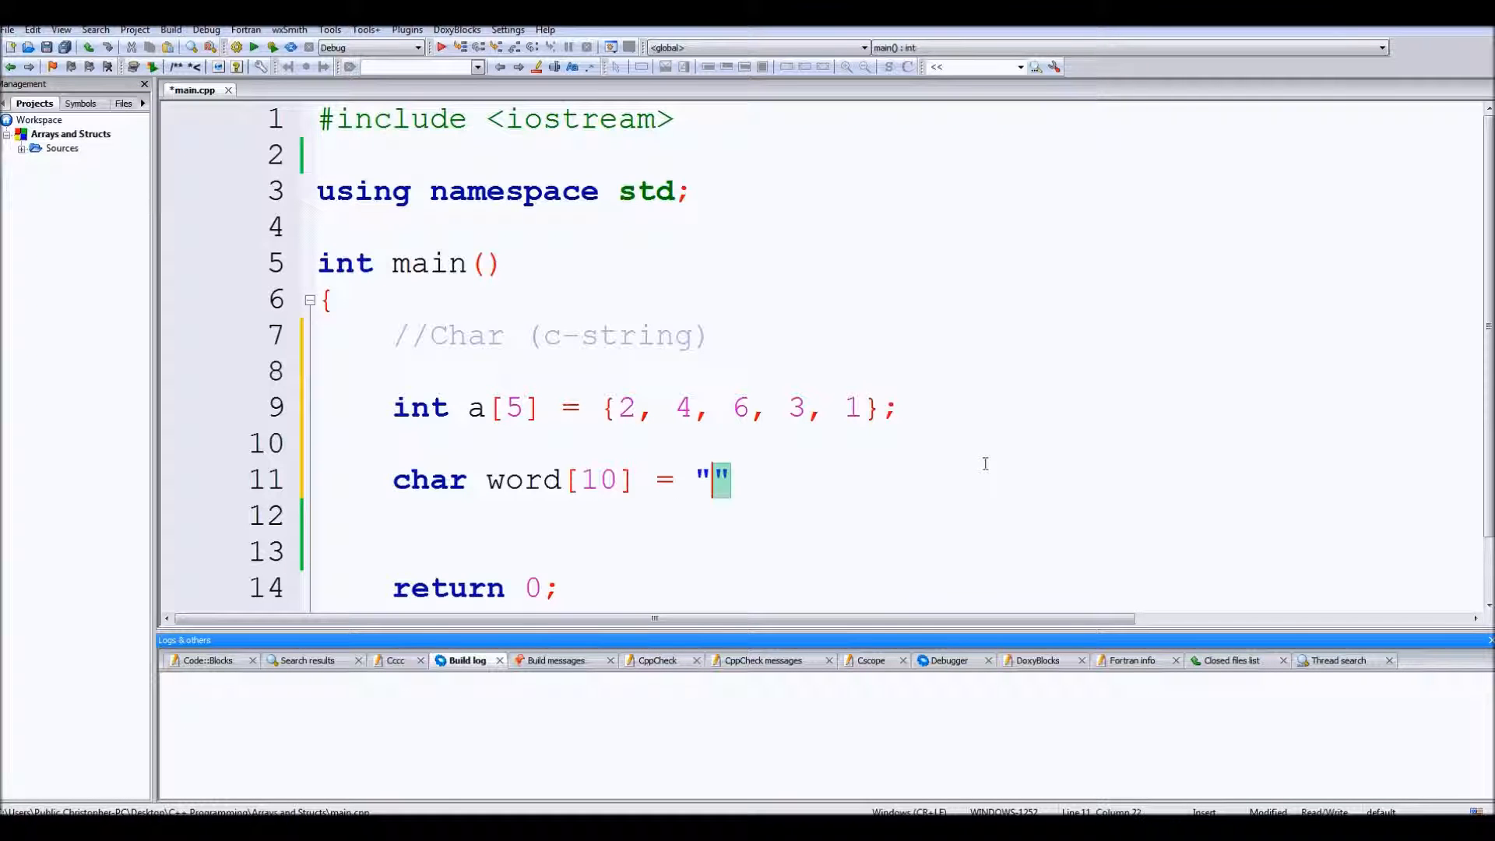
pyautogui.write('Hello world')
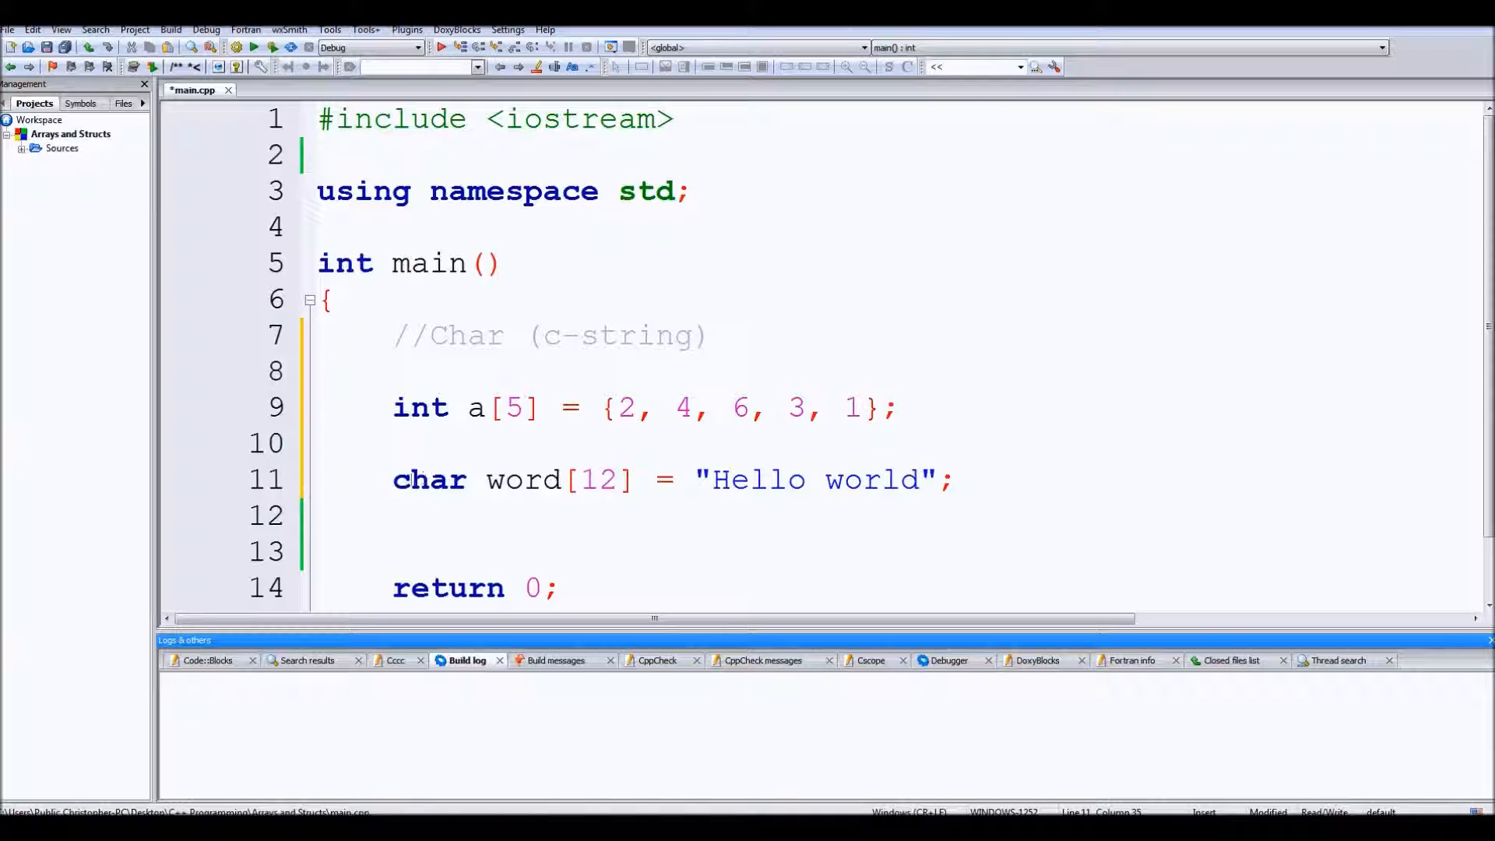
pyautogui.click(486, 479)
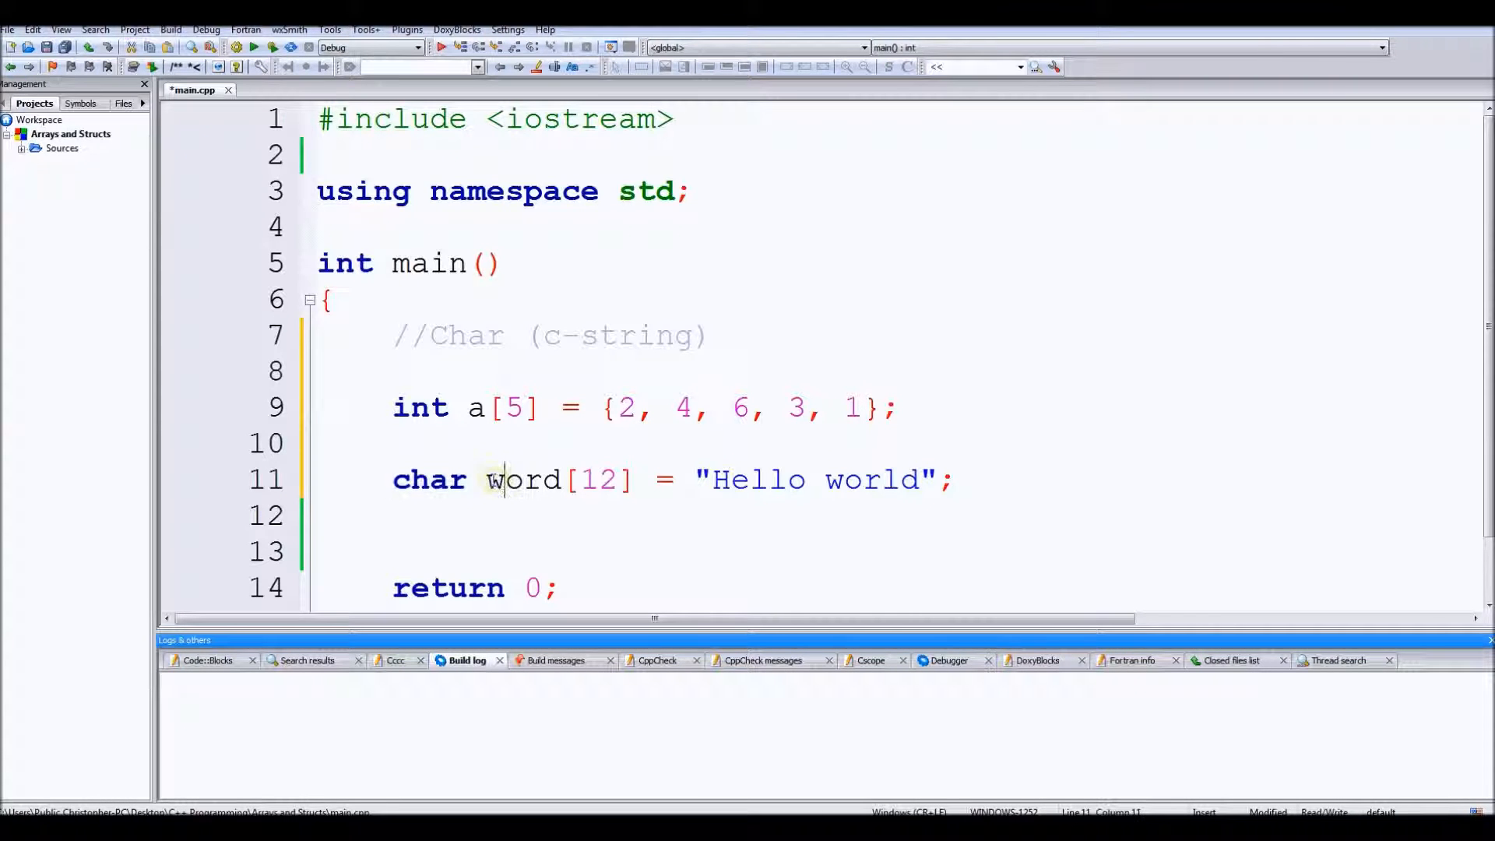
pyautogui.doubleClick(522, 479)
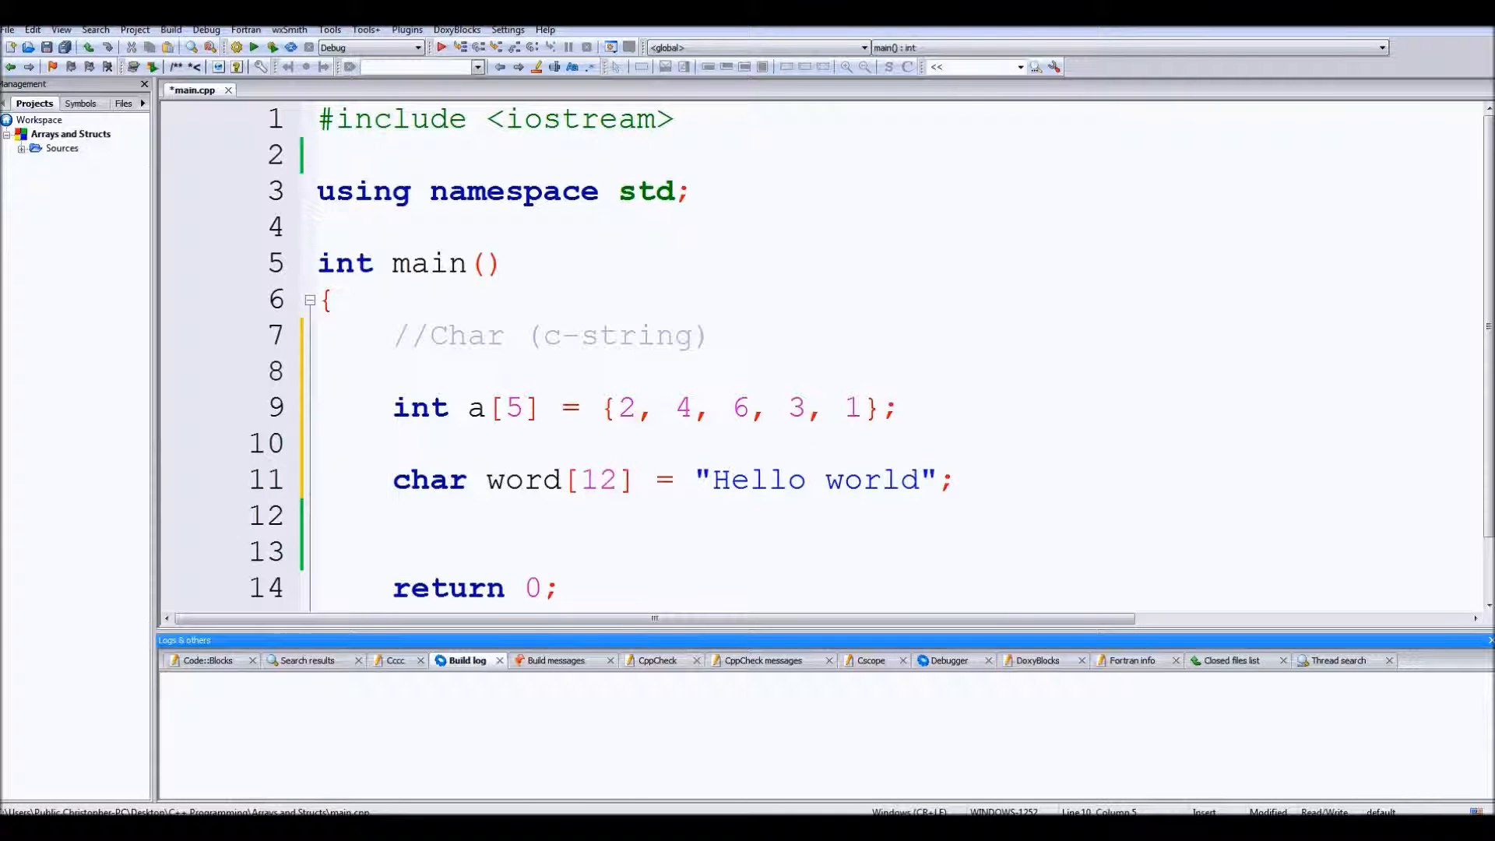
pyautogui.doubleClick(811, 479)
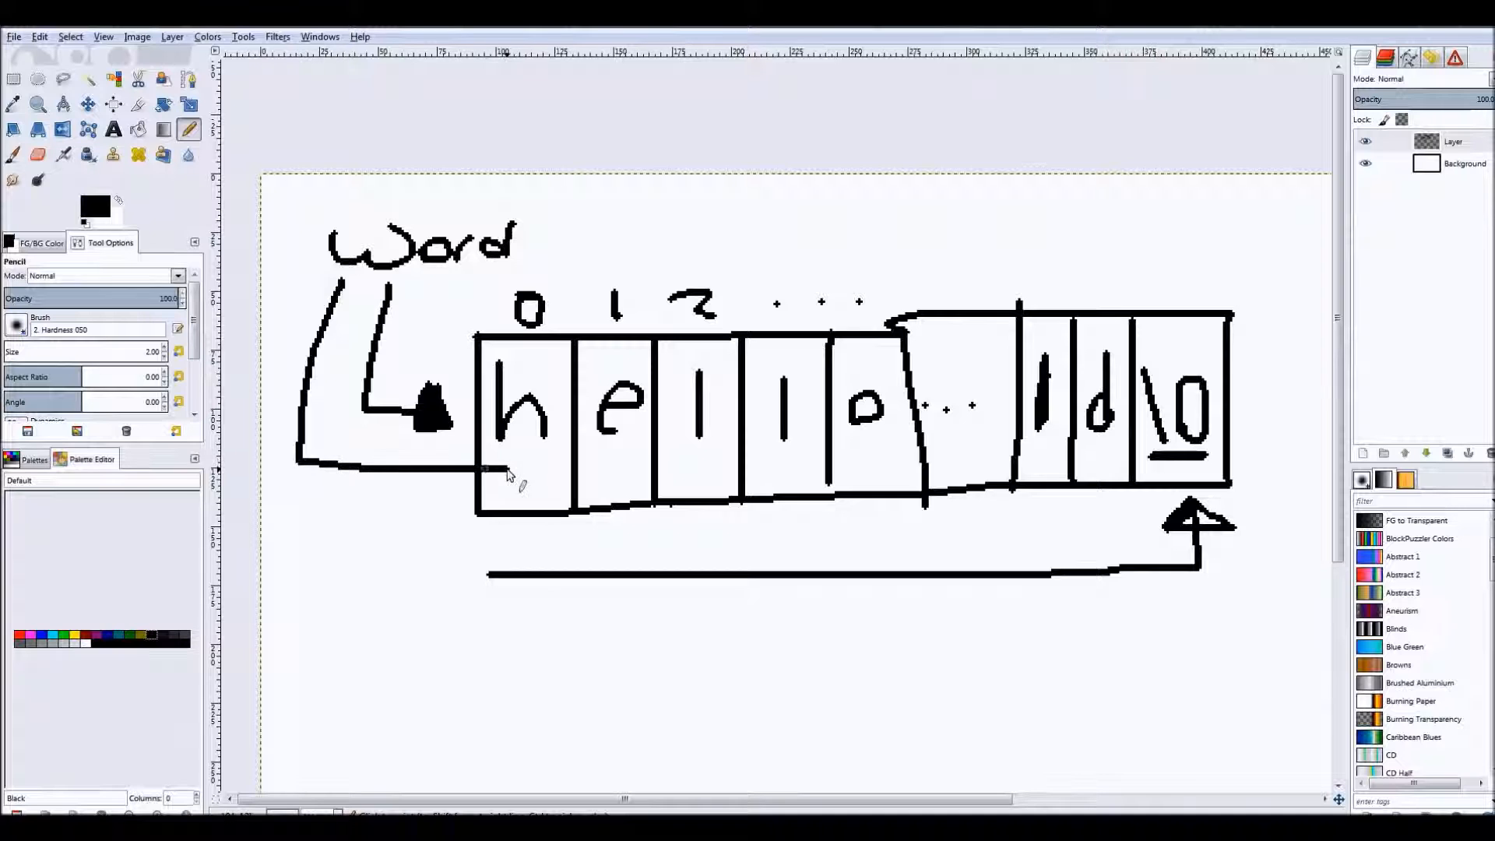
pyautogui.moveTo(505, 463)
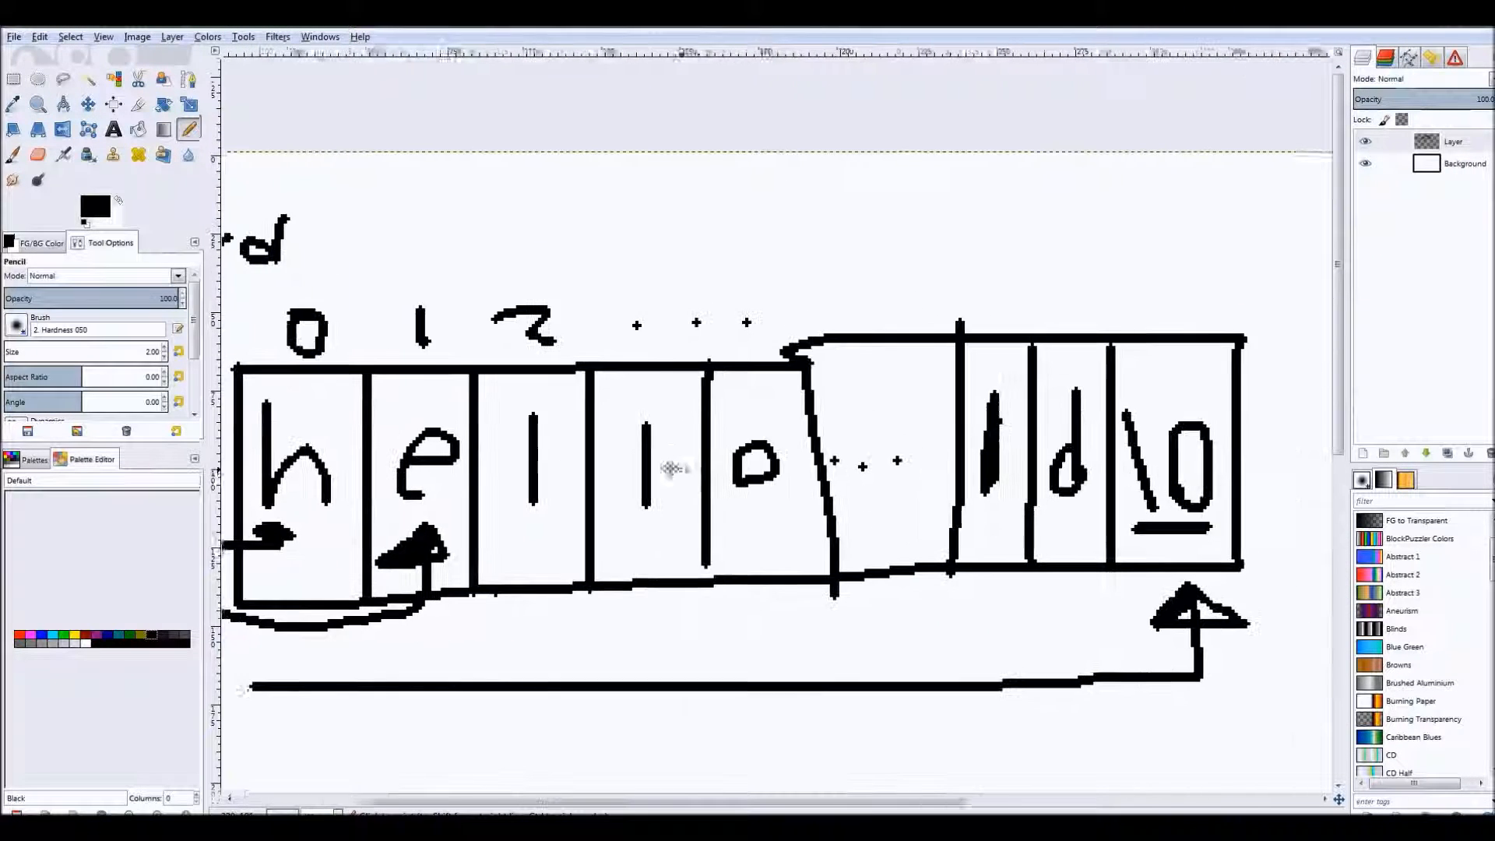
# Step: Scroll the view up three notches
pyautogui.scroll(3)
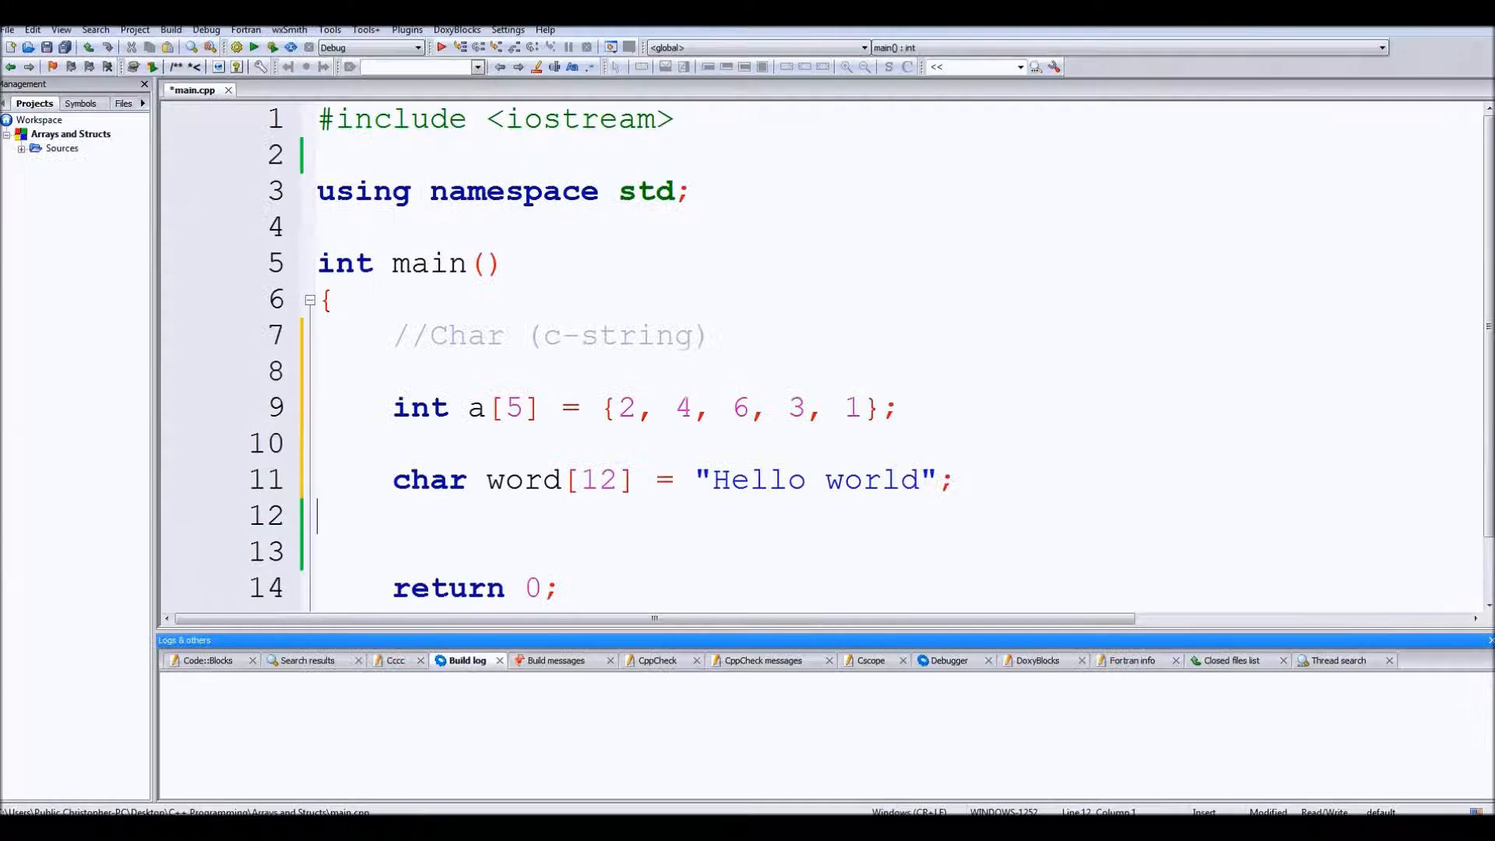
# Step: Write a for loop with int i running from 0 while i < 5
pyautogui.scroll(-3)
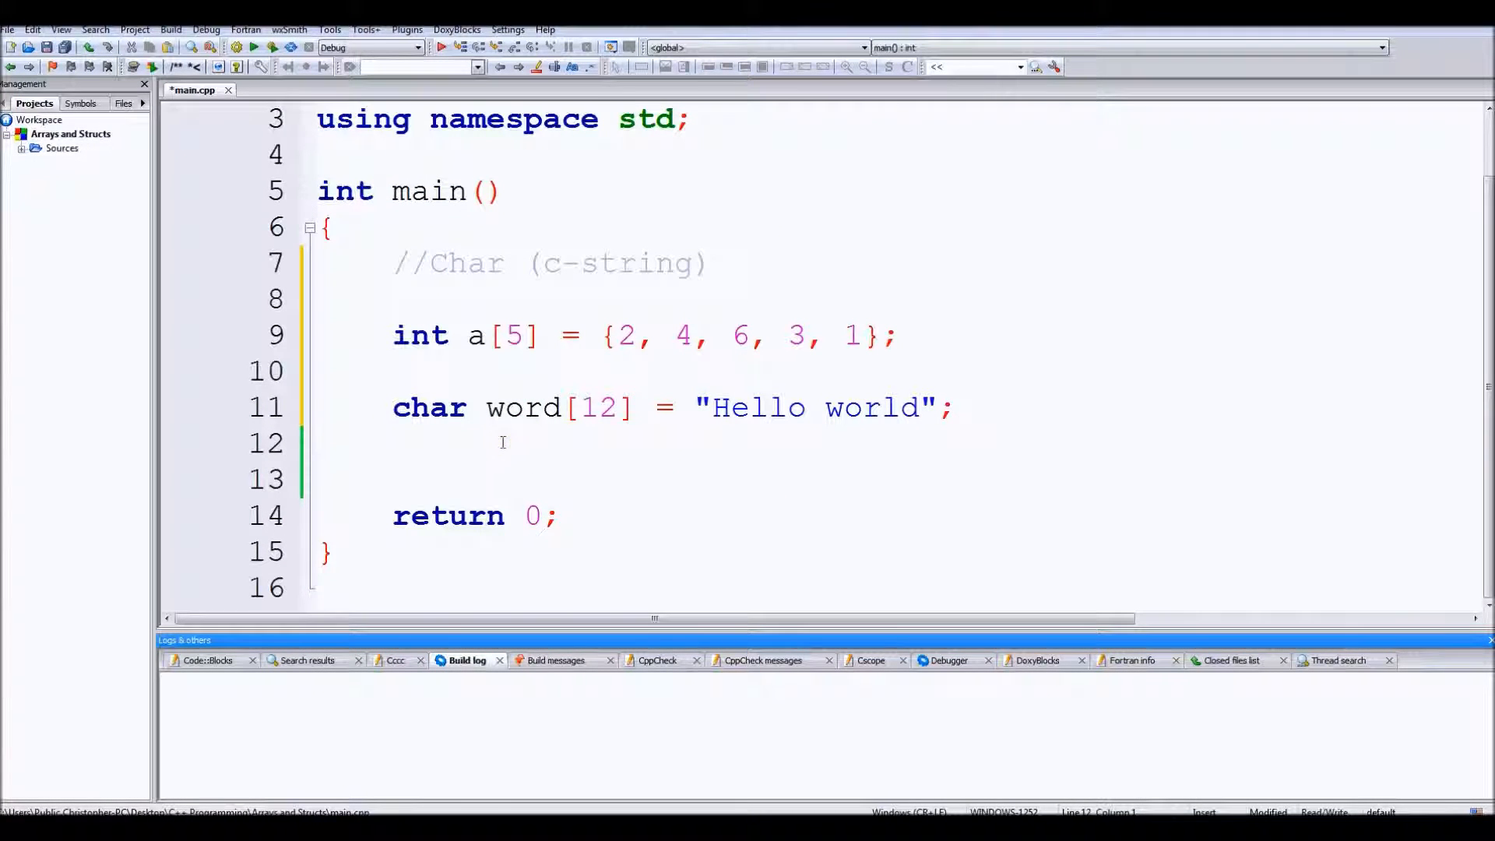
pyautogui.write('f')
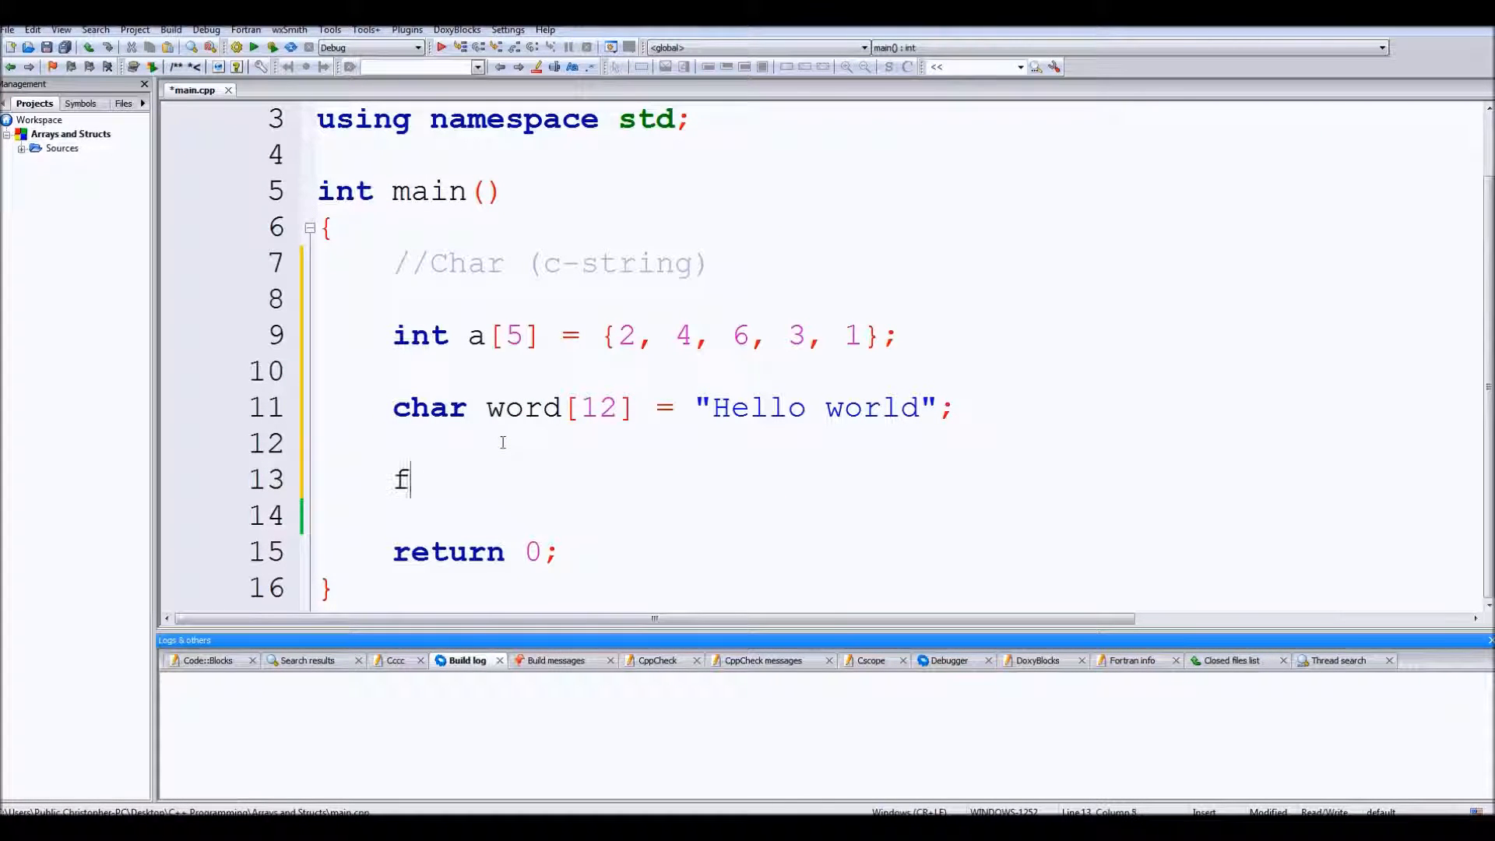
pyautogui.write('or(int i')
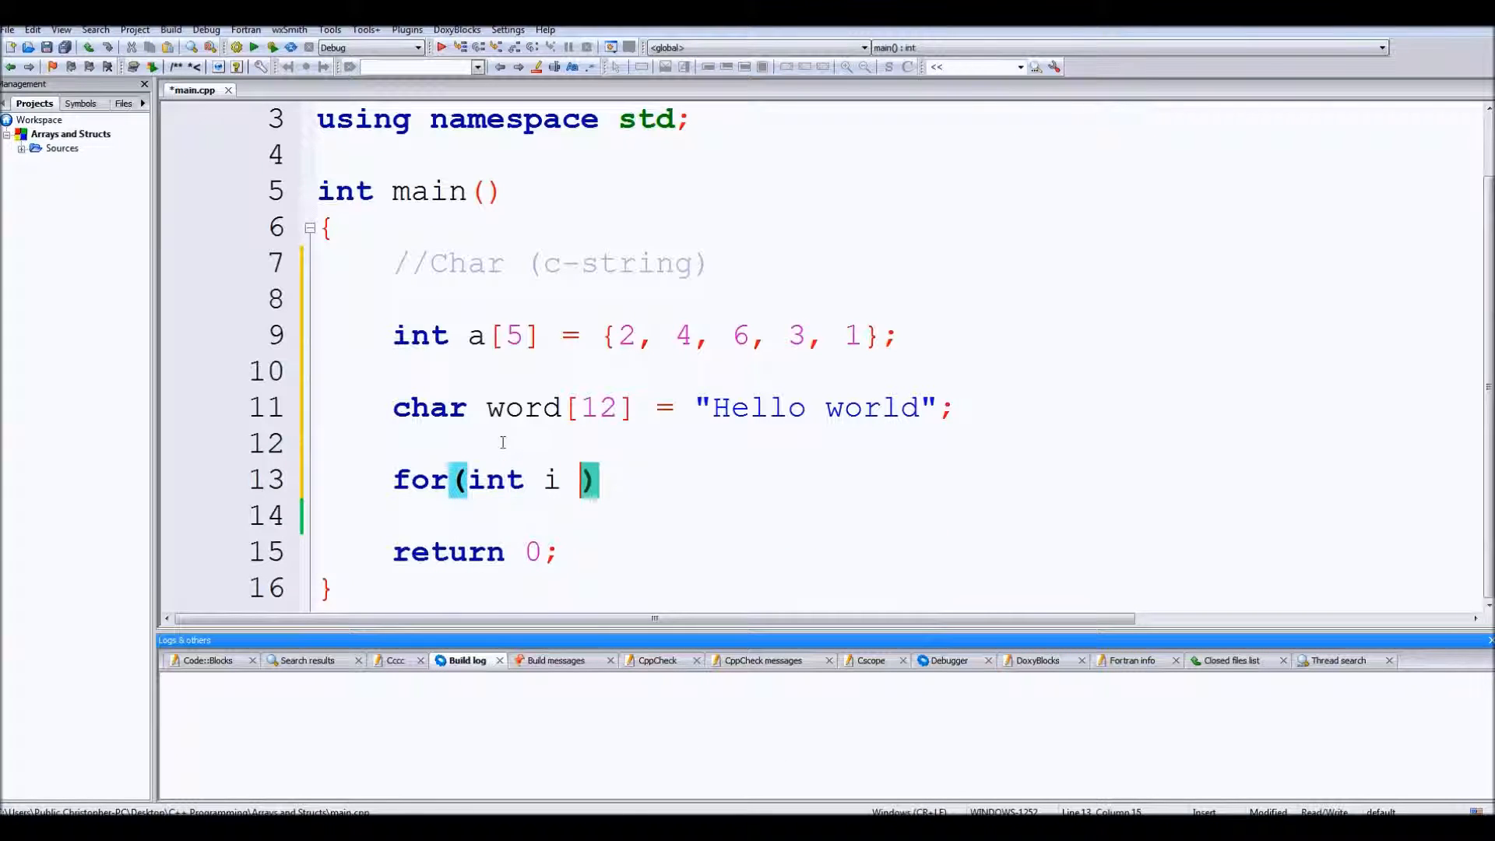
pyautogui.write('= 0; i <')
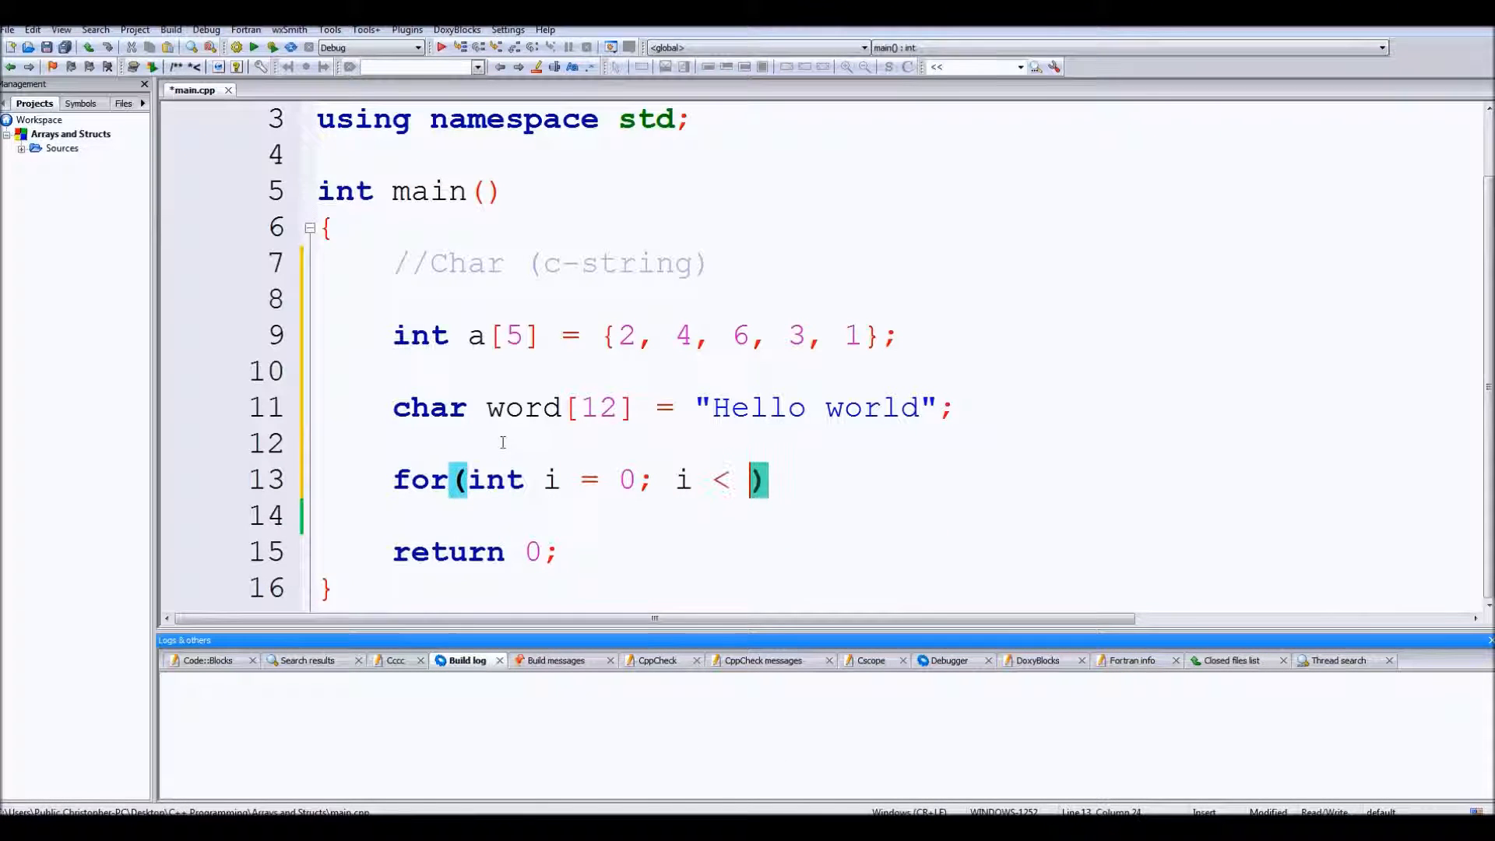
pyautogui.write('5; i++')
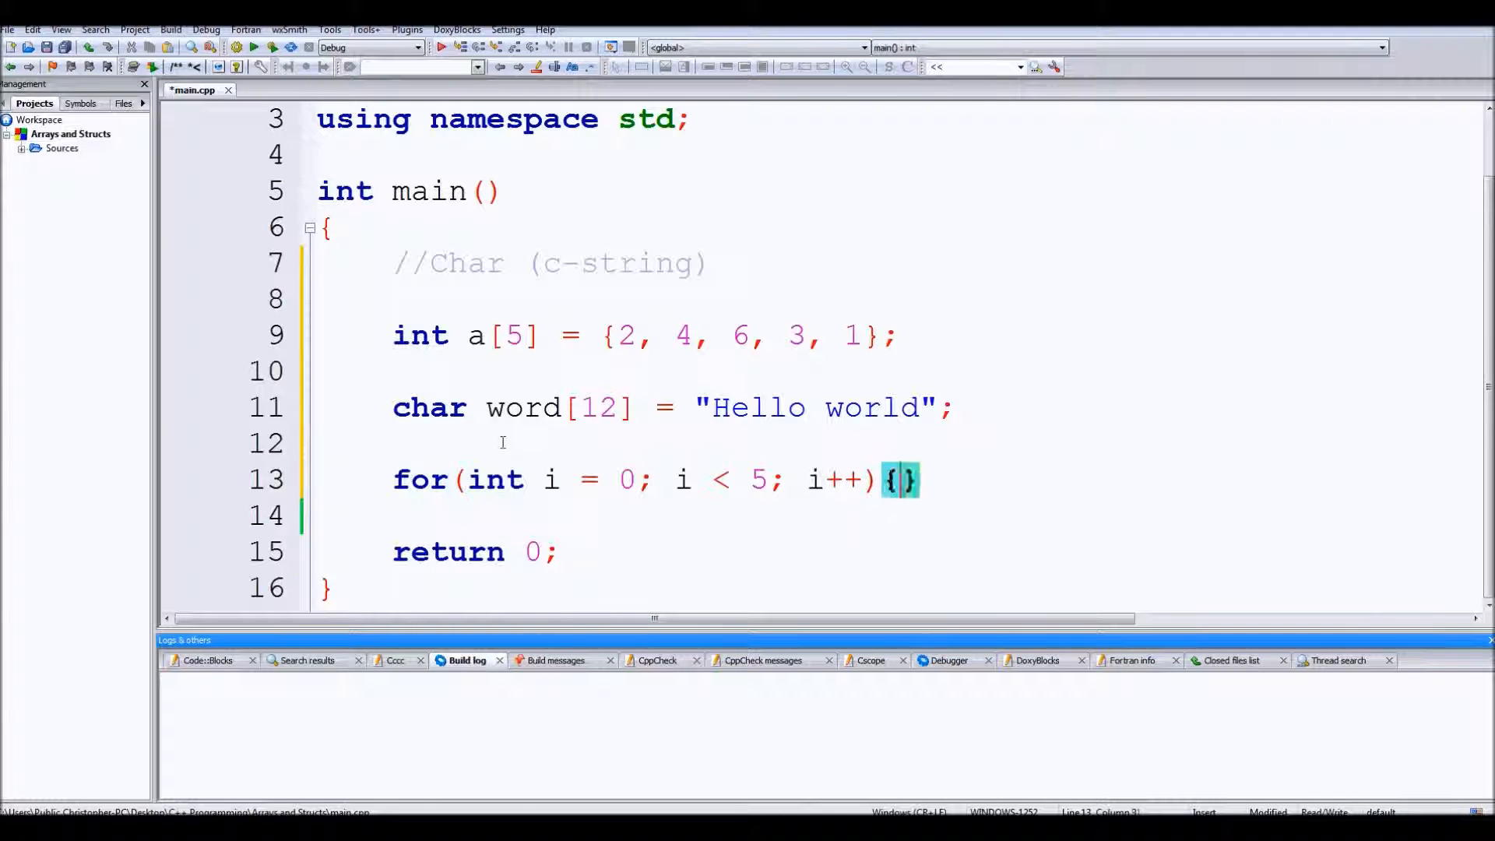
pyautogui.press('Return')
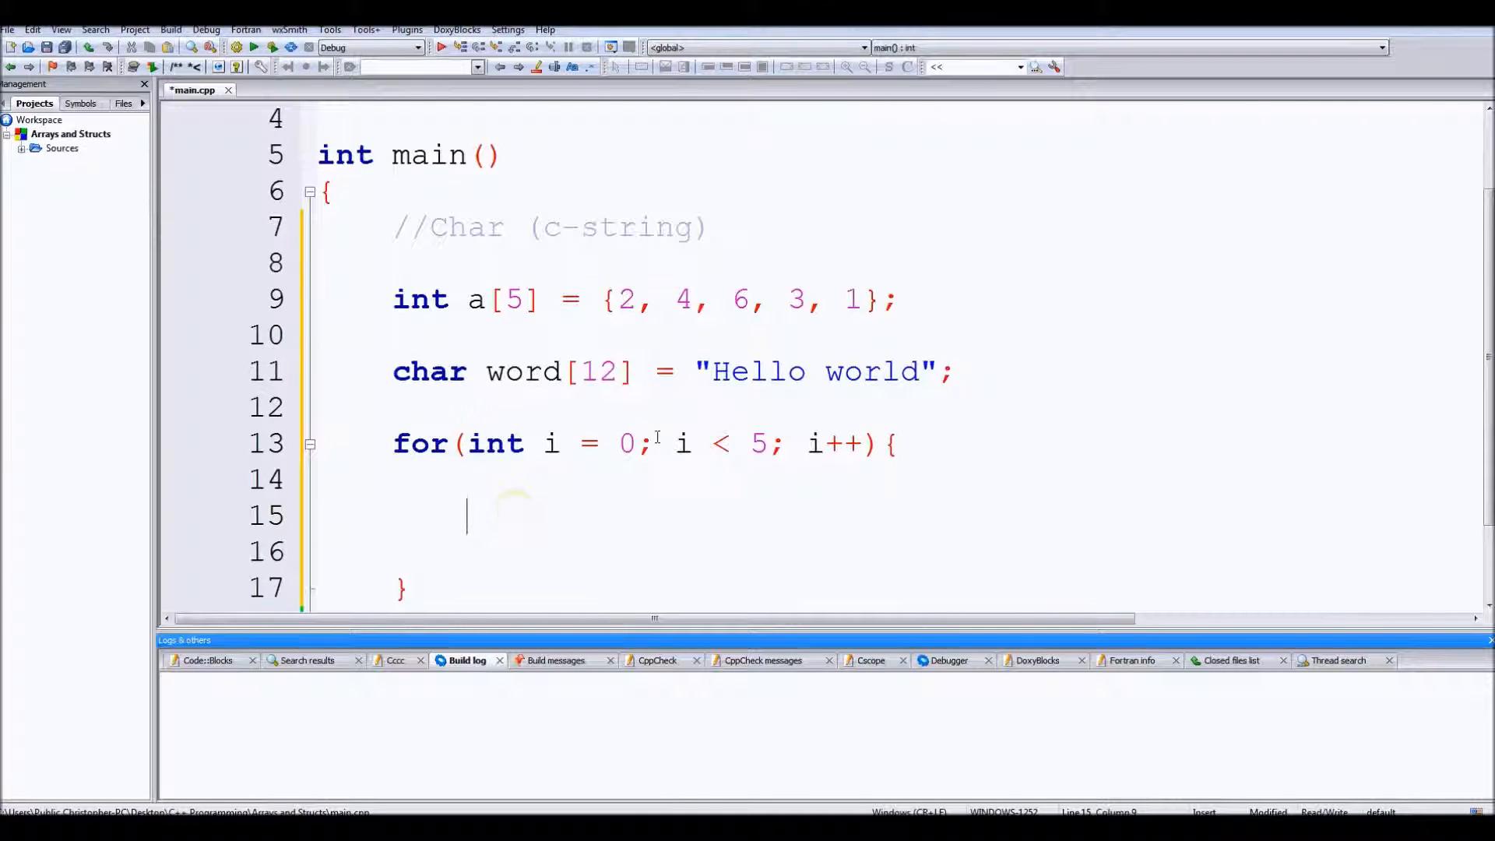
# Step: Print each element with cout << a[i] << " "; inside the loop
pyautogui.write('cout')
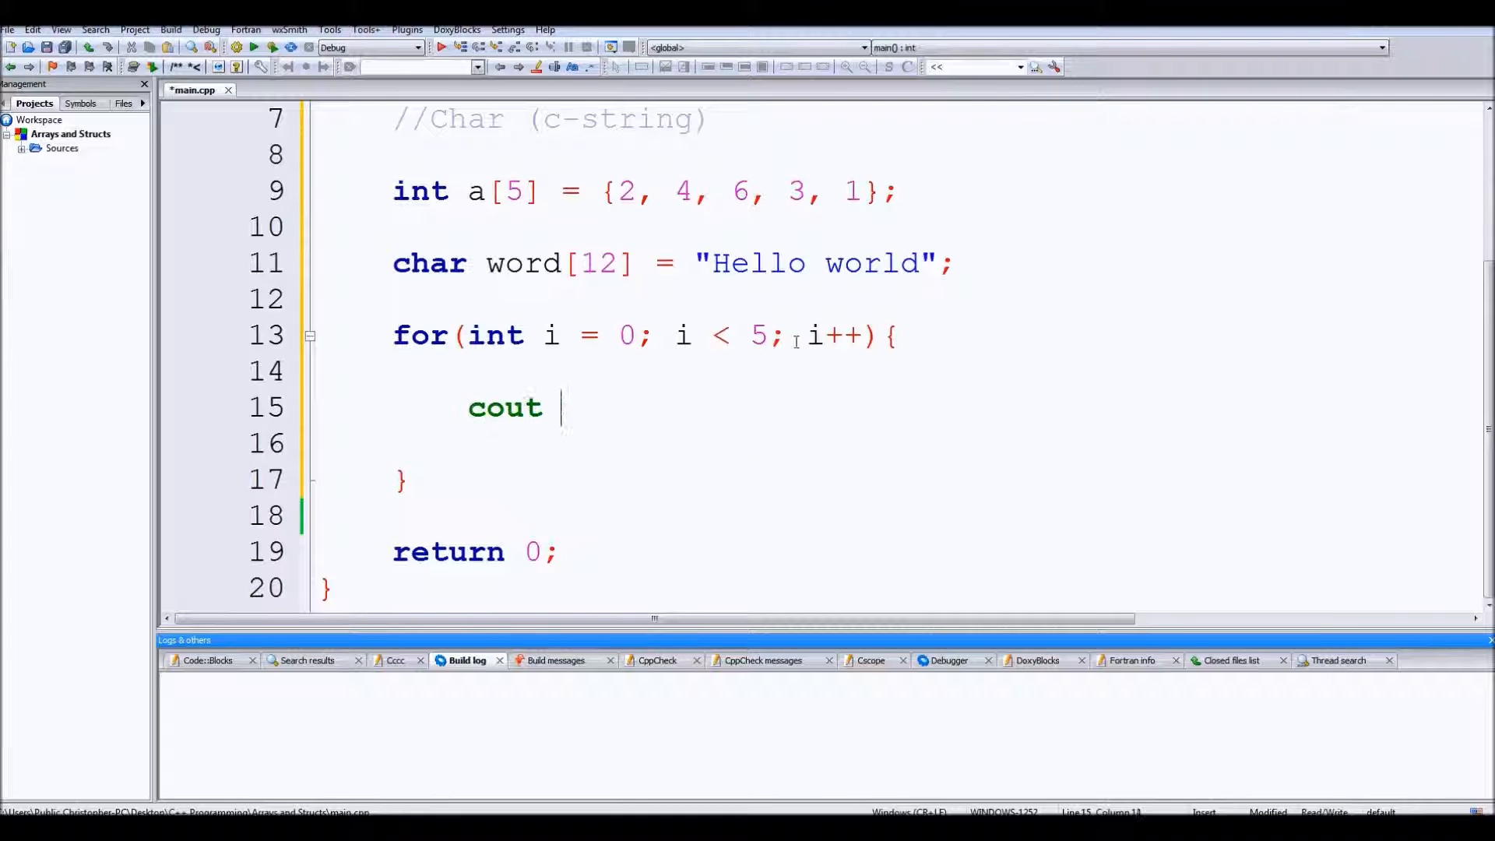
pyautogui.write('<< a[i]')
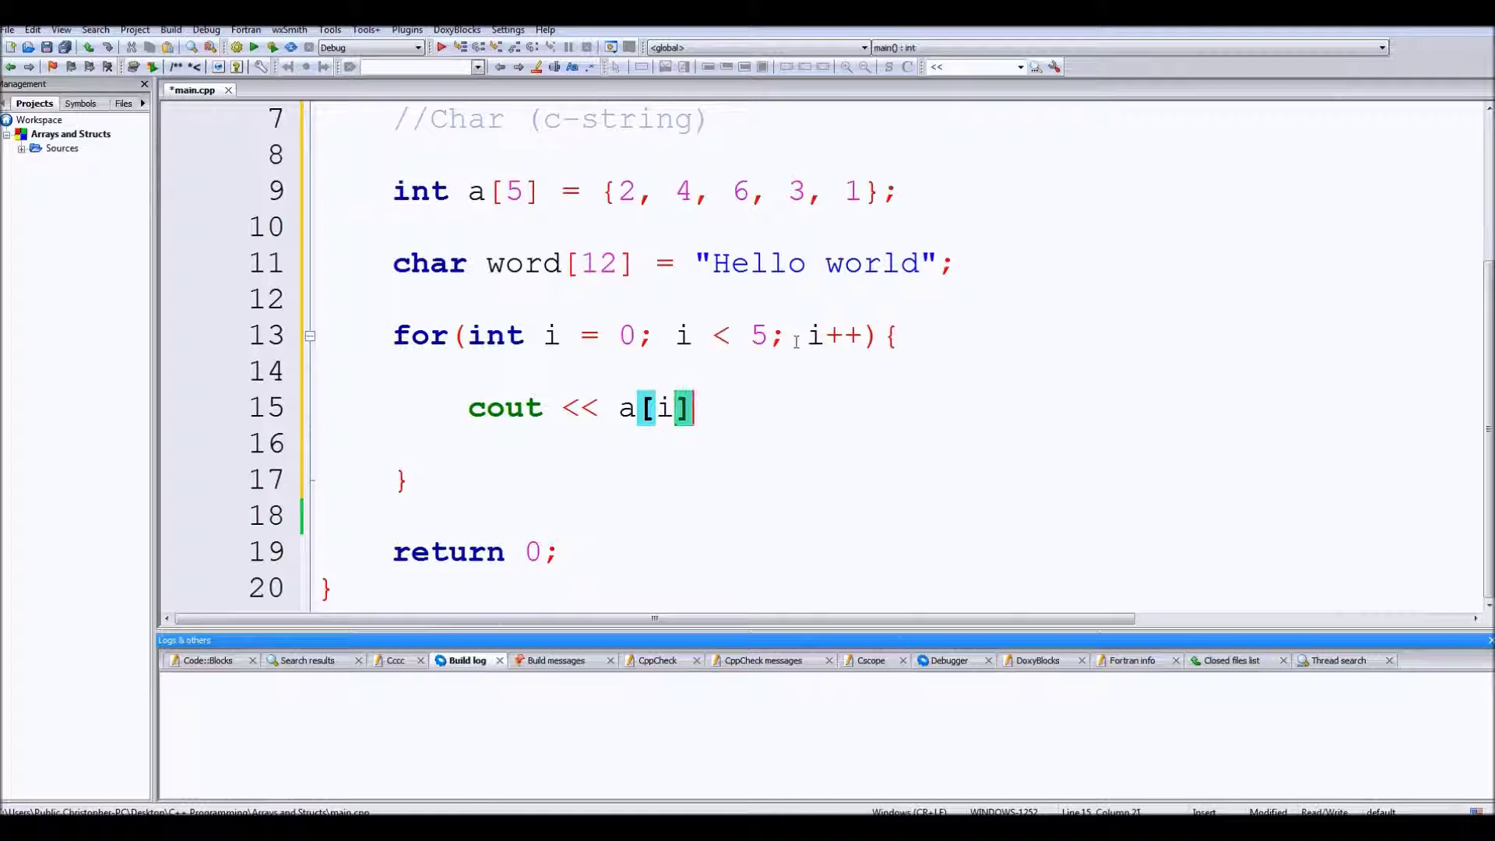
pyautogui.write('<< " "')
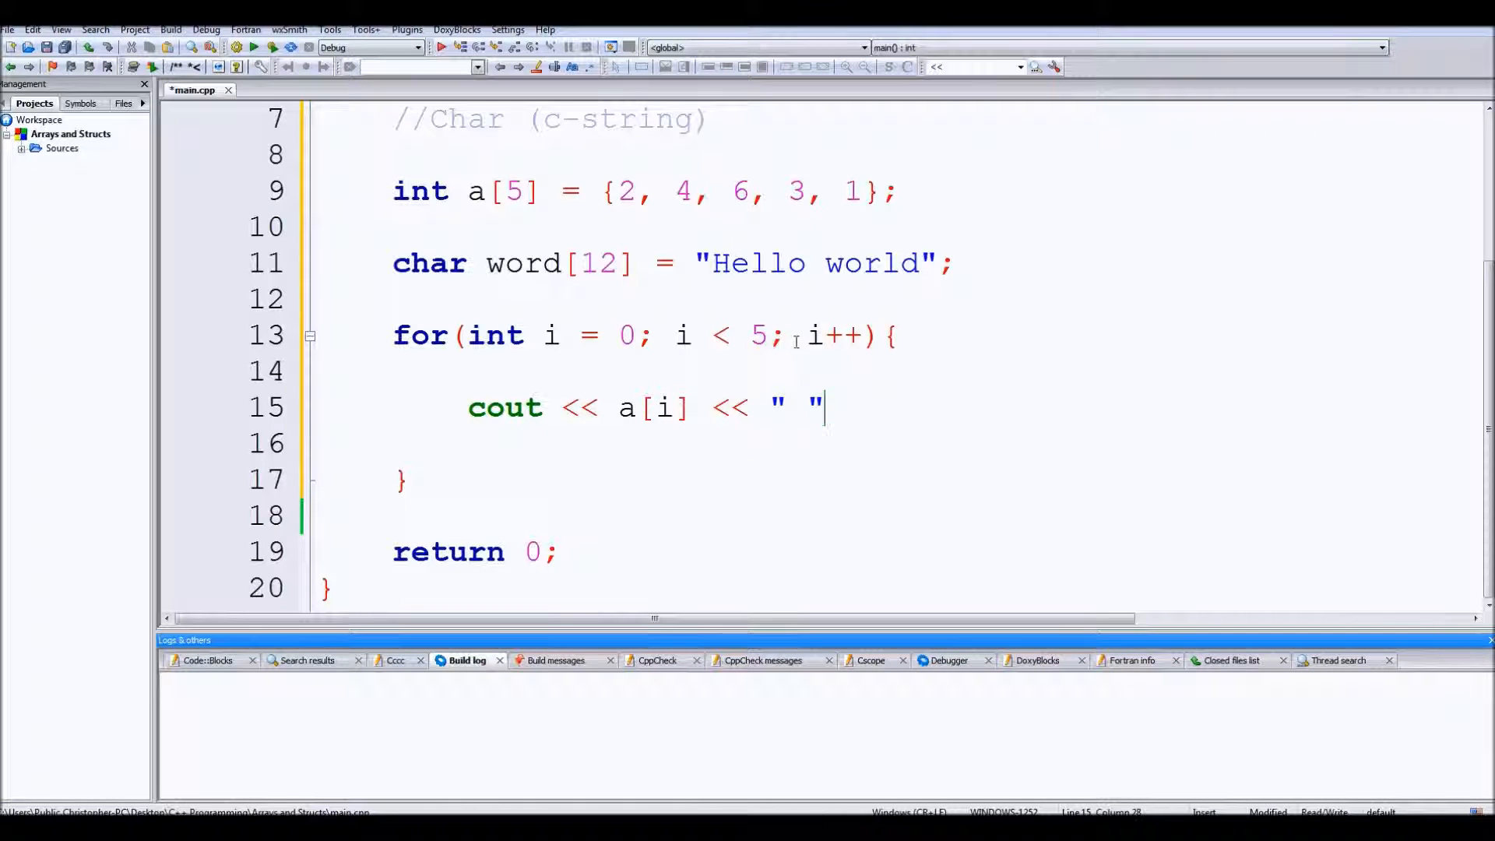
pyautogui.write(';')
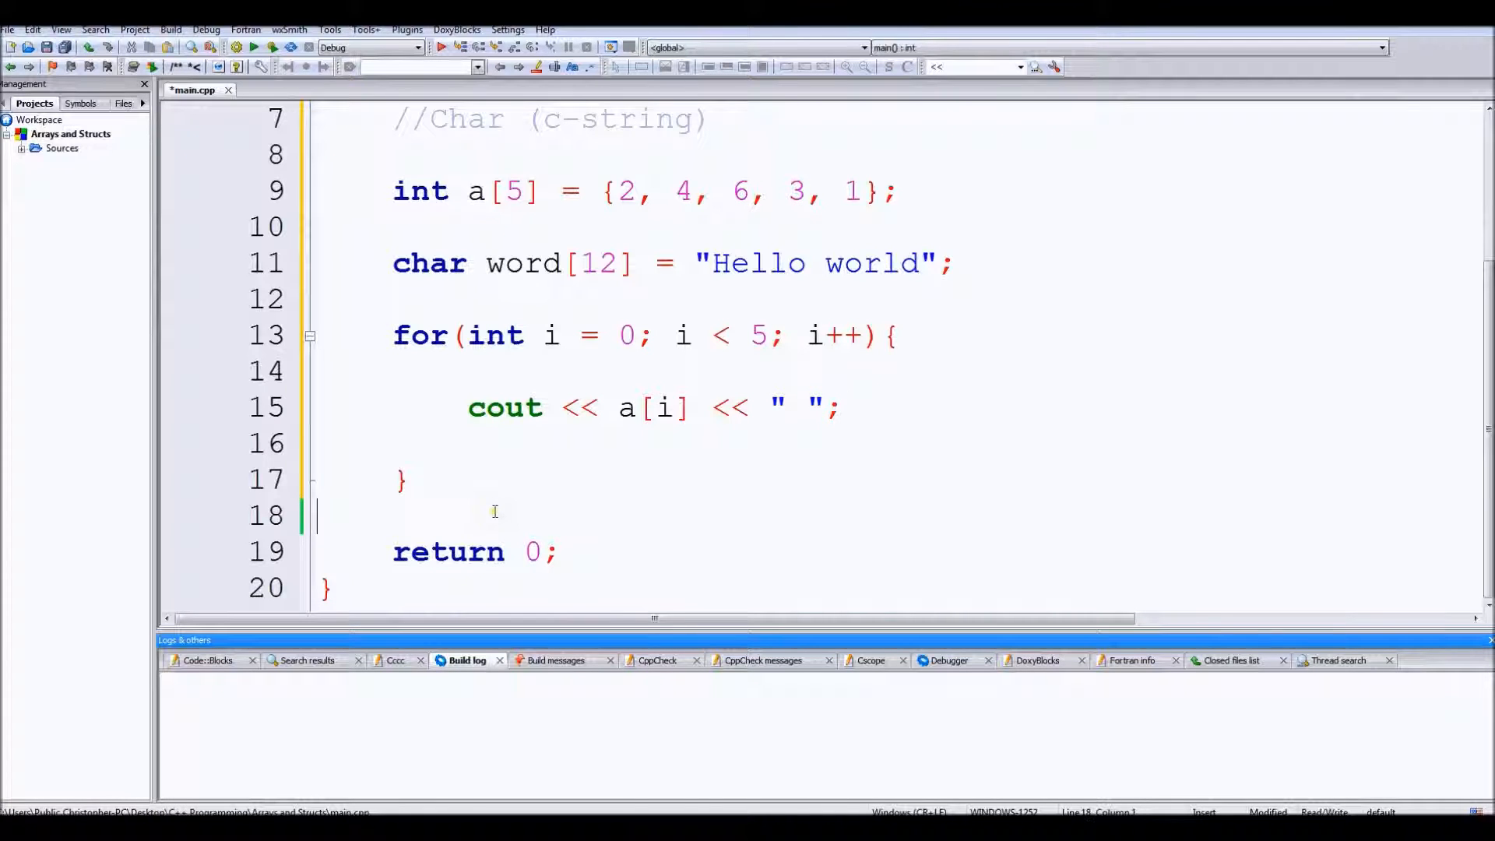
pyautogui.write('cout << endl;')
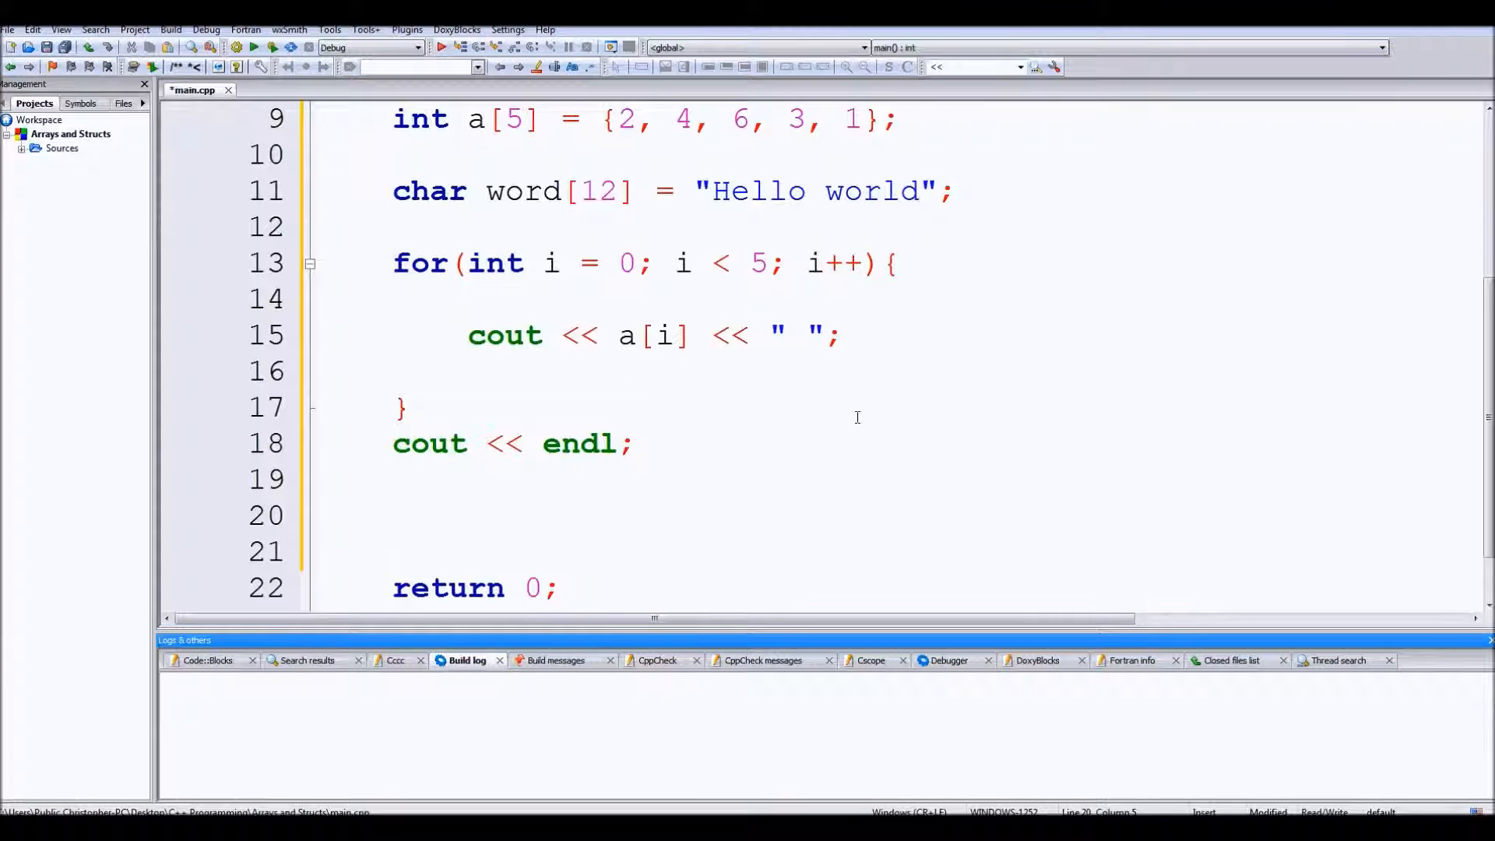
# Step: Add cout << word; and build and run the program
pyautogui.write('cout')
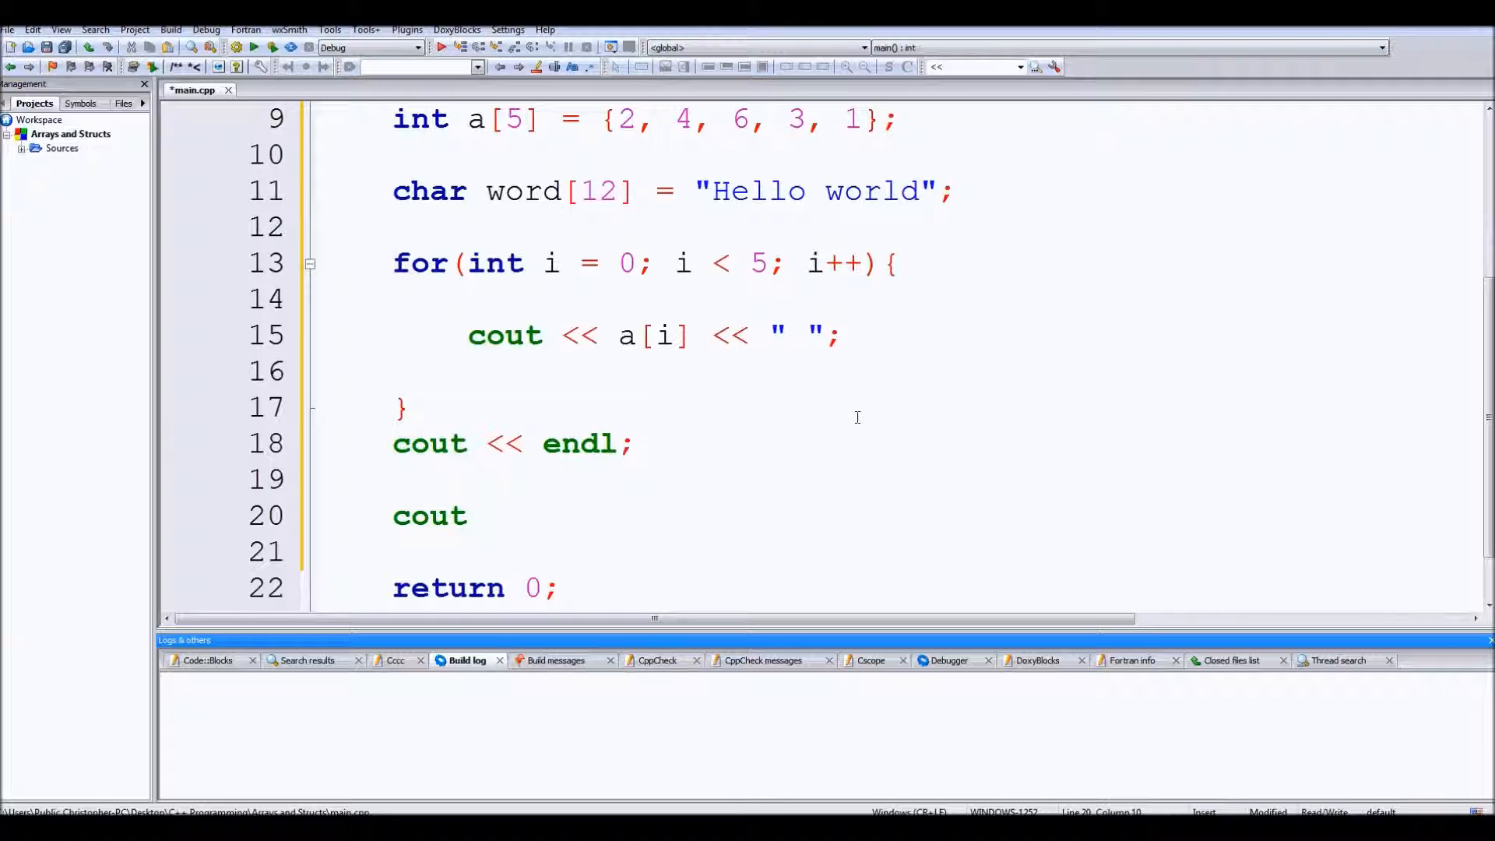
pyautogui.write('<< word')
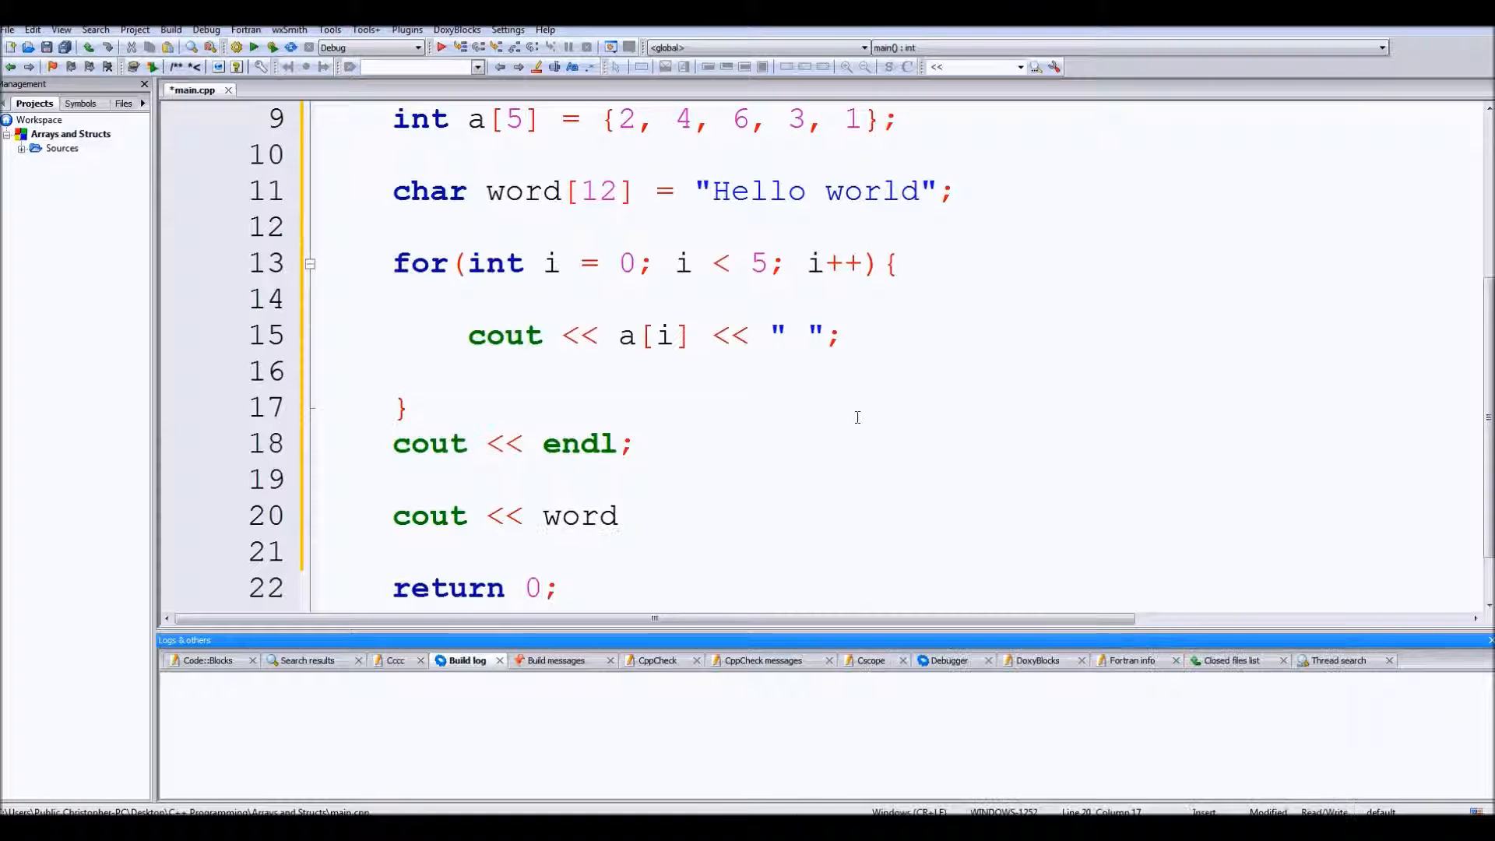
pyautogui.write(';')
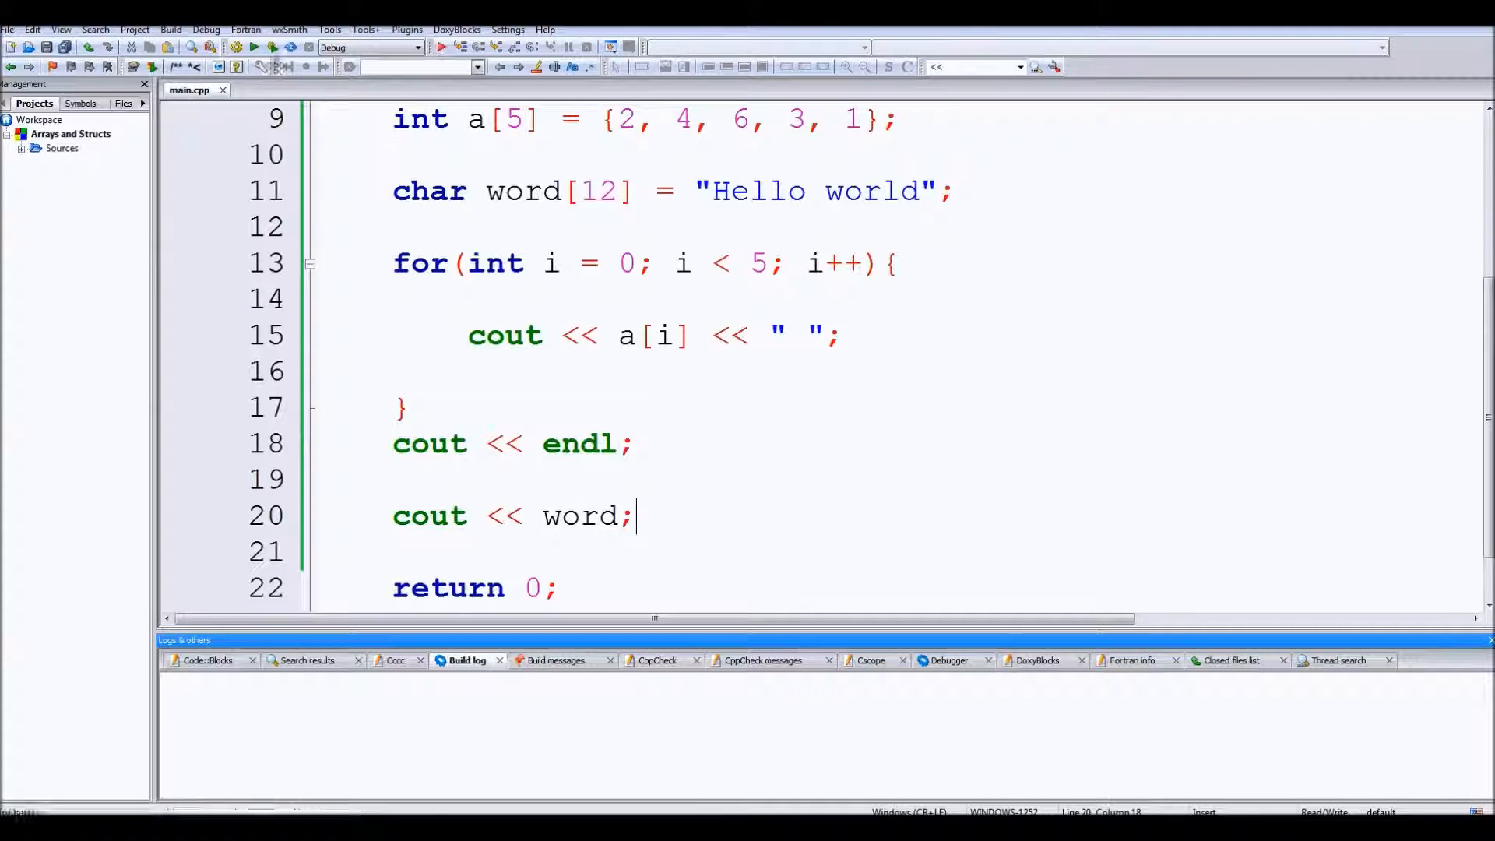
pyautogui.click(271, 48)
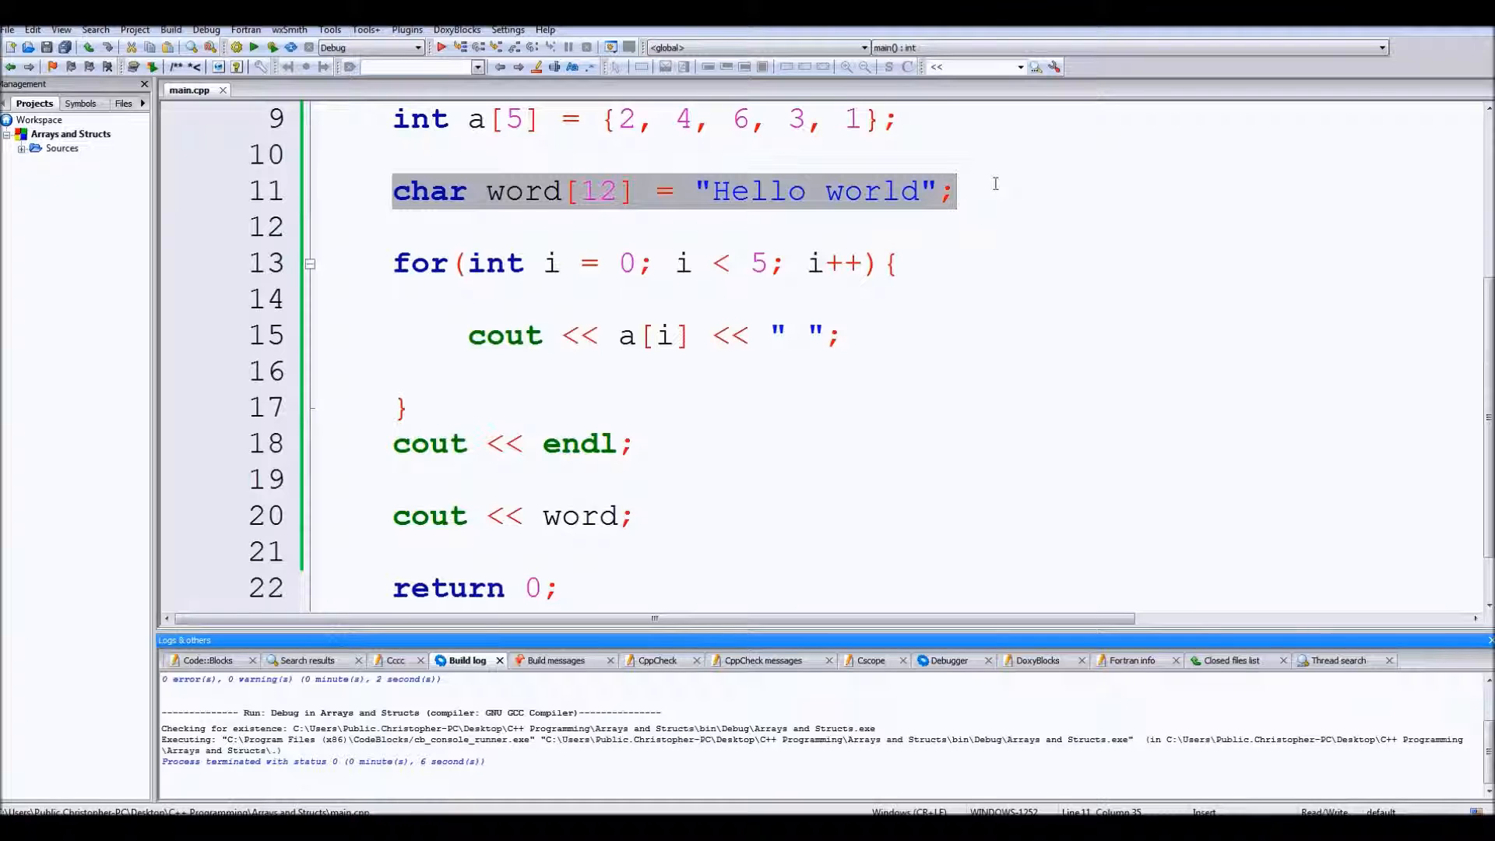
# Step: Highlight the output operator and word in the print statement, then clear the highlight
pyautogui.click(319, 227)
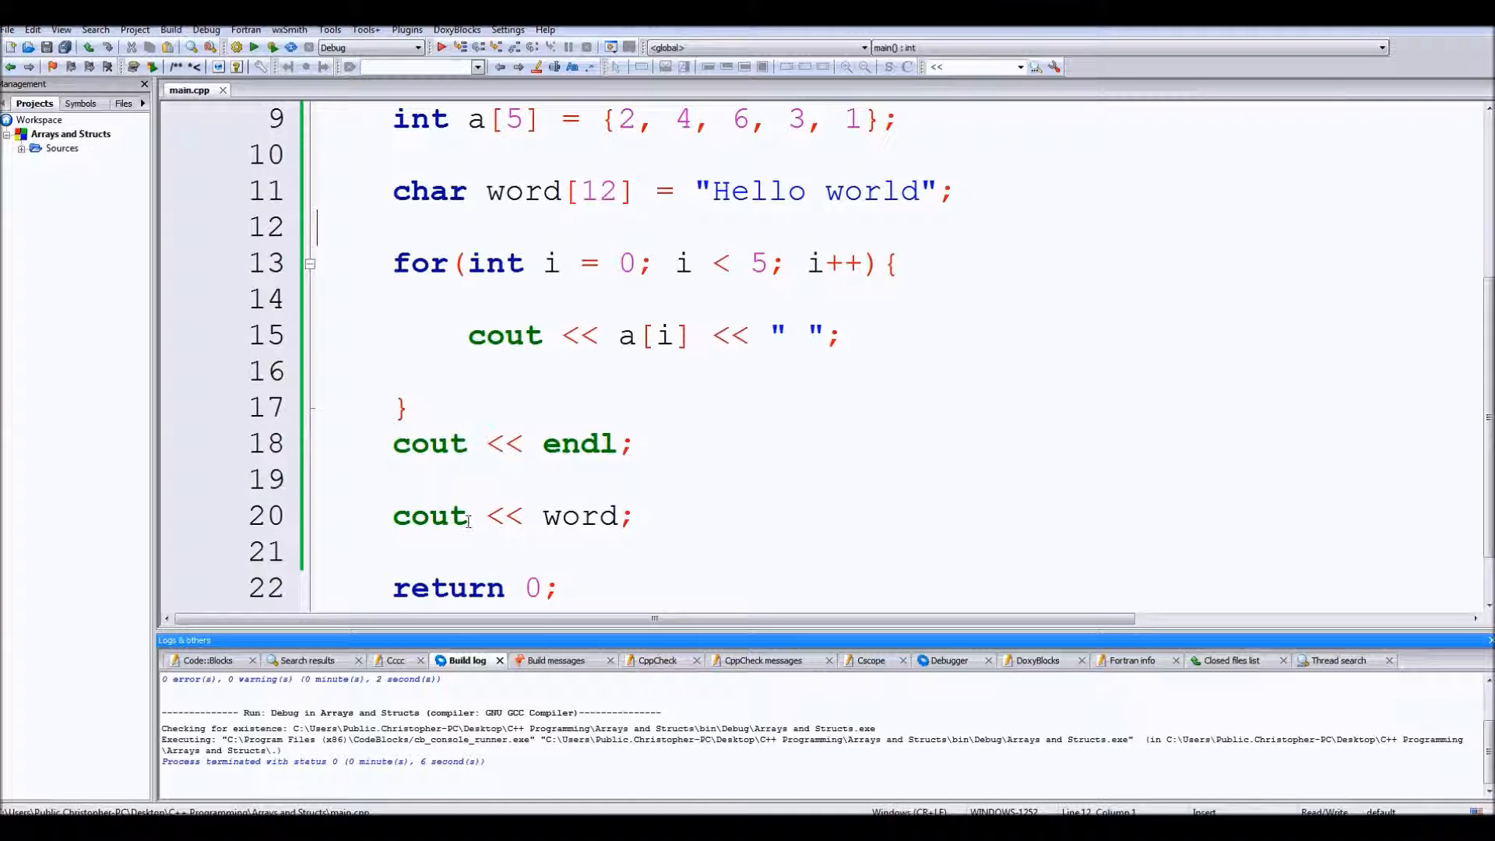
pyautogui.doubleClick(502, 515)
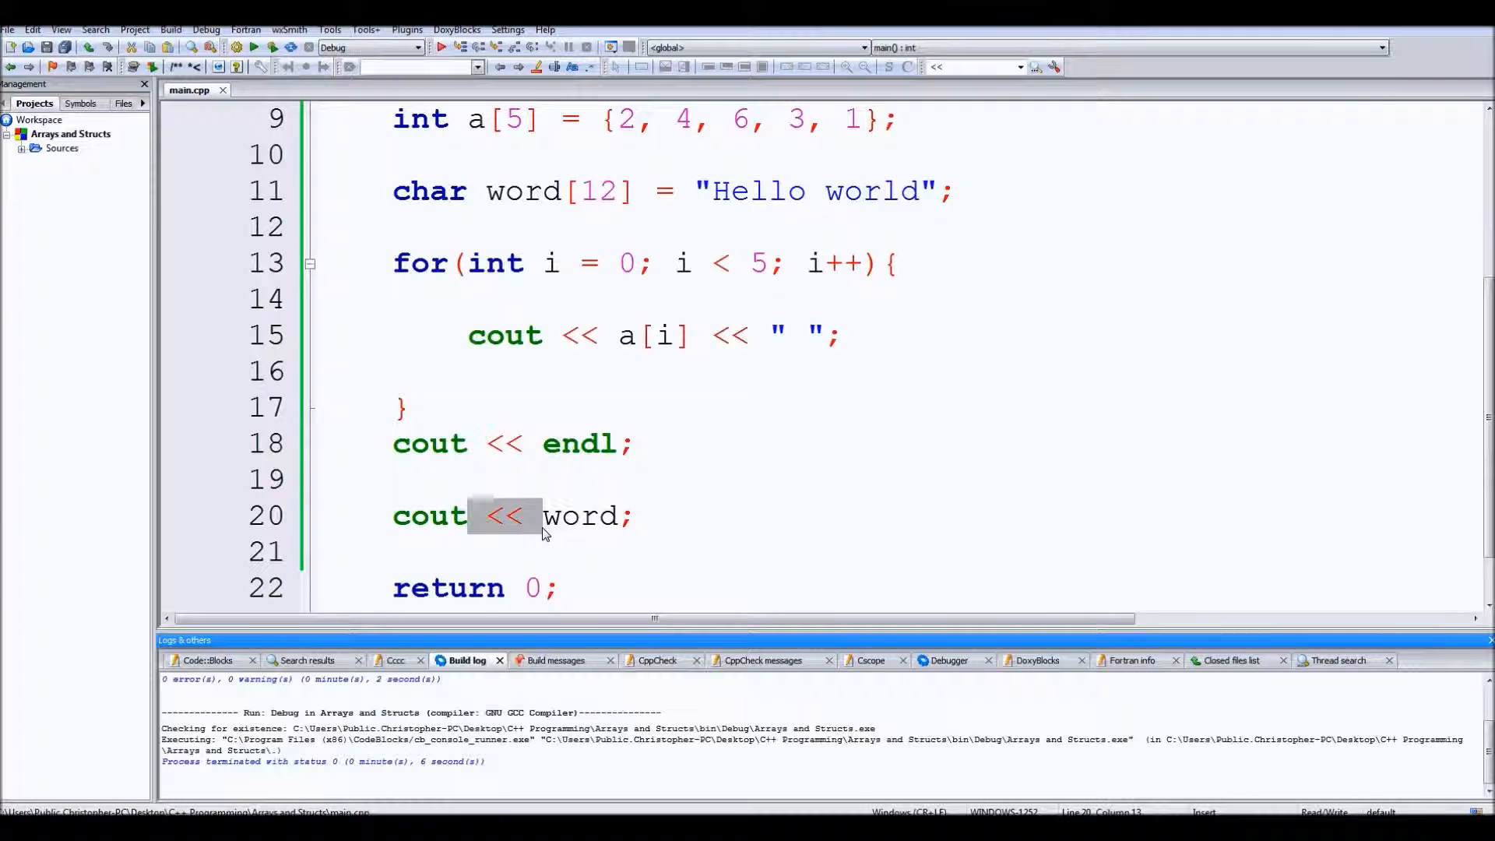
pyautogui.moveTo(581, 516)
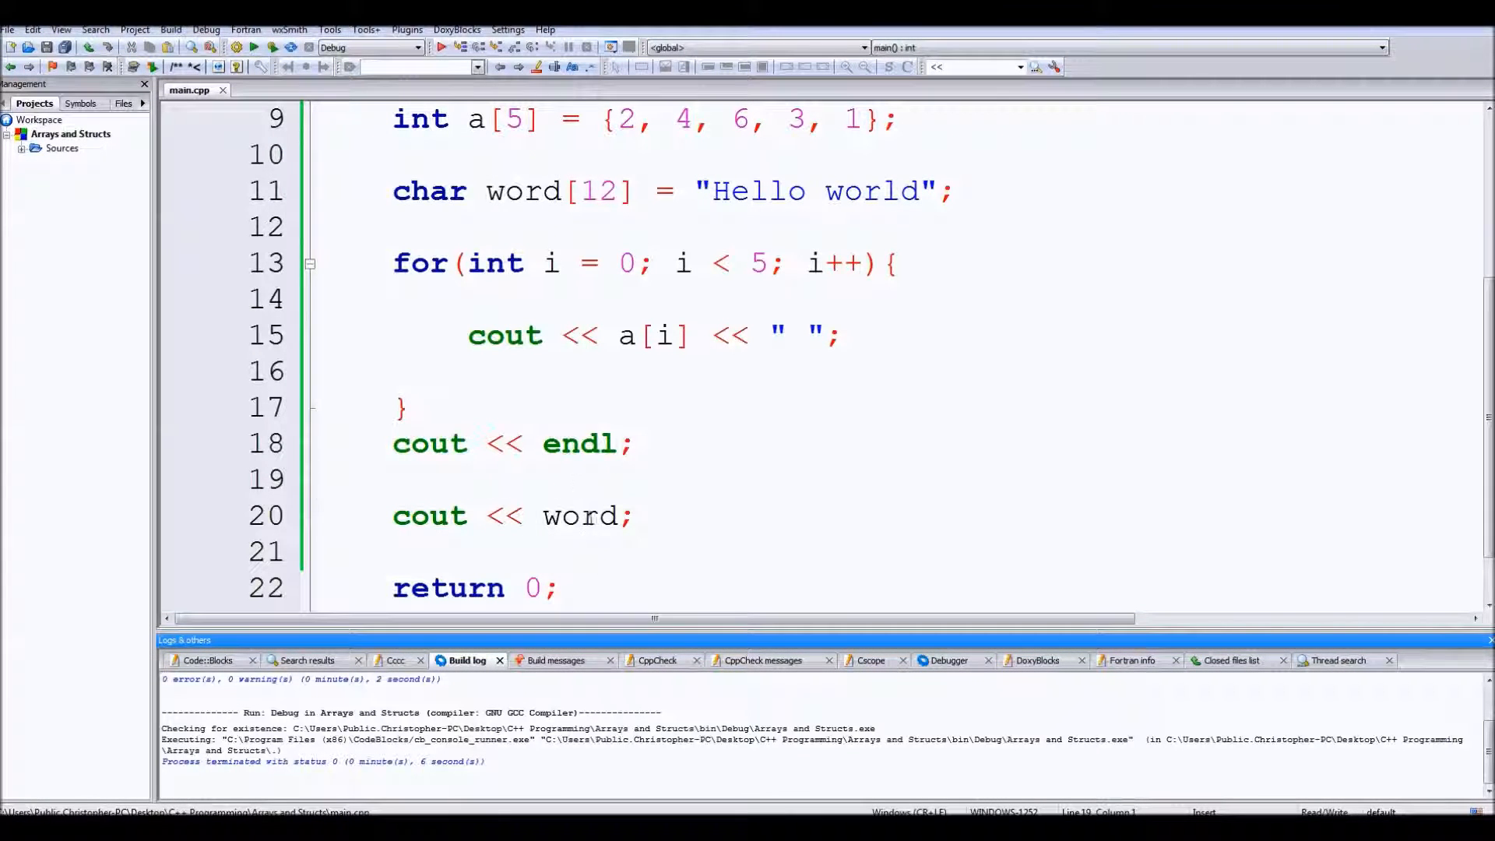
pyautogui.doubleClick(578, 516)
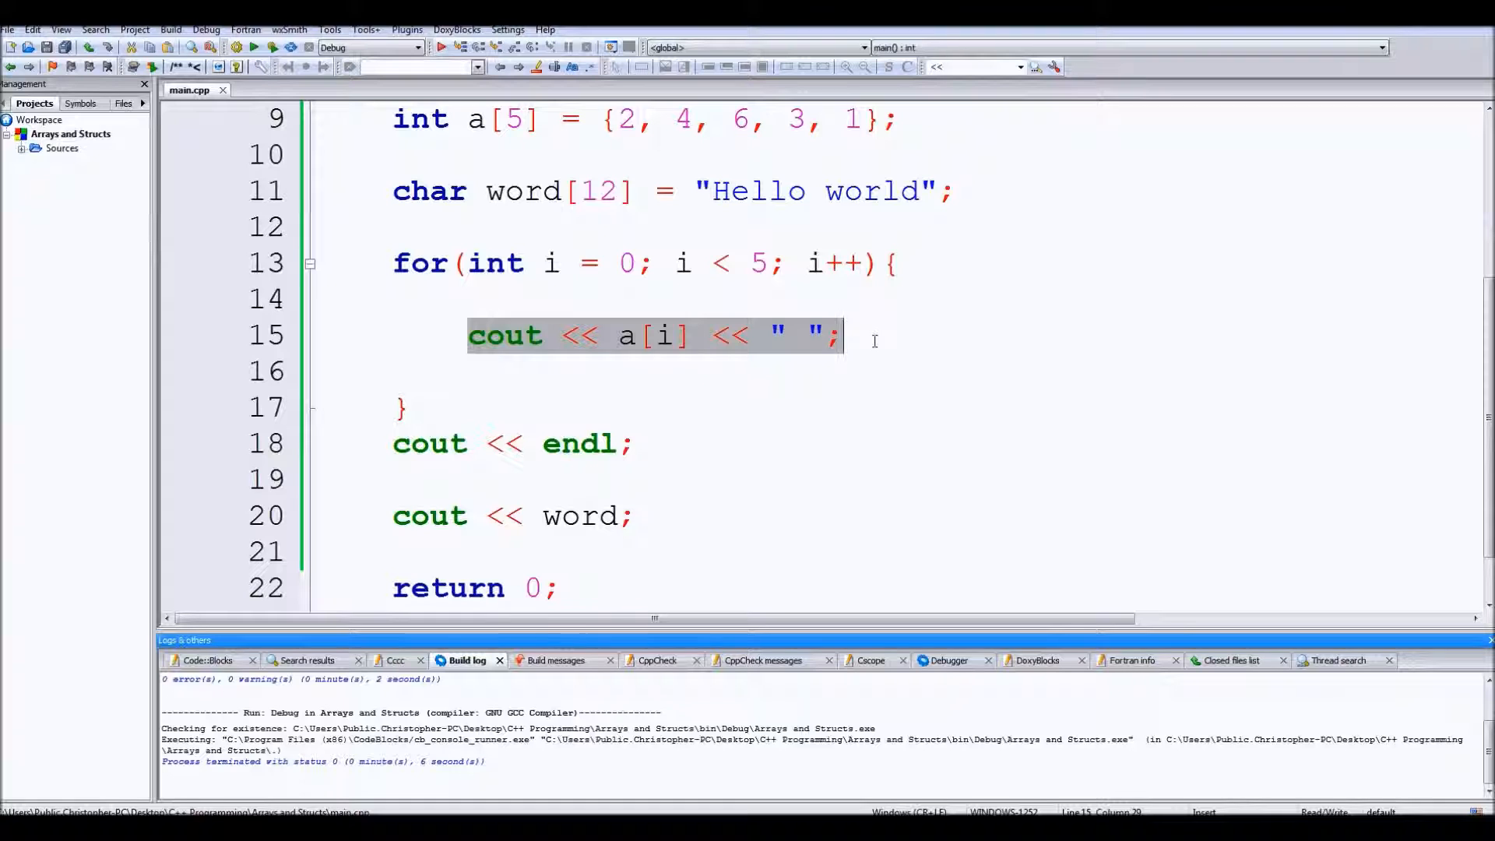
pyautogui.click(649, 370)
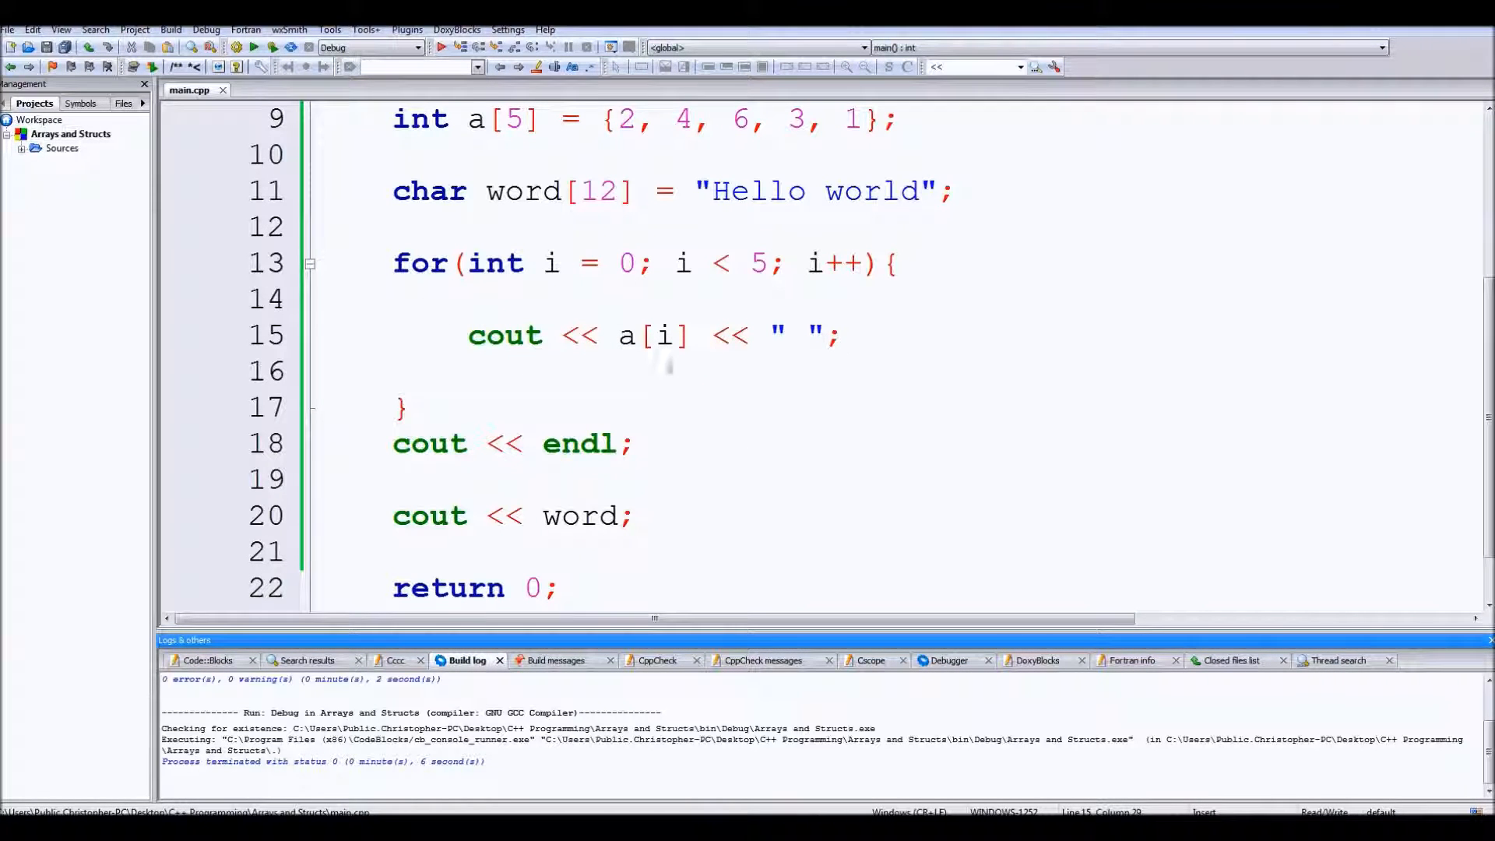
# Step: Remove the cout << word; line, leaving line 20 empty before return 0;
pyautogui.click(839, 335)
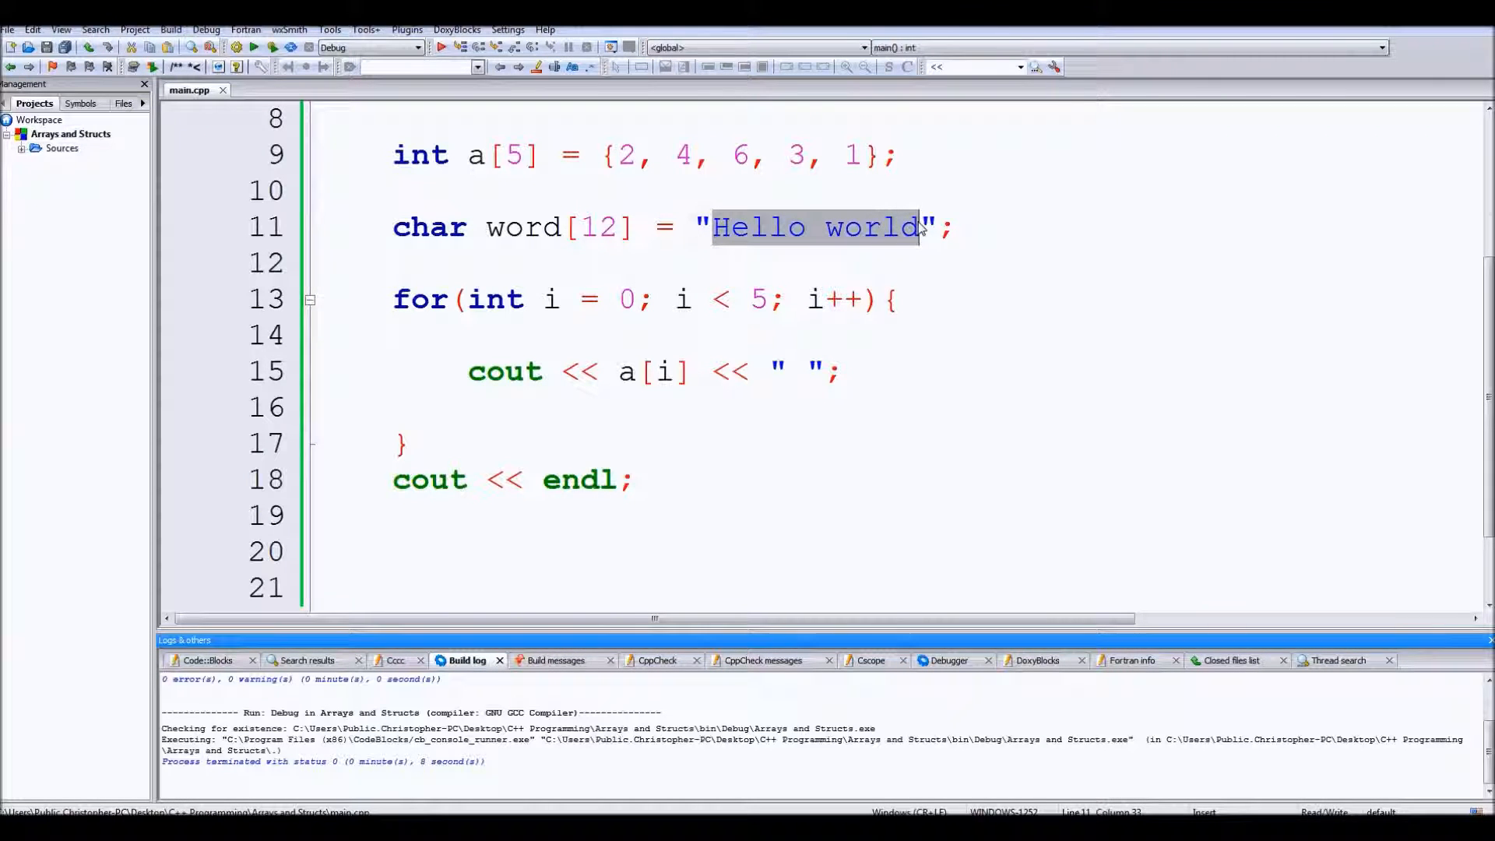
pyautogui.click(552, 512)
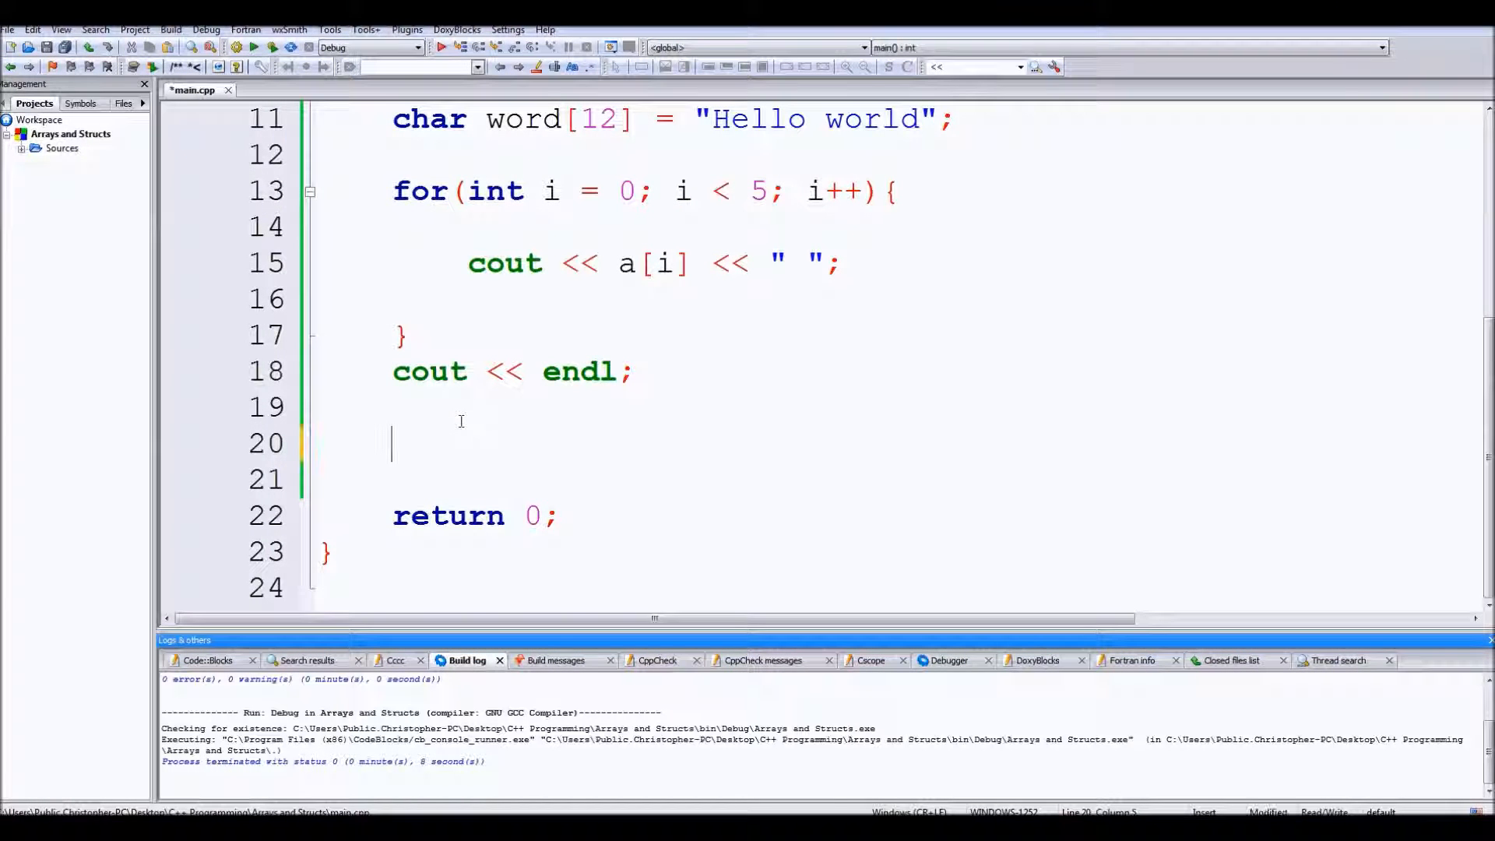
# Step: Add if(word[11] == '\0') followed by cout << "NULL"; beneath it
pyautogui.write('if(')
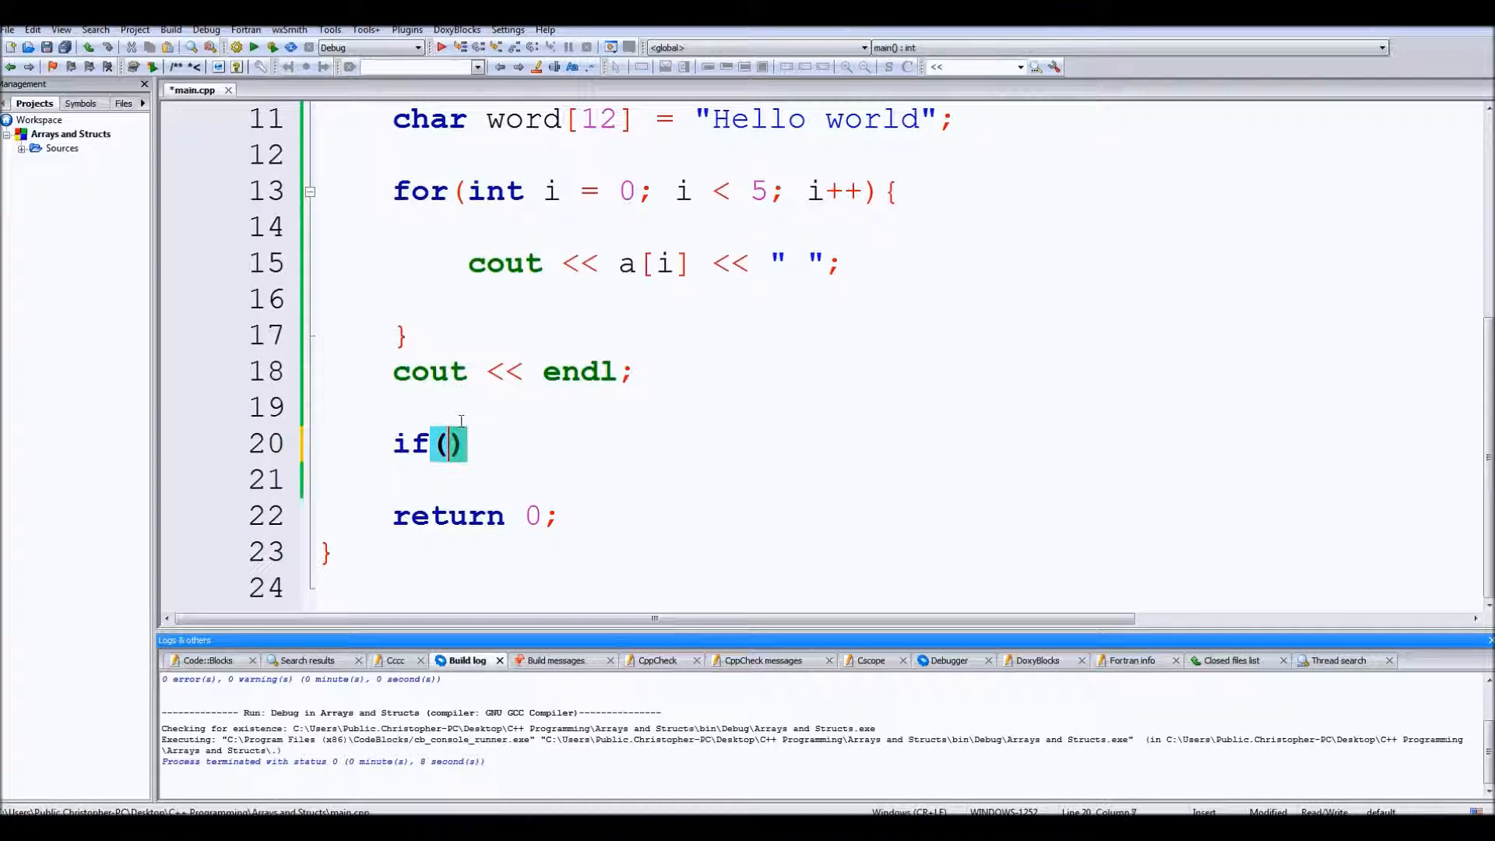
pyautogui.write('word')
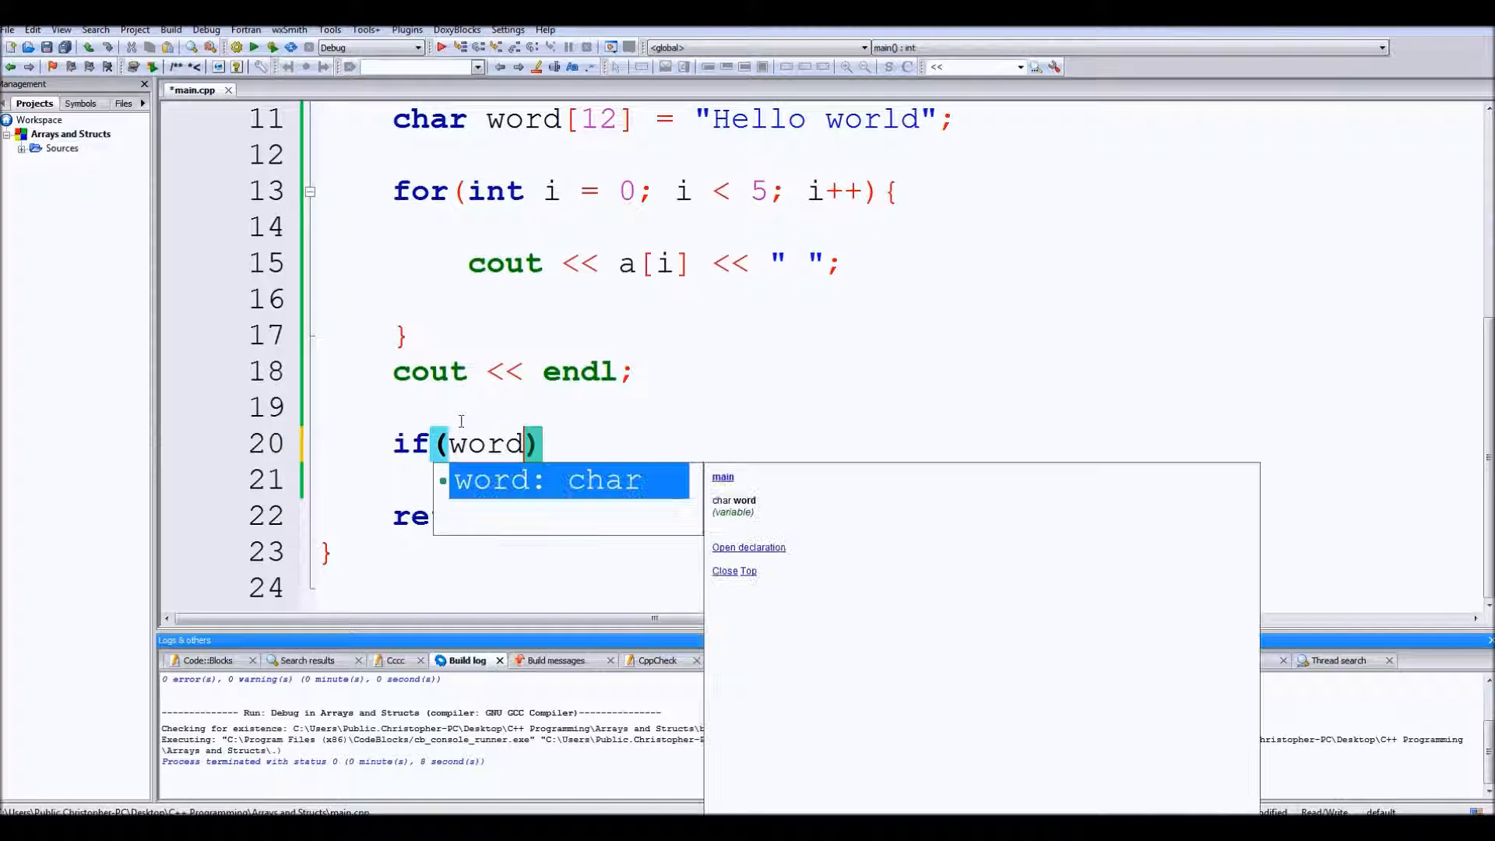
pyautogui.write('[1')
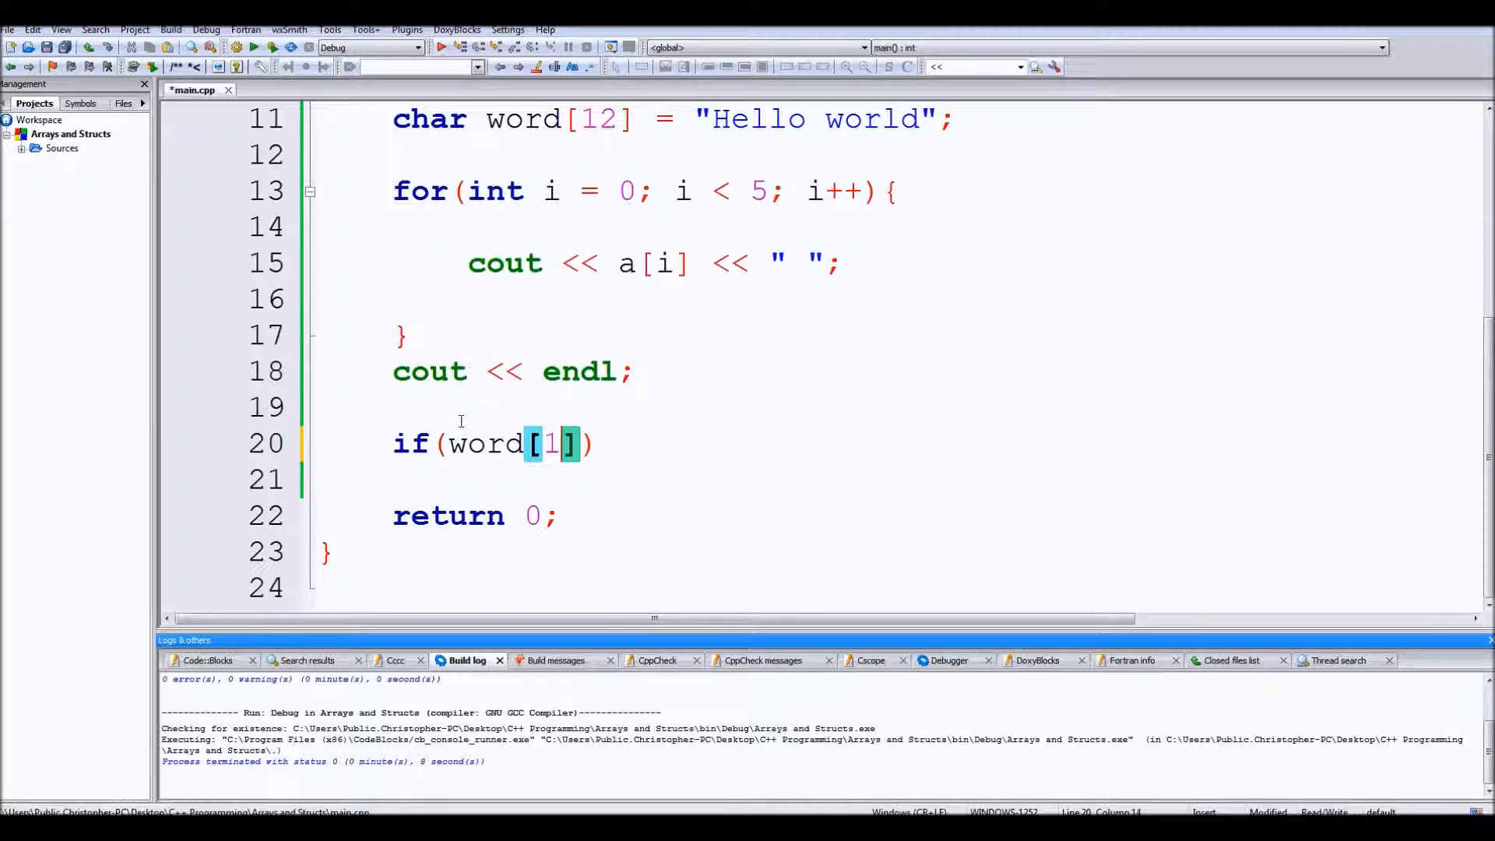
pyautogui.write('1 ==')
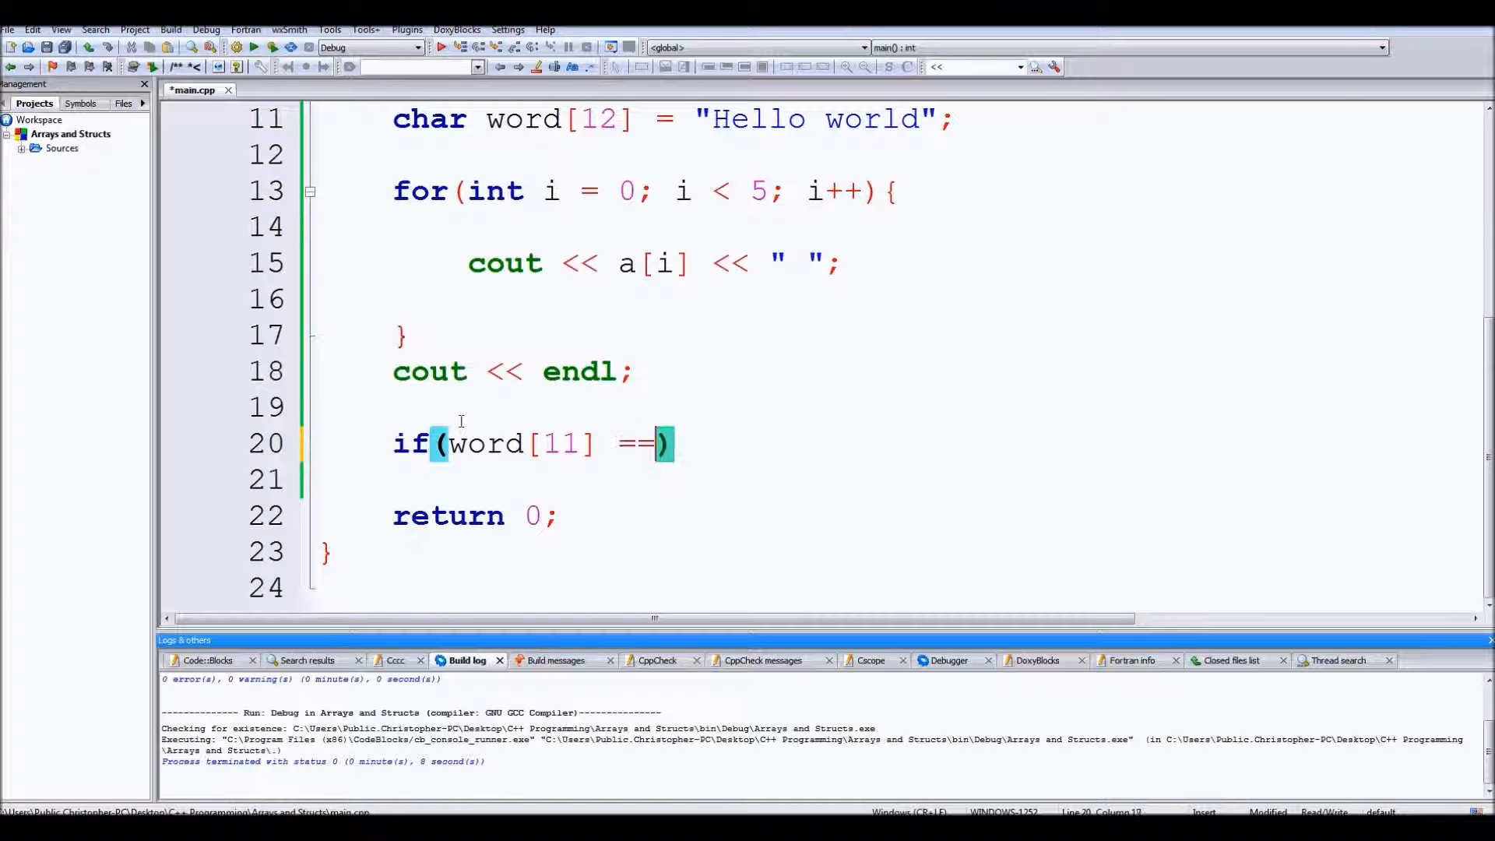
pyautogui.write("'\\0'")
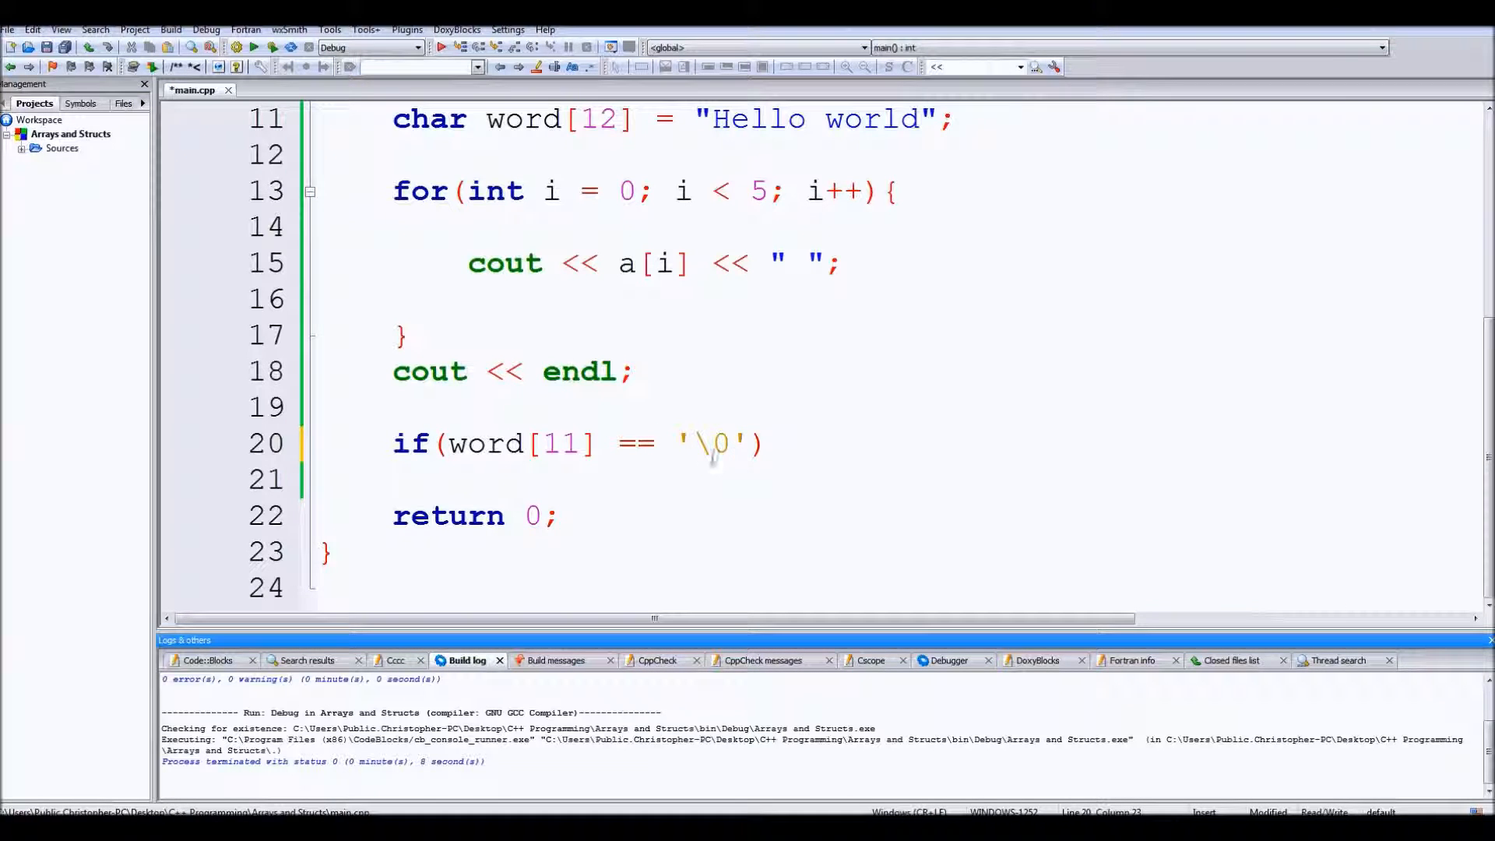
pyautogui.click(777, 443)
pyautogui.write('co')
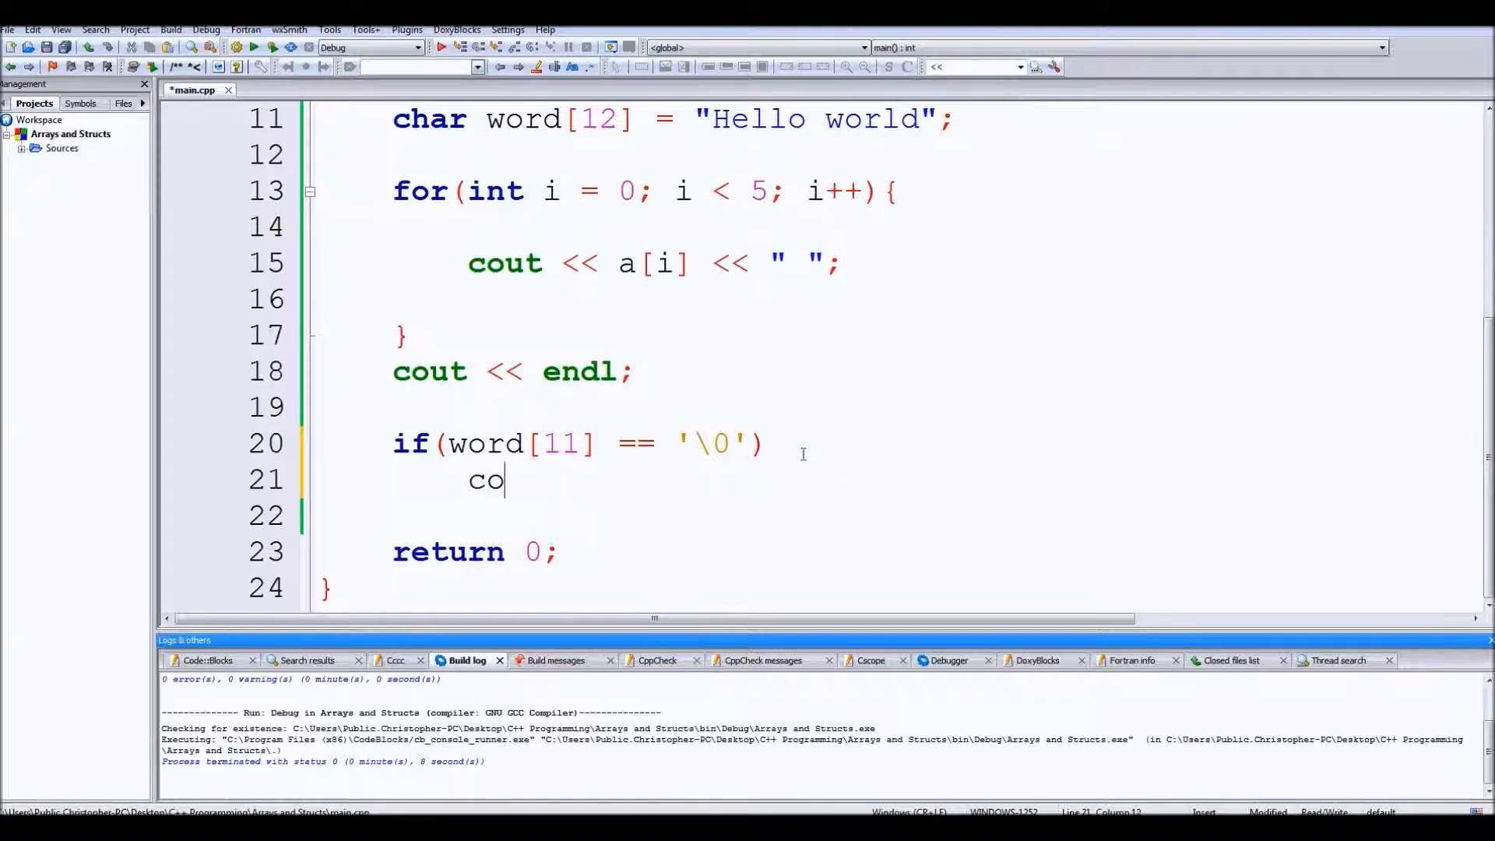
pyautogui.write('ut << "WO')
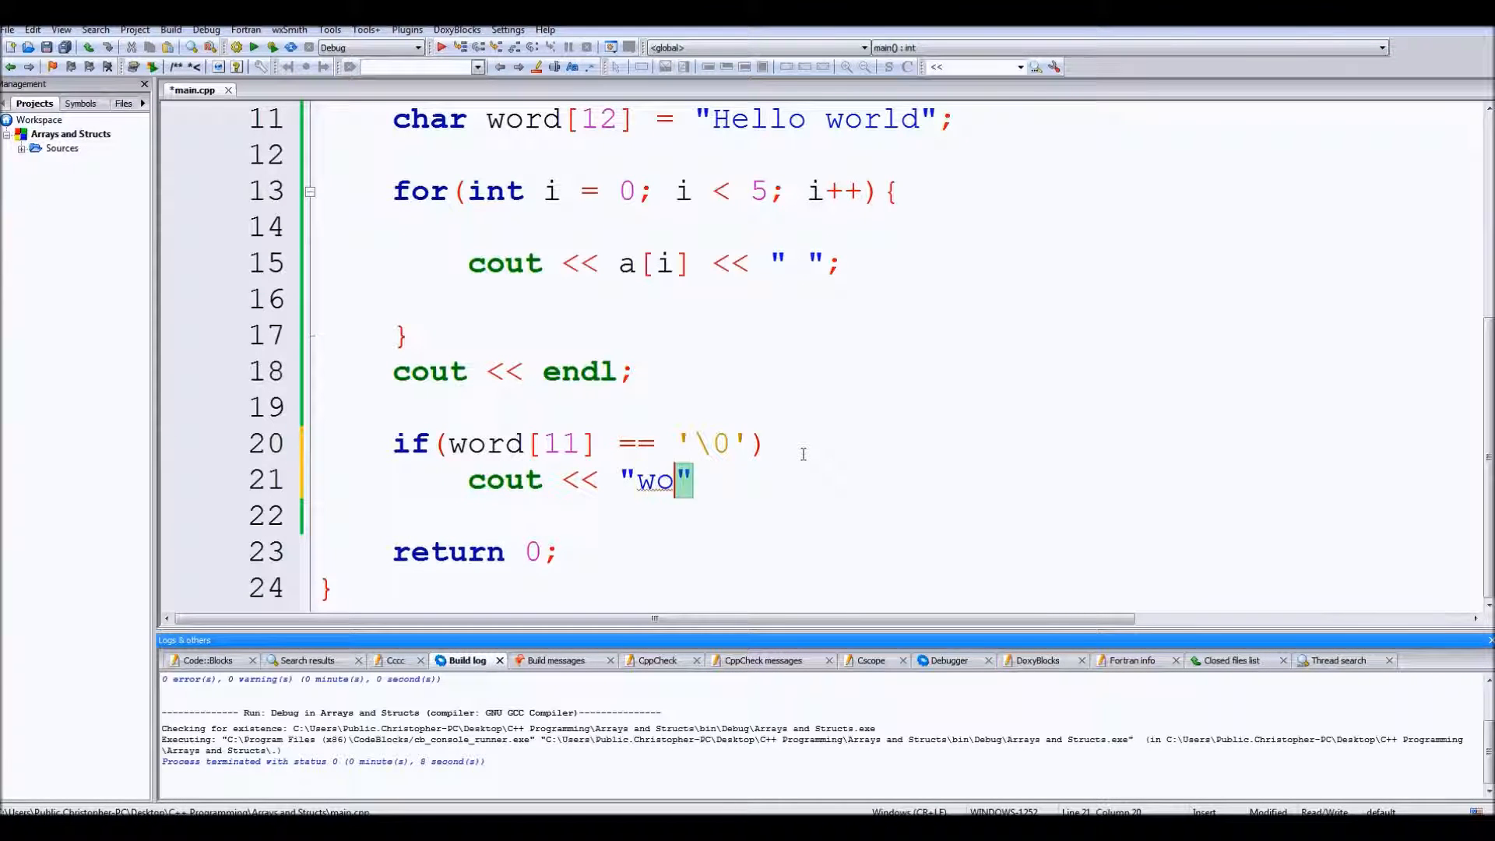
pyautogui.write('ULL";')
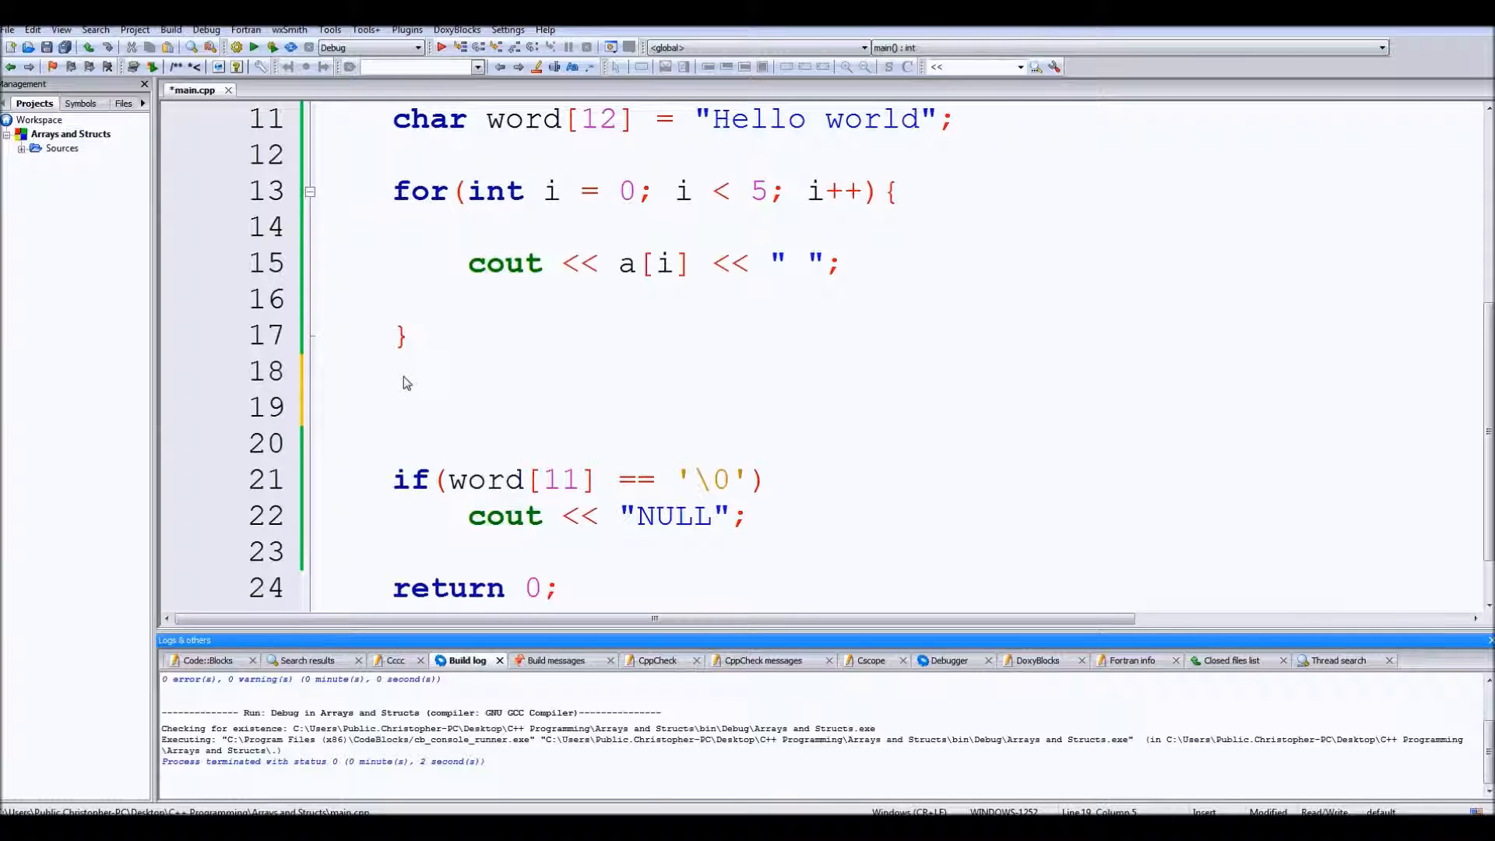
# Step: Replace the NULL check with cin >> word; then cout << word;
pyautogui.write('cin >>')
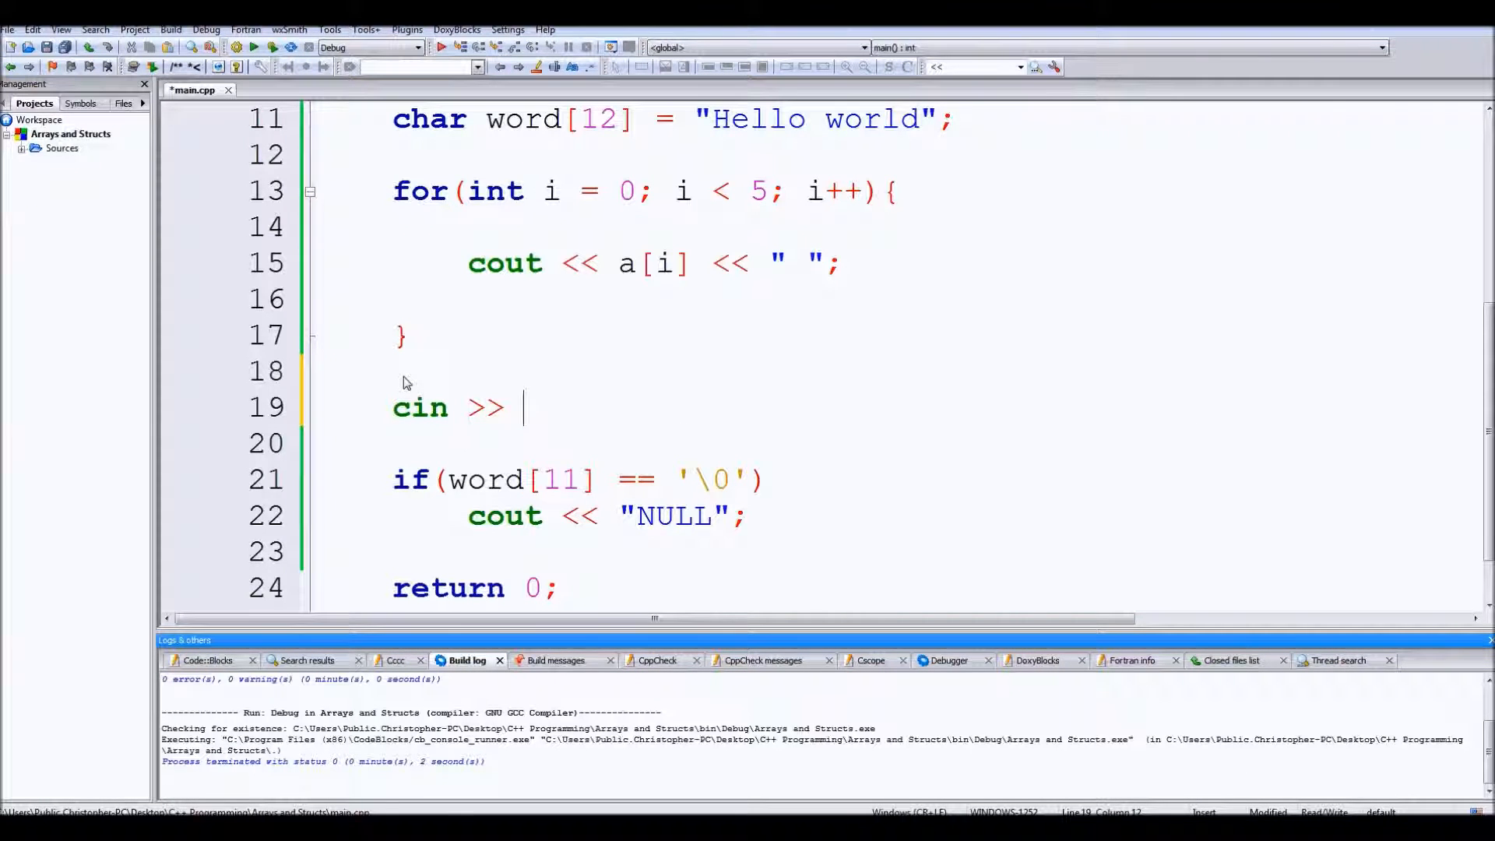
pyautogui.write('word;')
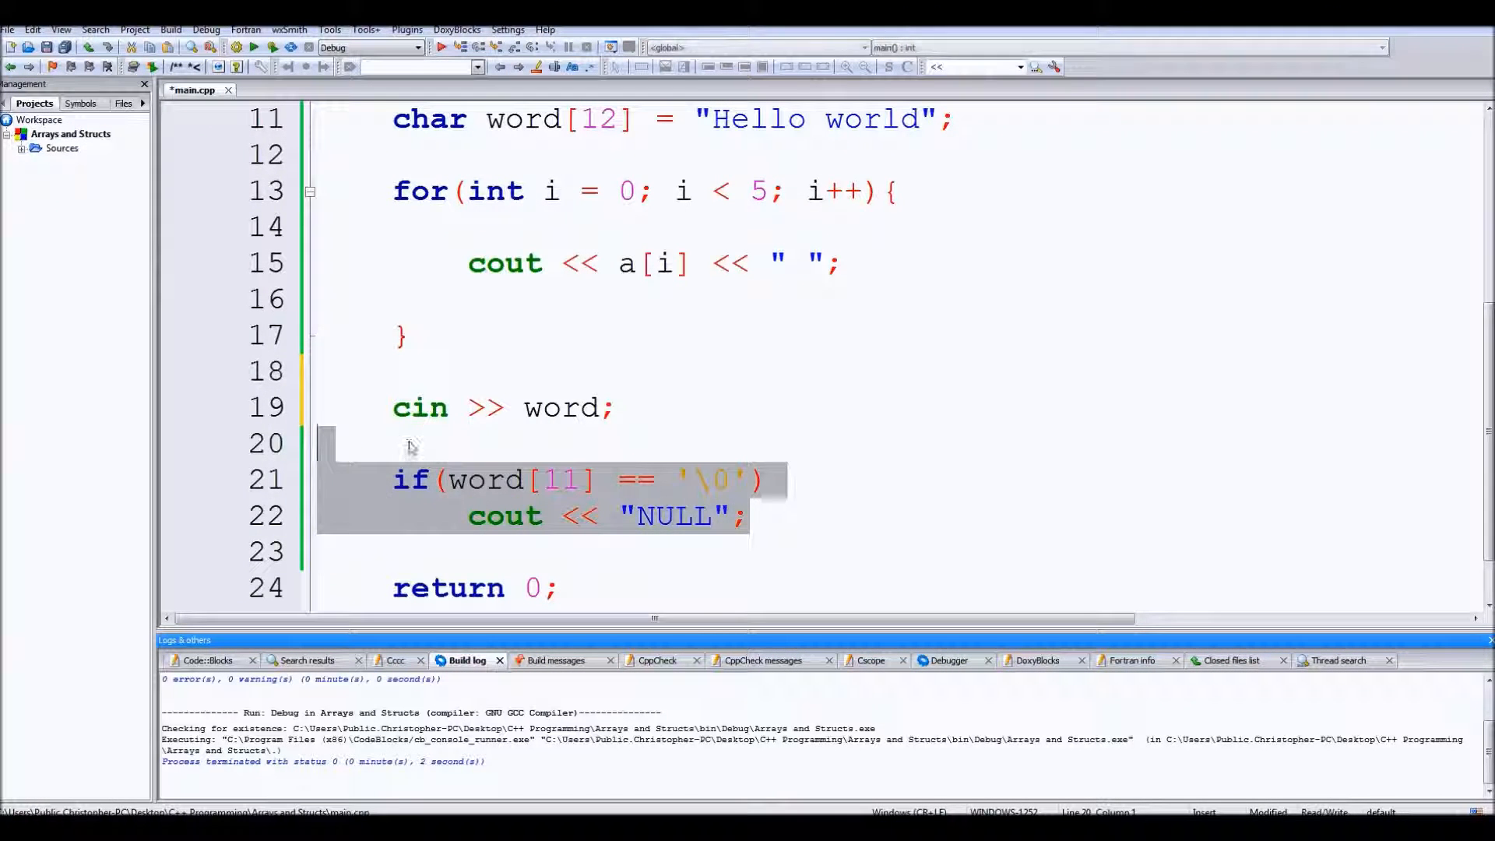
pyautogui.press('Delete')
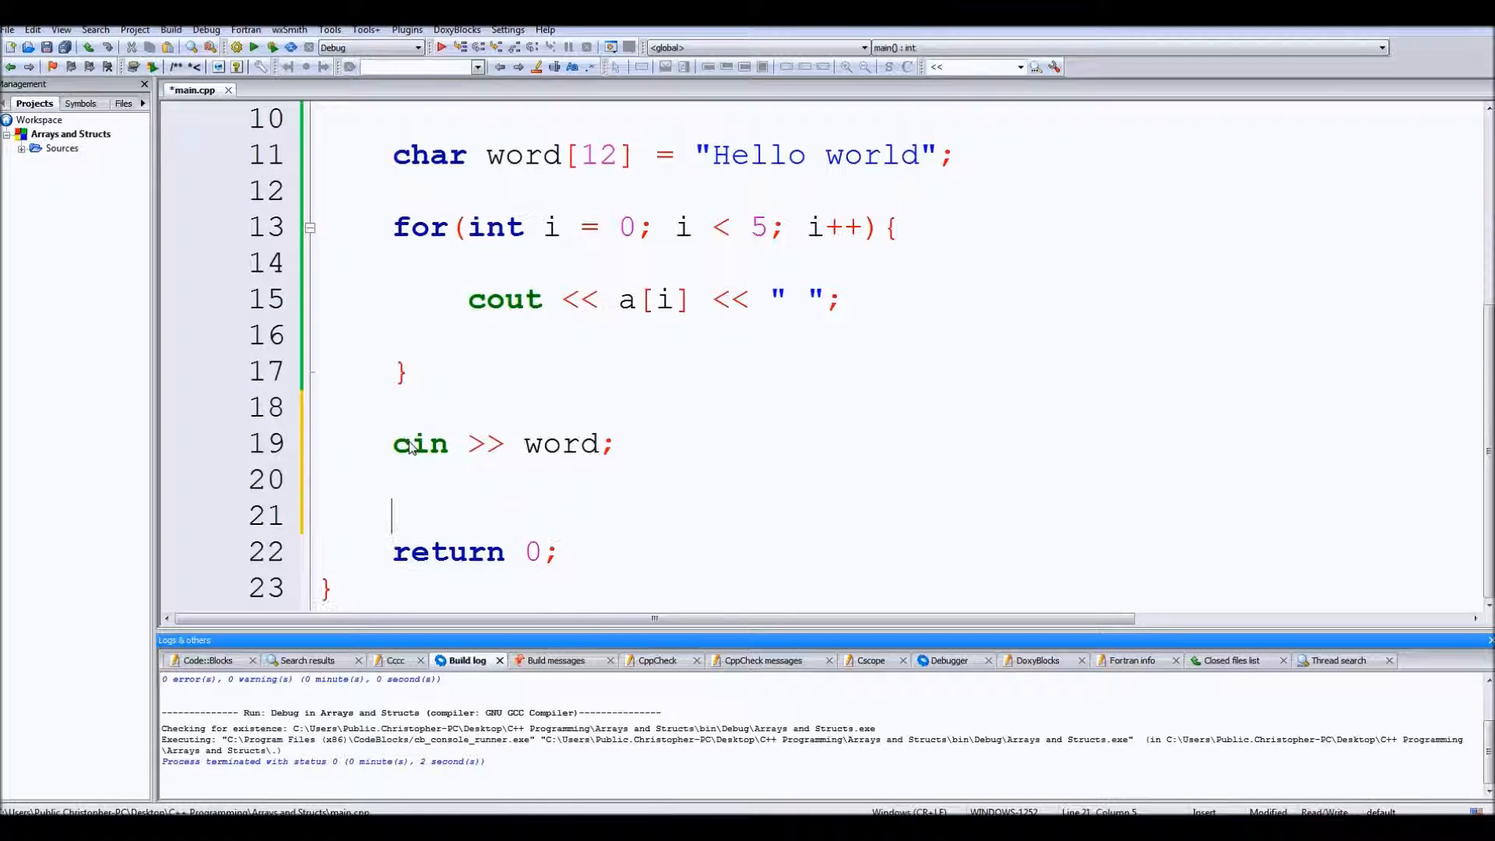
pyautogui.write('cout <<')
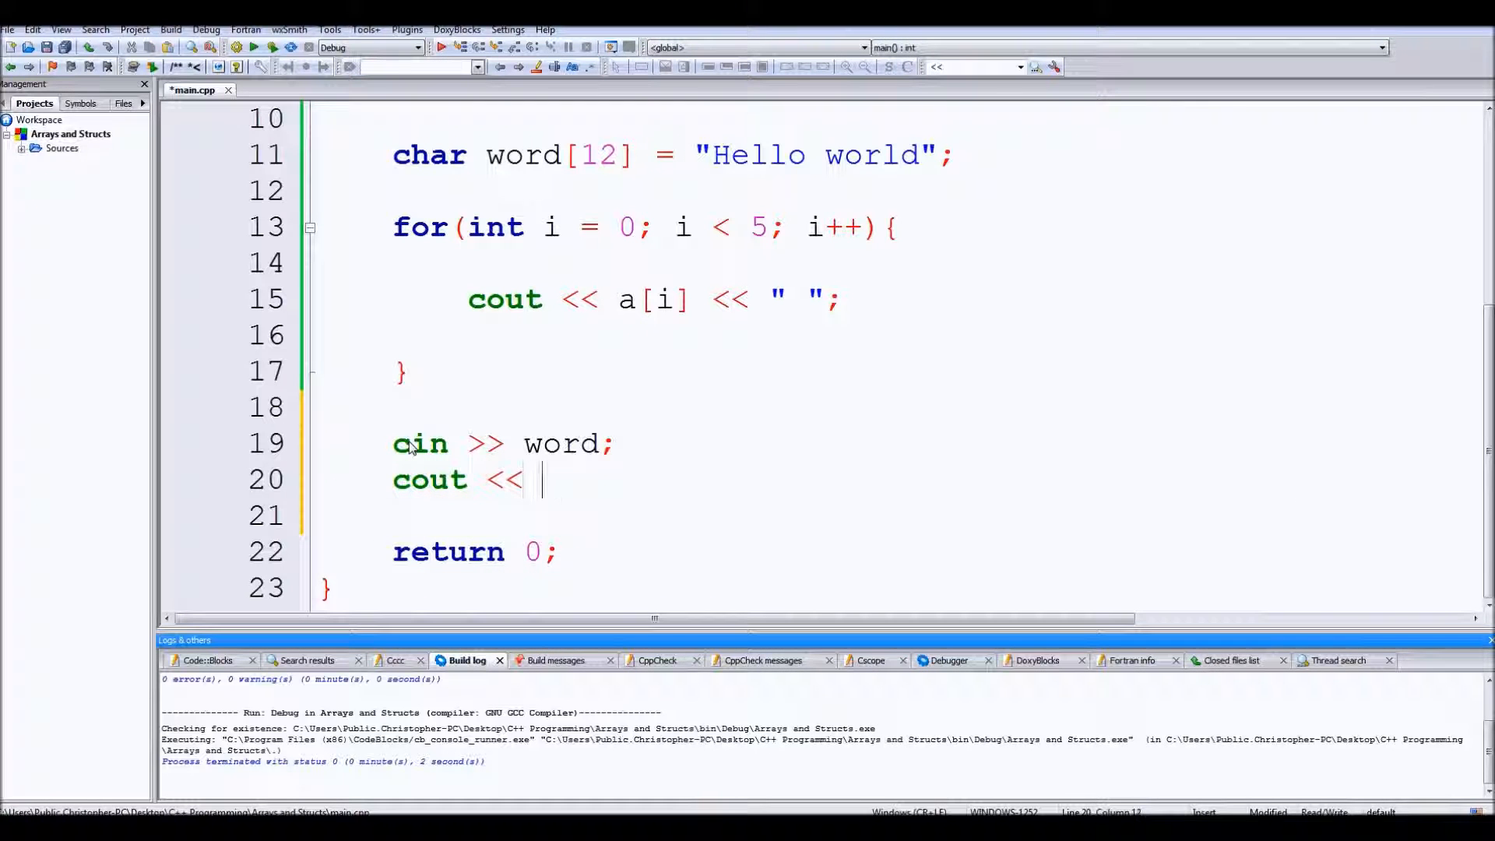
pyautogui.write('word;')
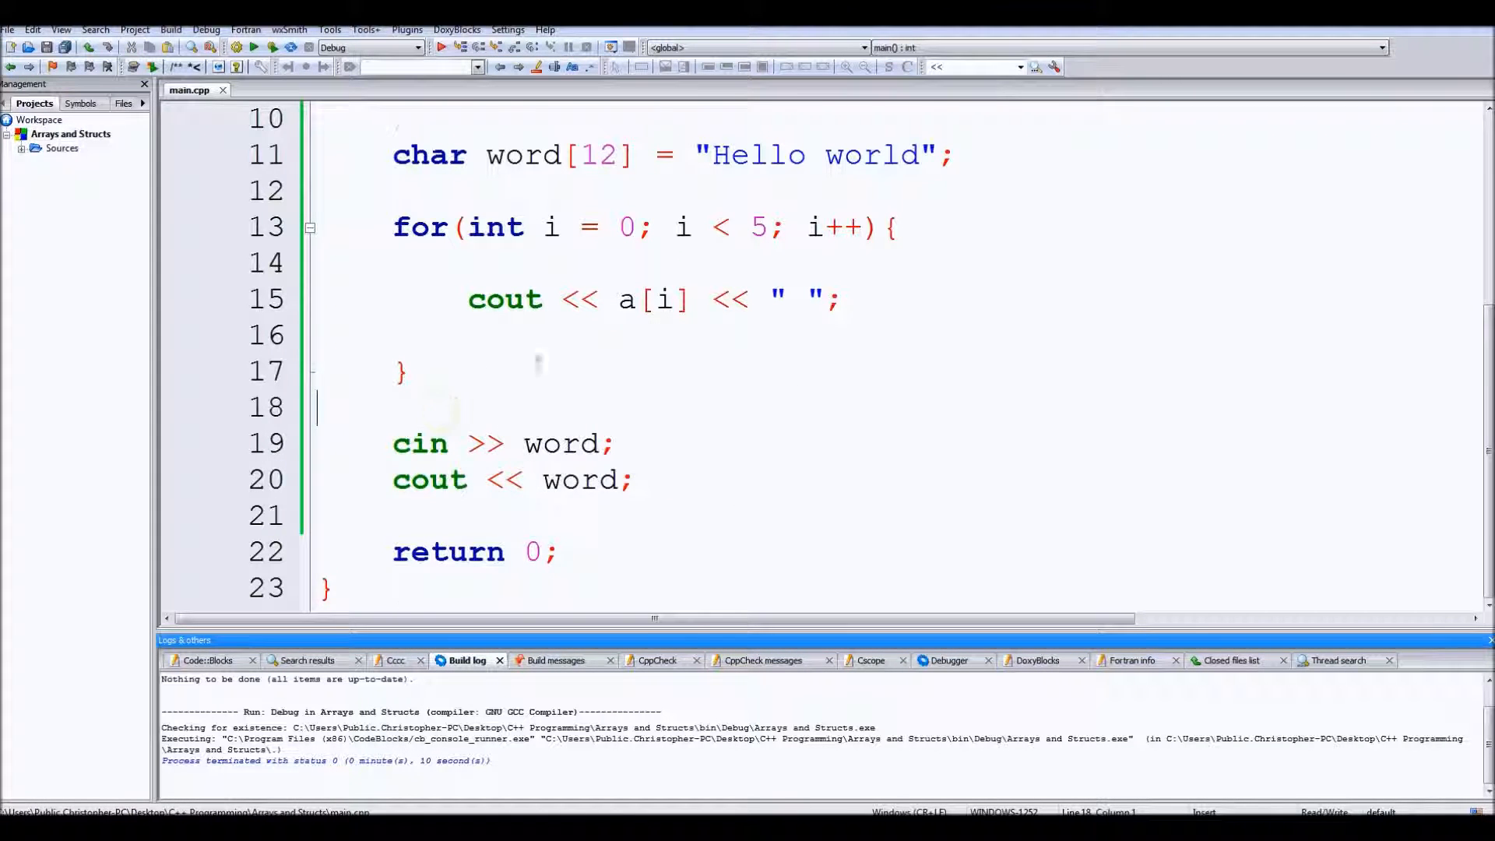
# Step: Scroll through main.cpp and place the cursor below the number array
pyautogui.scroll(3)
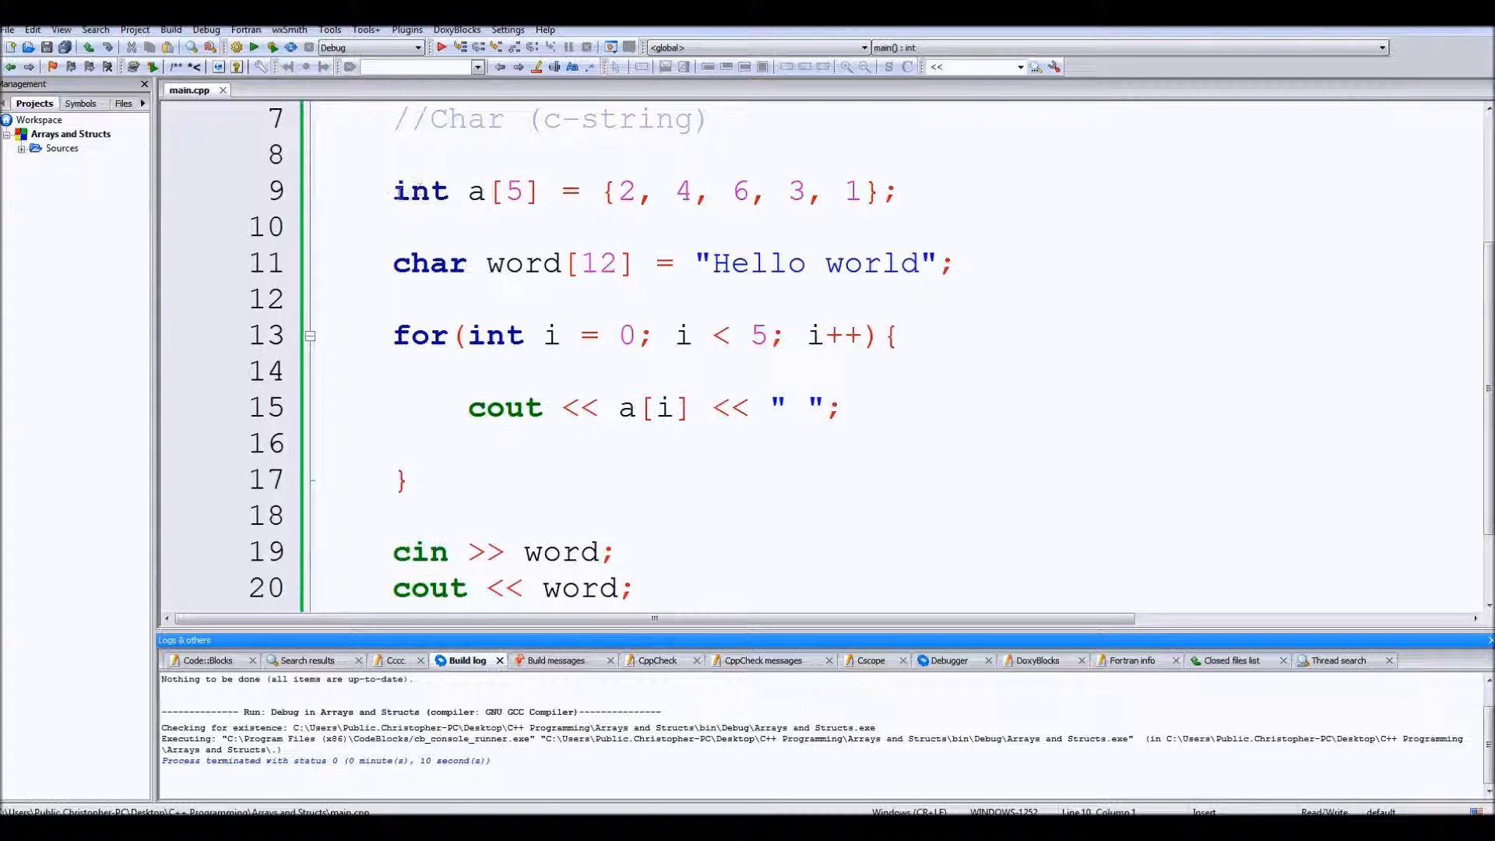
pyautogui.click(648, 227)
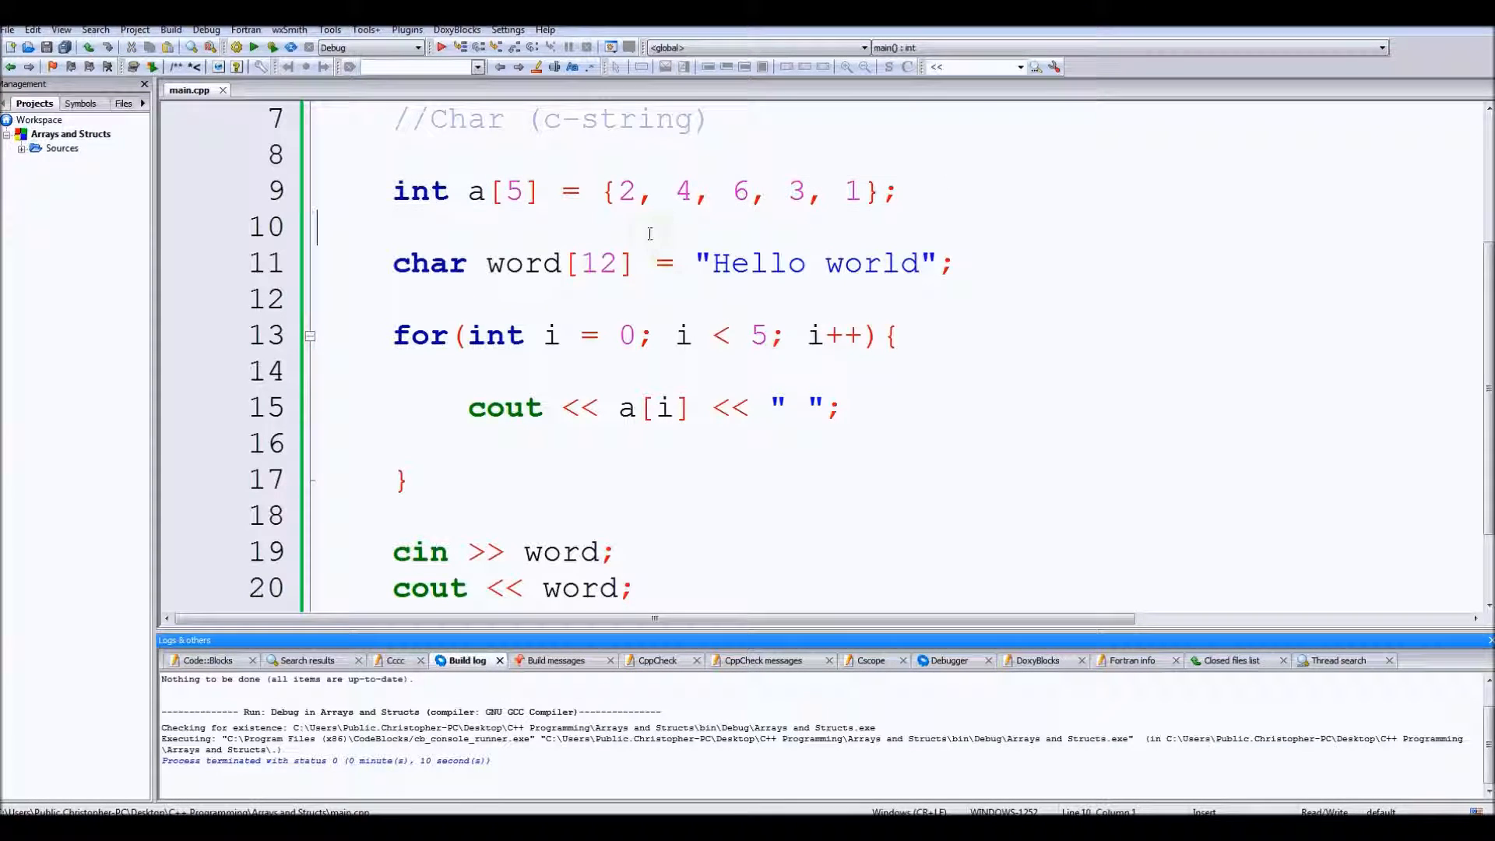
pyautogui.scroll(-3)
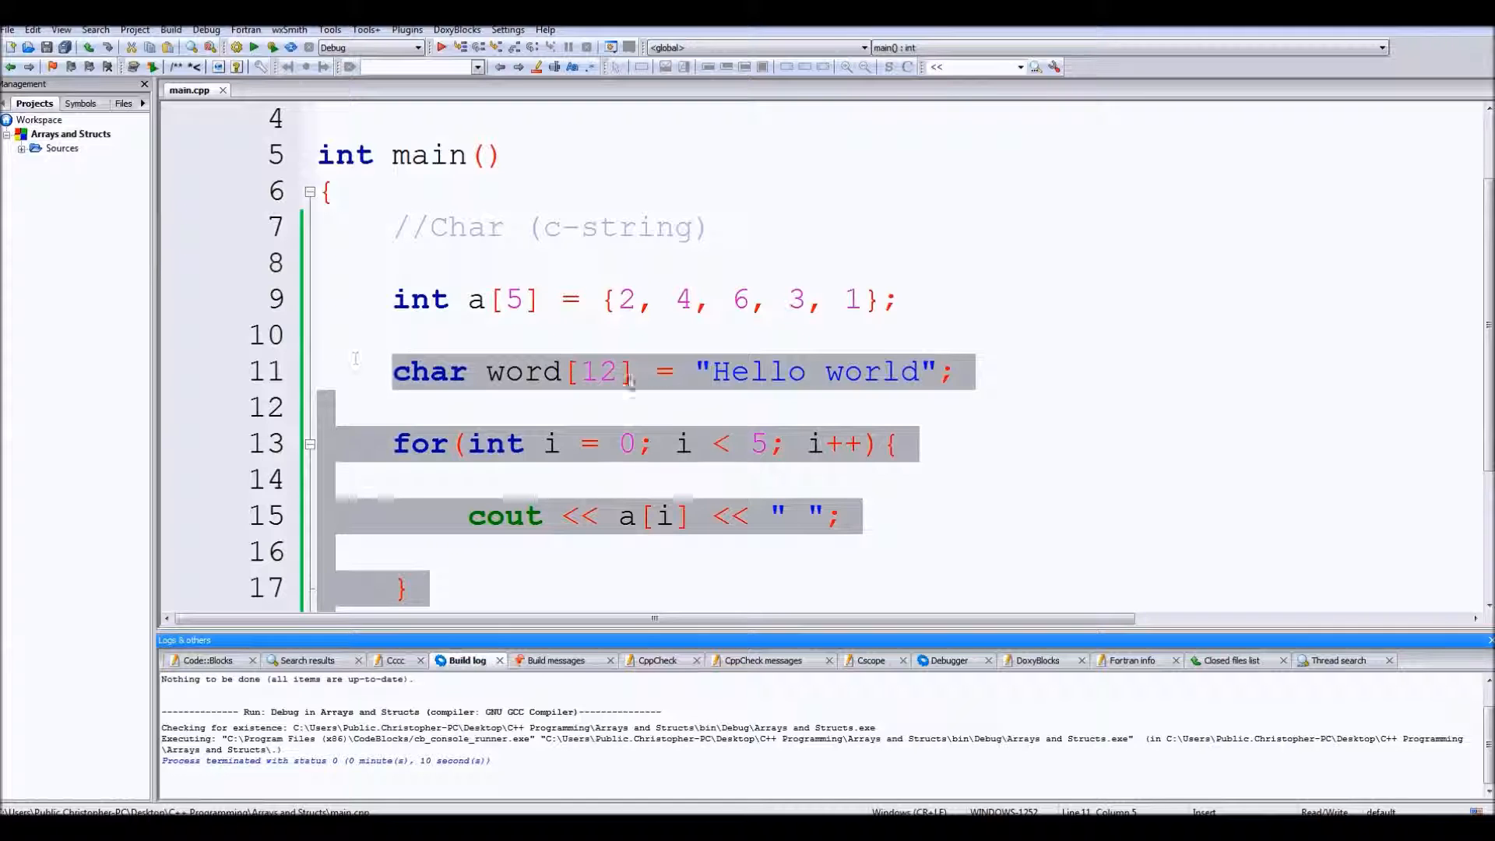
pyautogui.scroll(3)
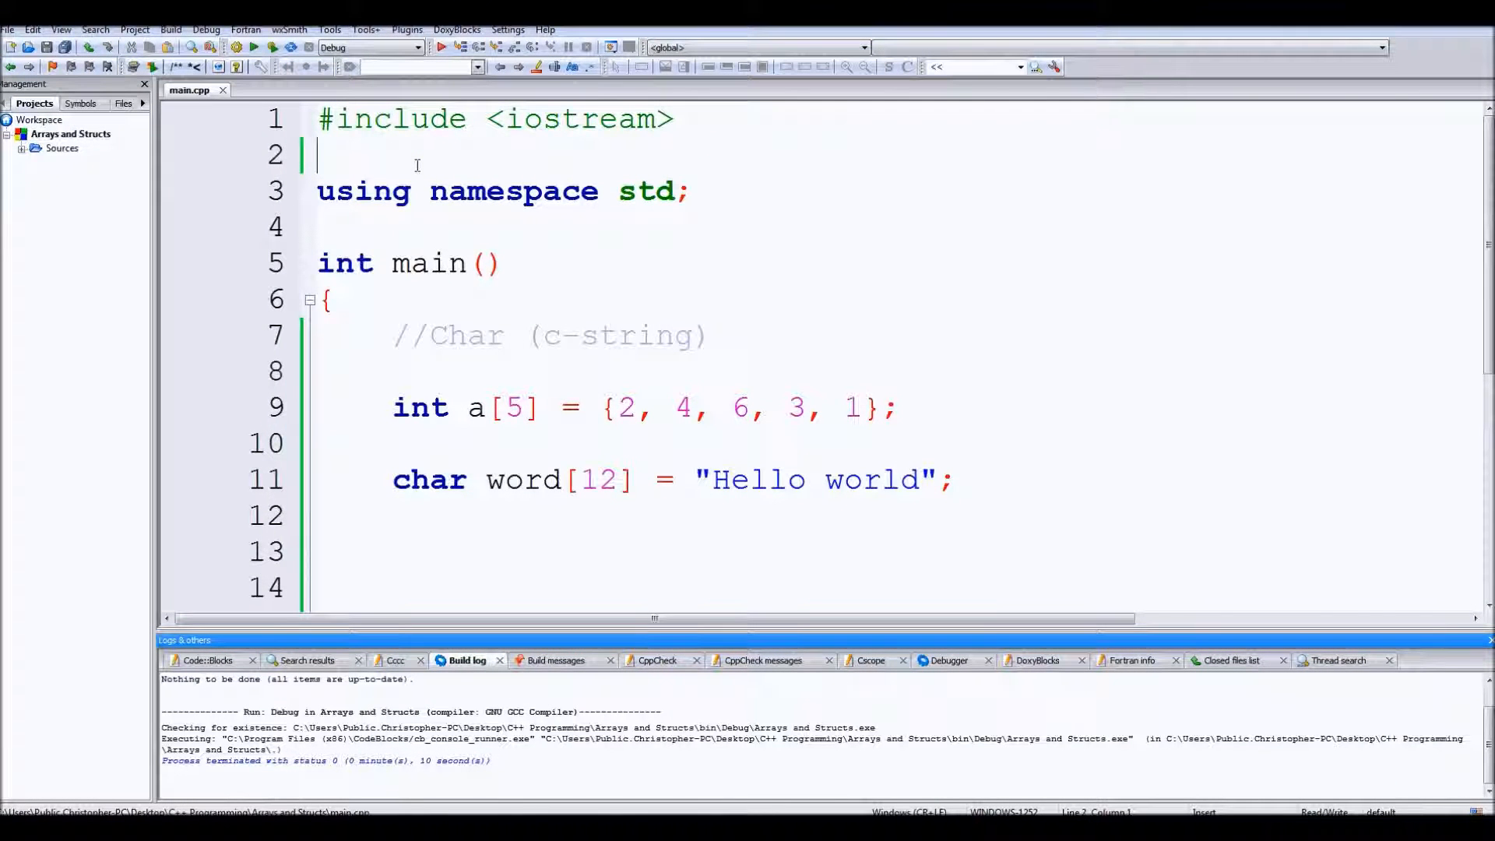
# Step: Add #include <string>, declare string b = "New Word", and dismiss b. suggestions
pyautogui.write('#include <stri')
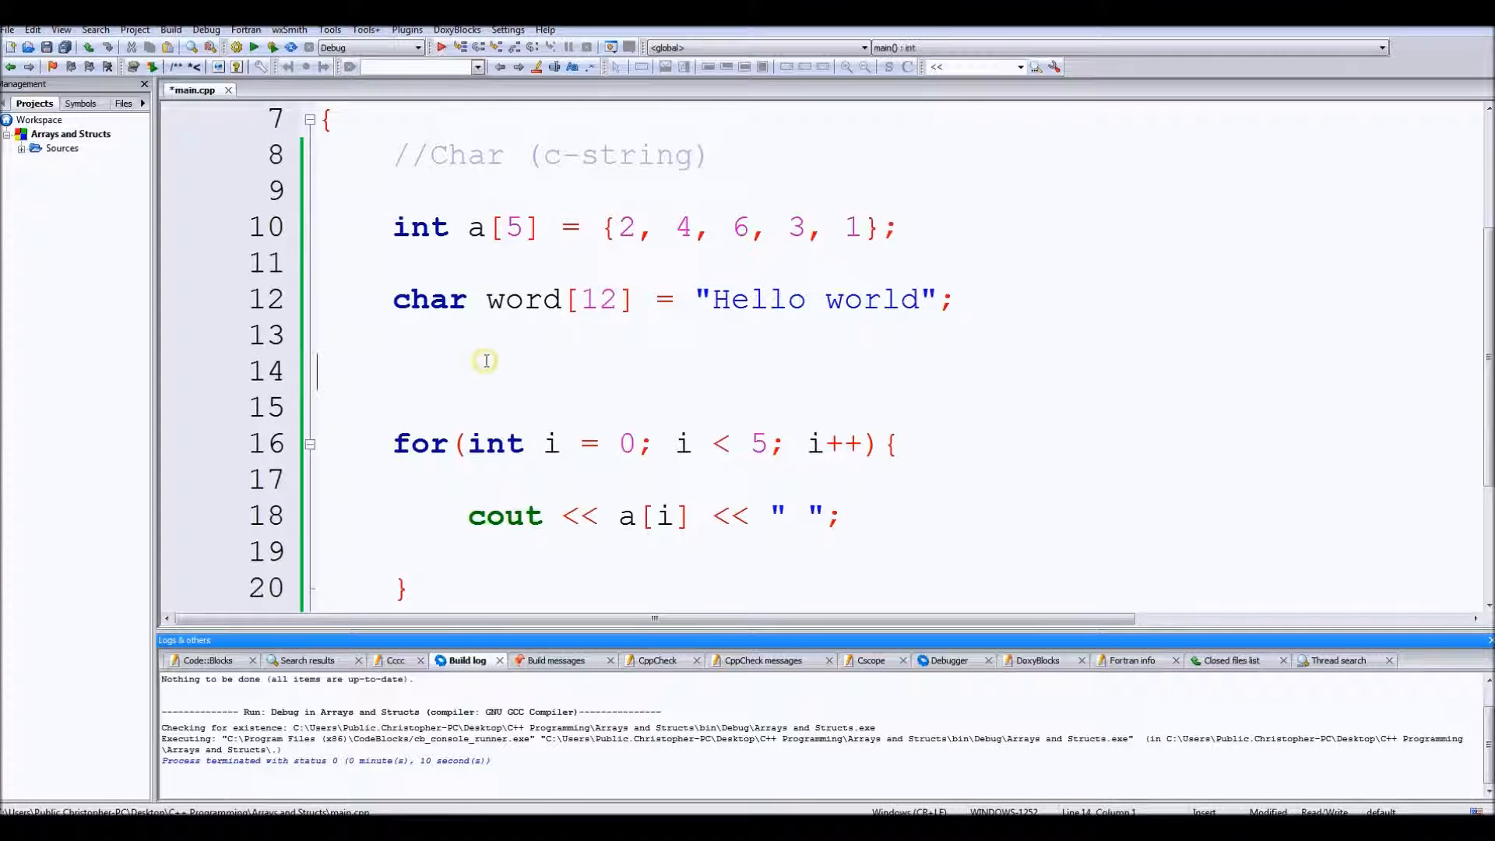
pyautogui.write('string b = "New Word";')
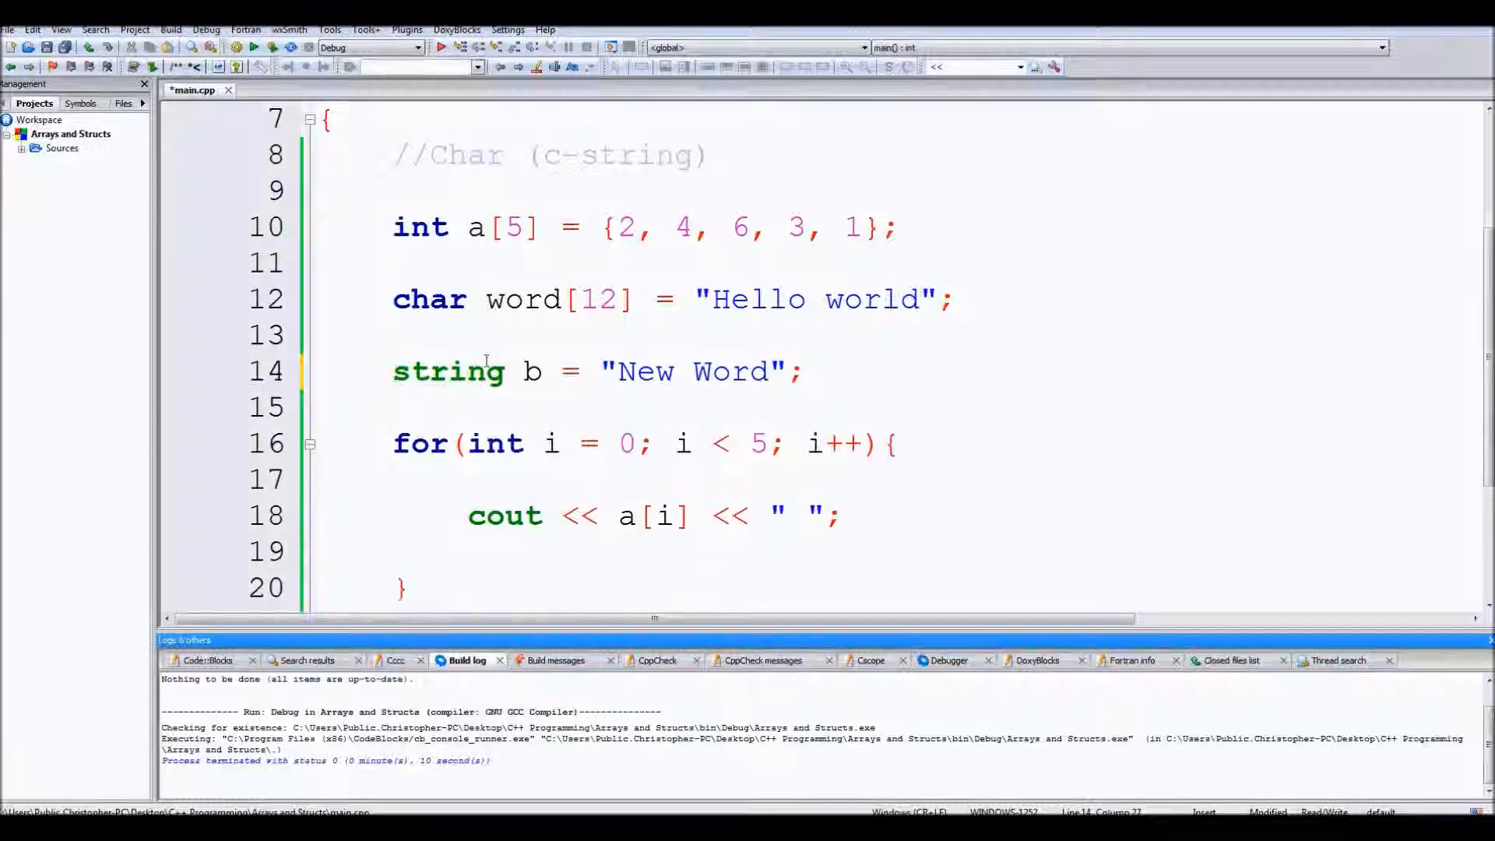
pyautogui.write('b.')
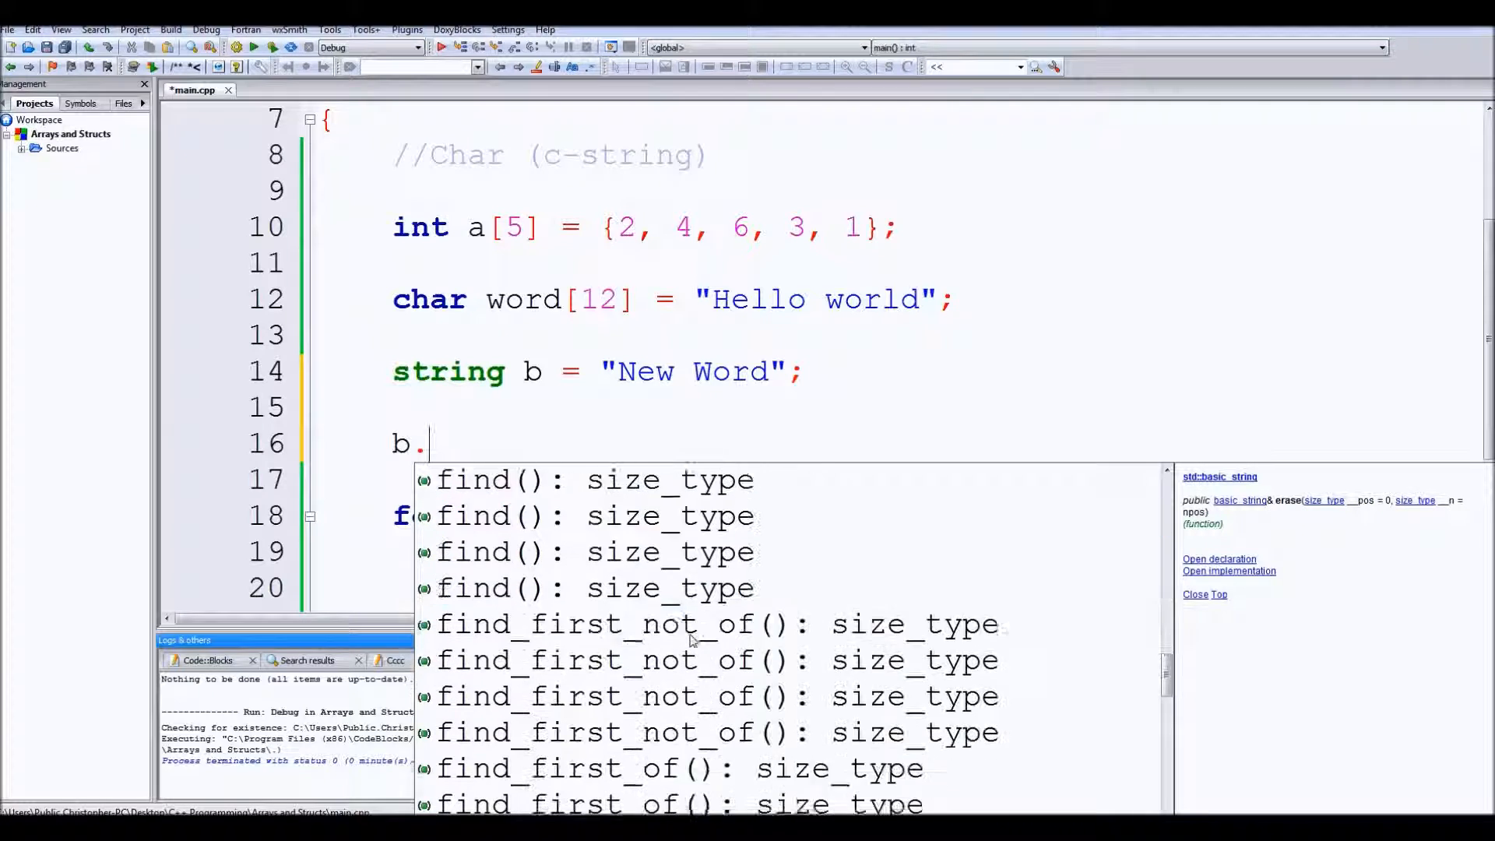
pyautogui.press('Escape')
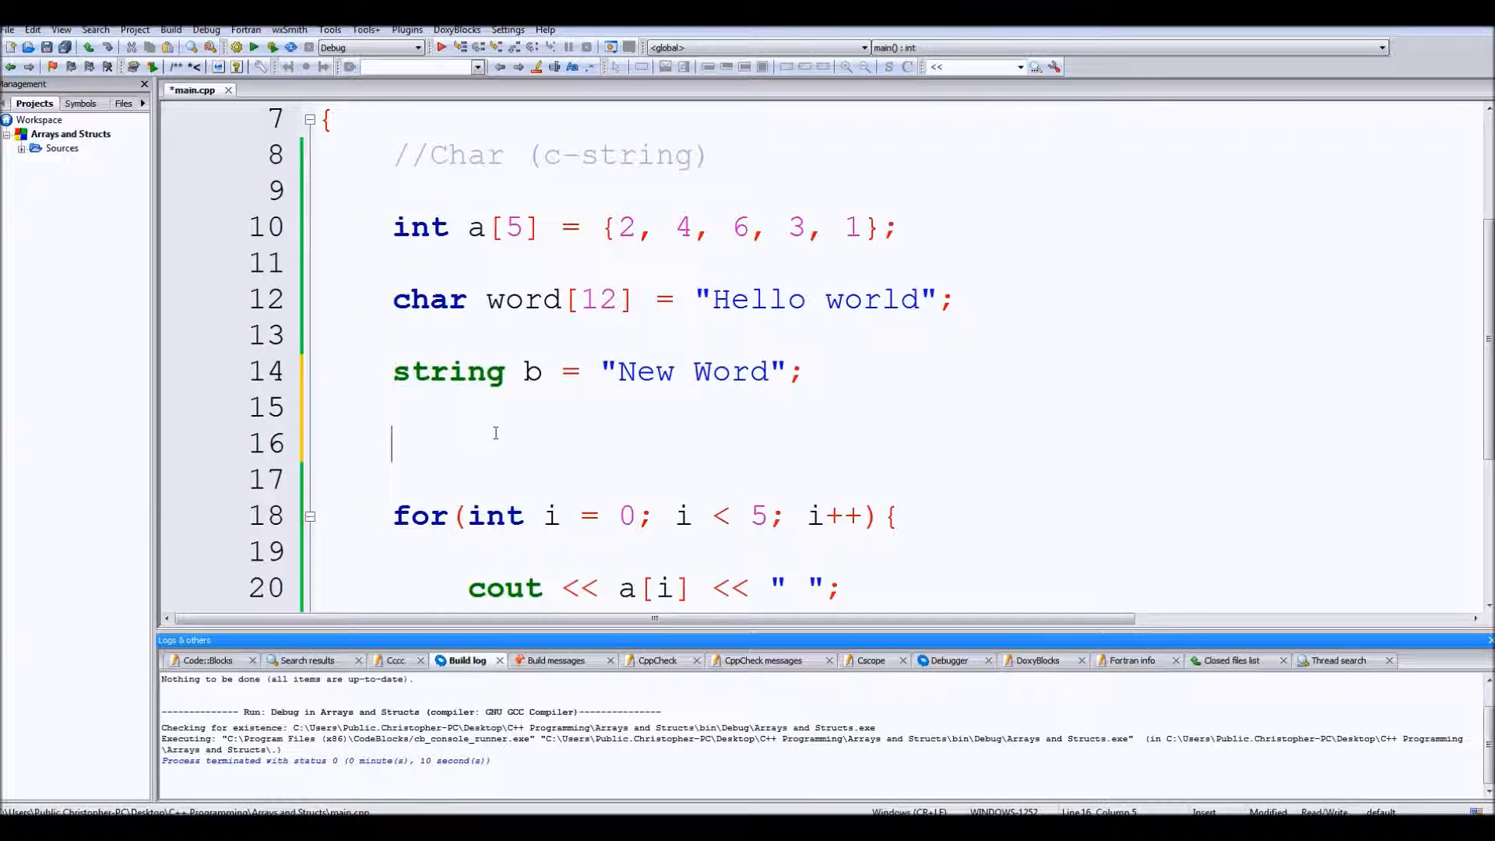
pyautogui.moveTo(436, 309)
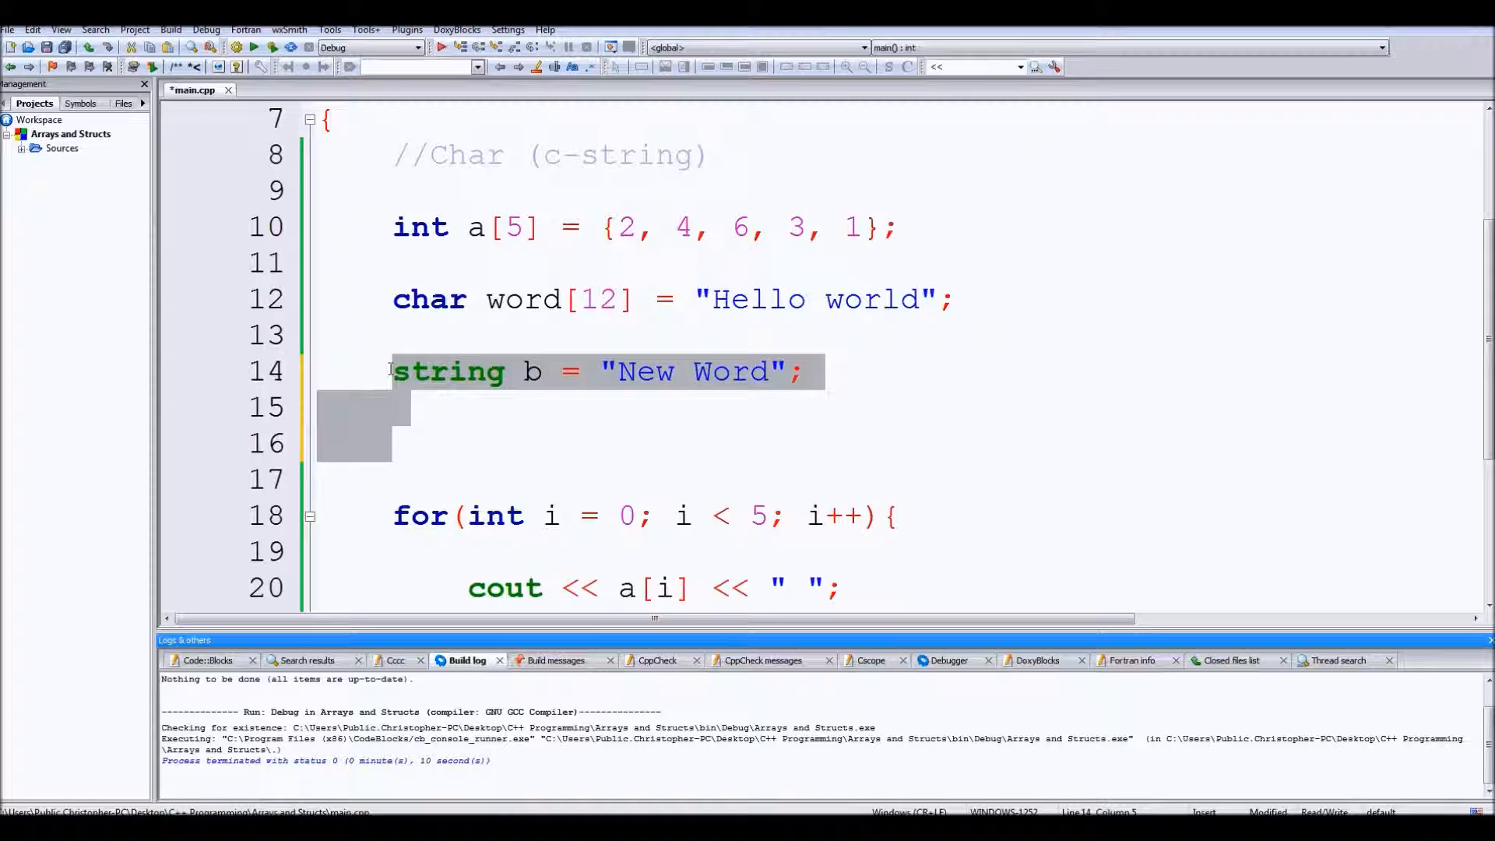
pyautogui.moveTo(697, 392)
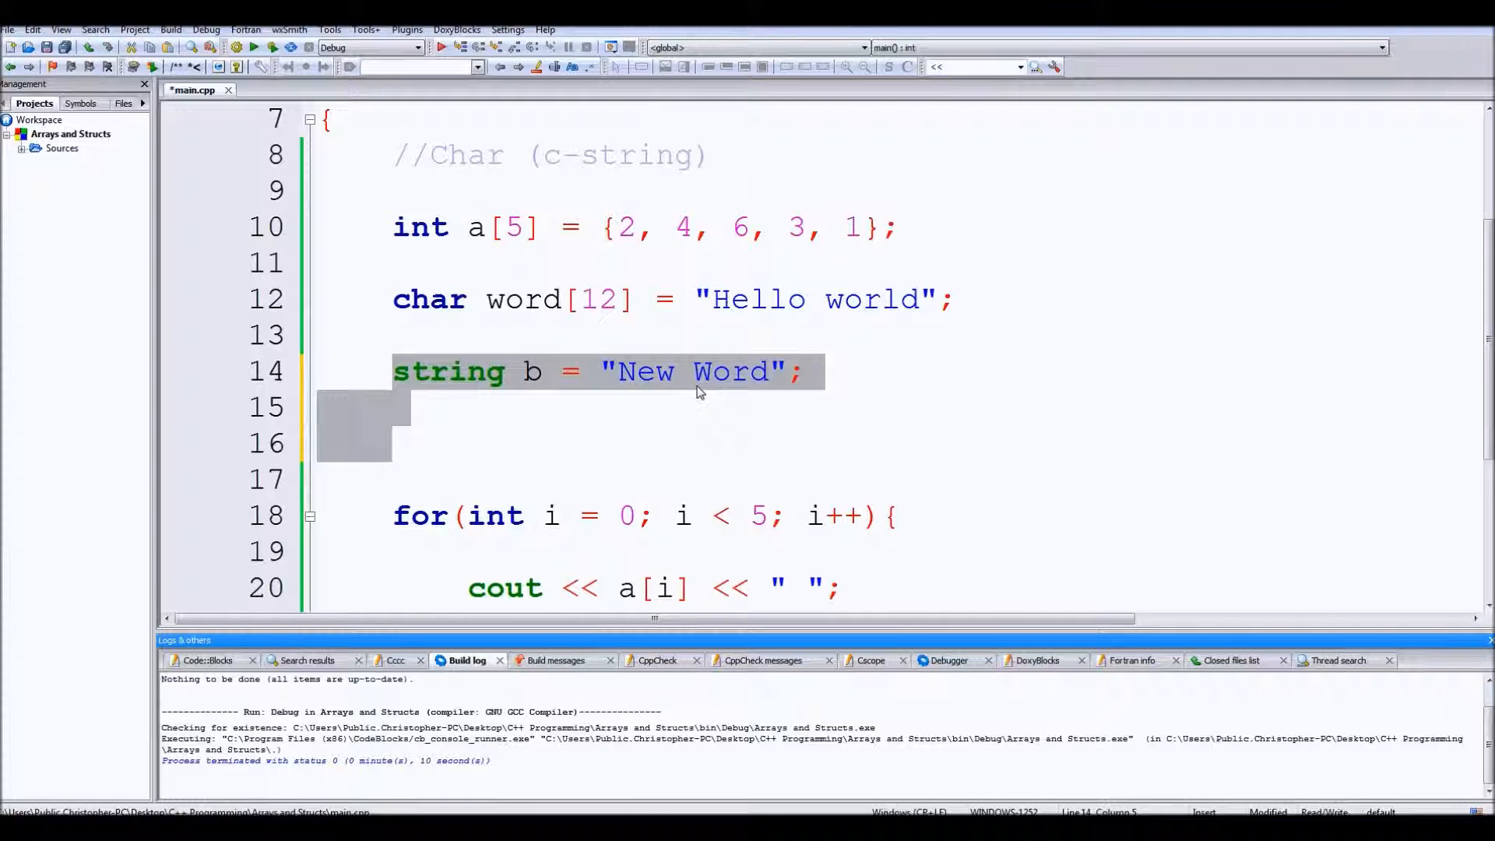
# Step: Delete the string b declaration and highlight the char keyword
pyautogui.press('Delete')
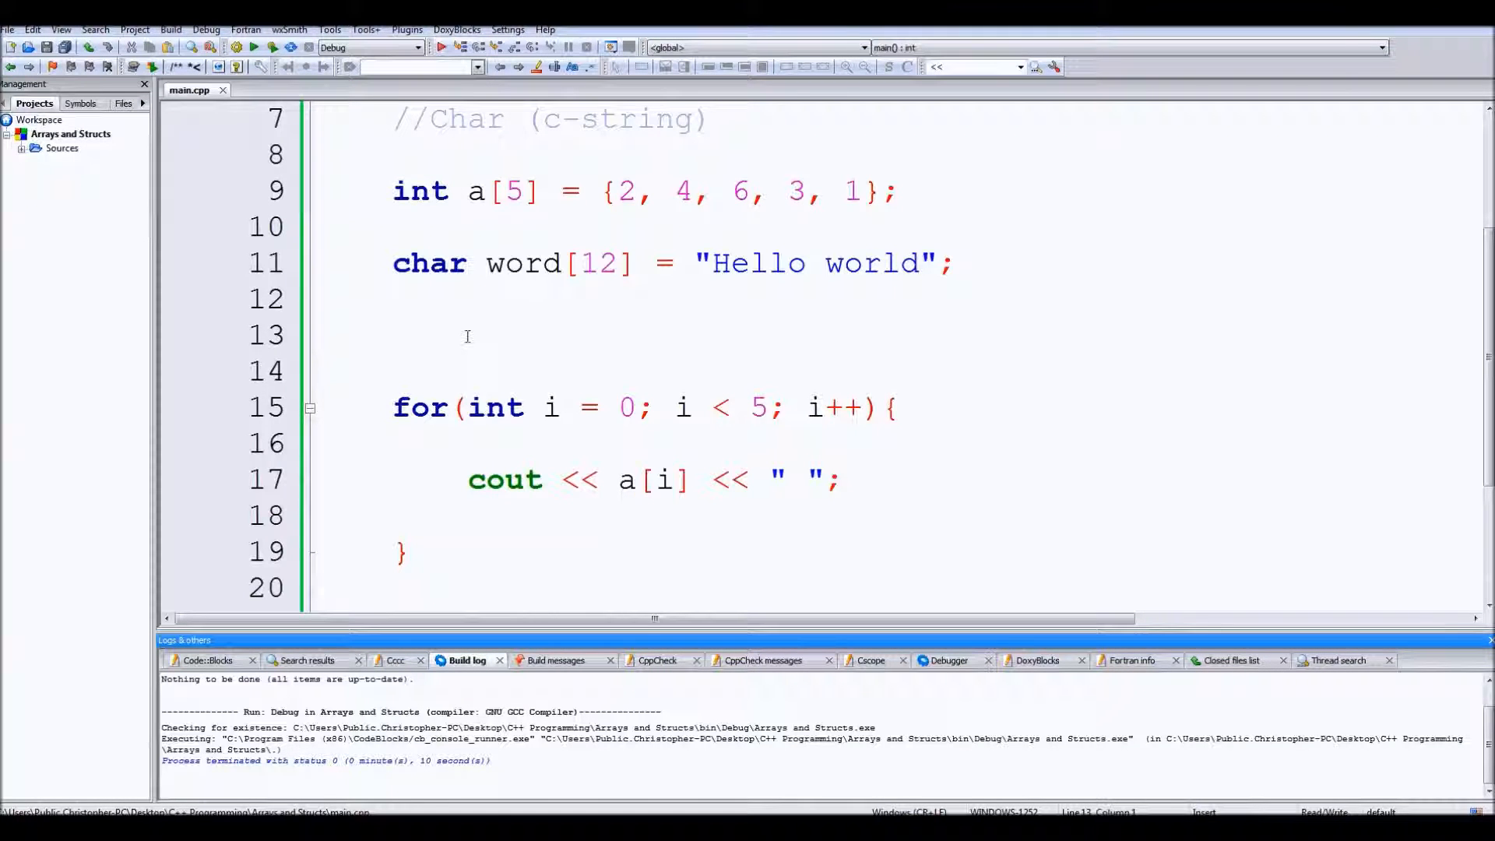
pyautogui.click(404, 326)
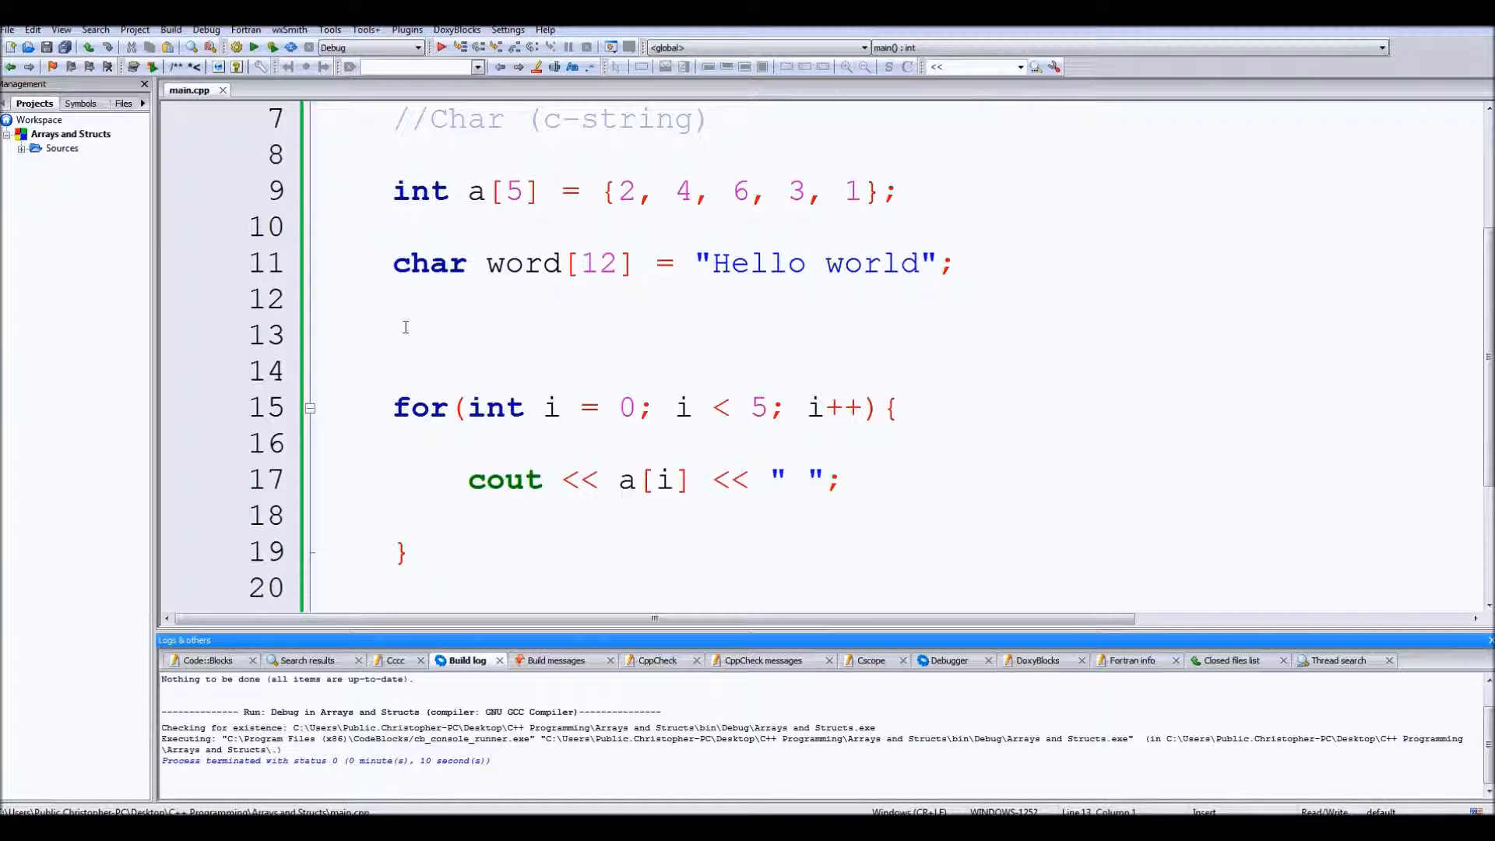
pyautogui.doubleClick(429, 263)
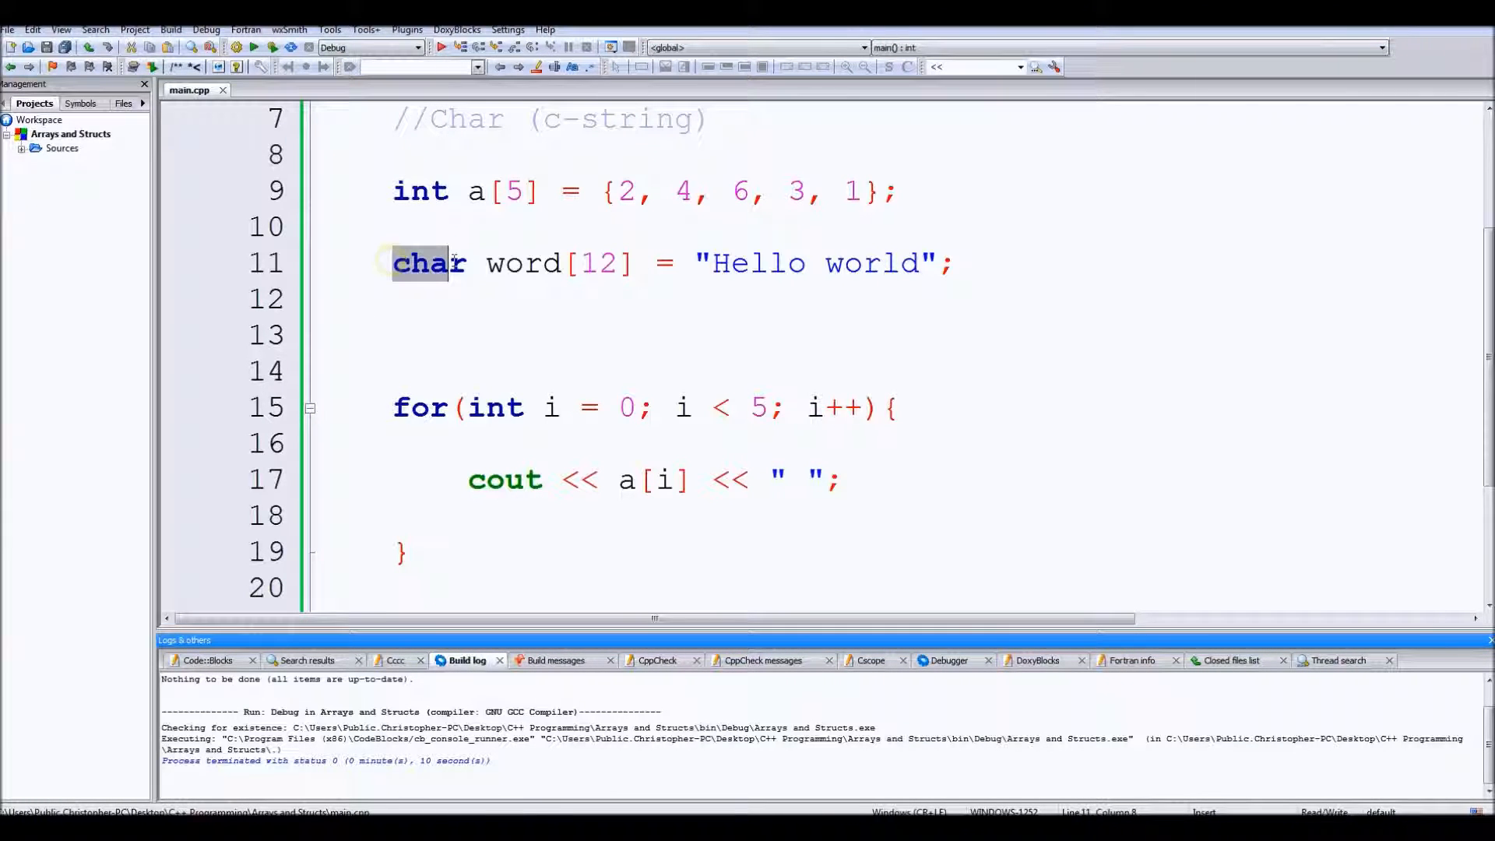
pyautogui.click(319, 298)
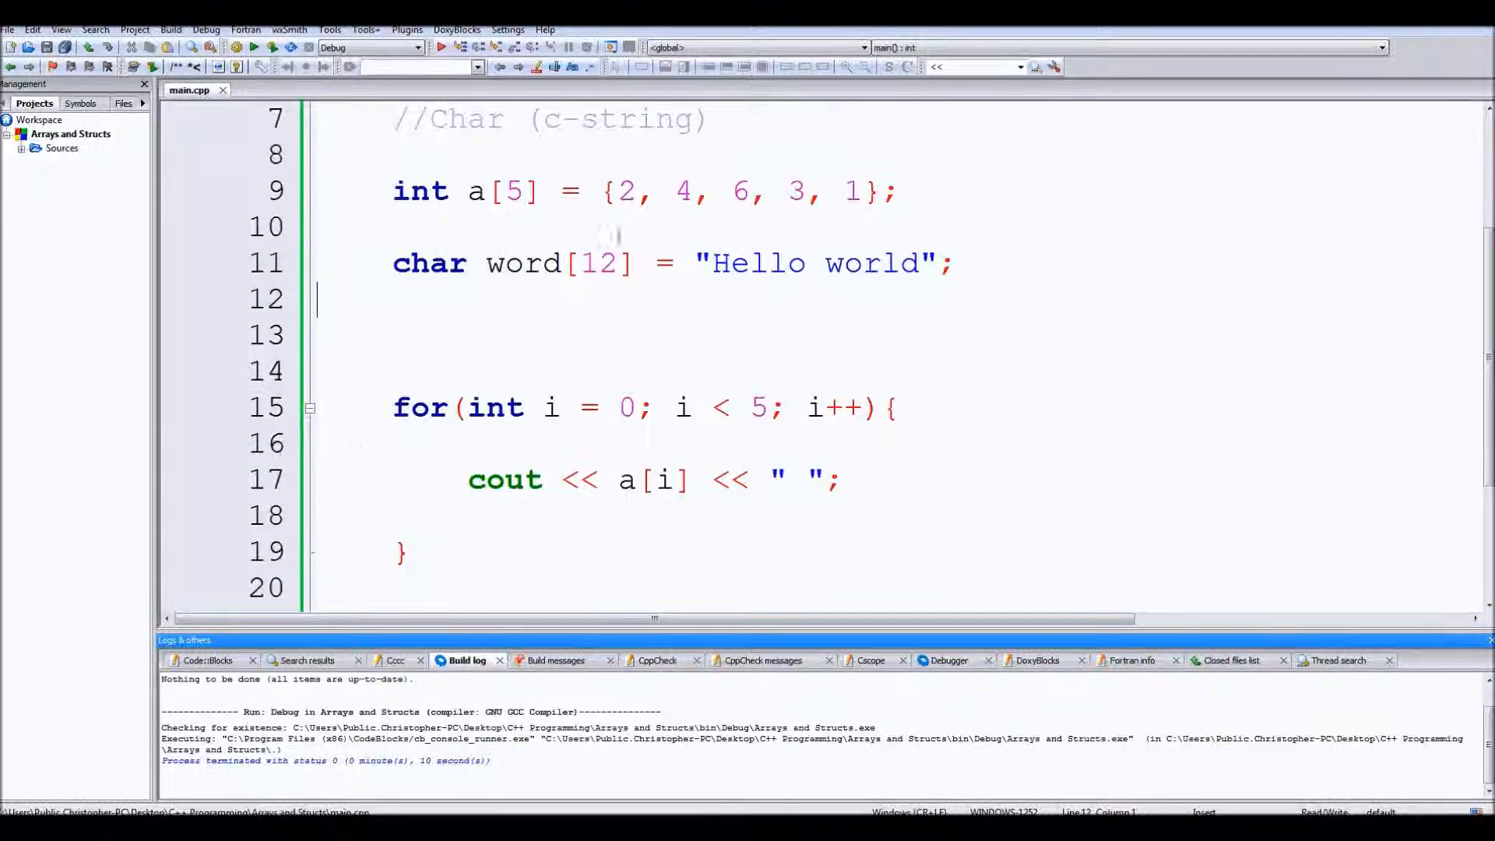
# Step: Highlight word[12] in the declaration, then remove a blank line above Hello world
pyautogui.scroll(3)
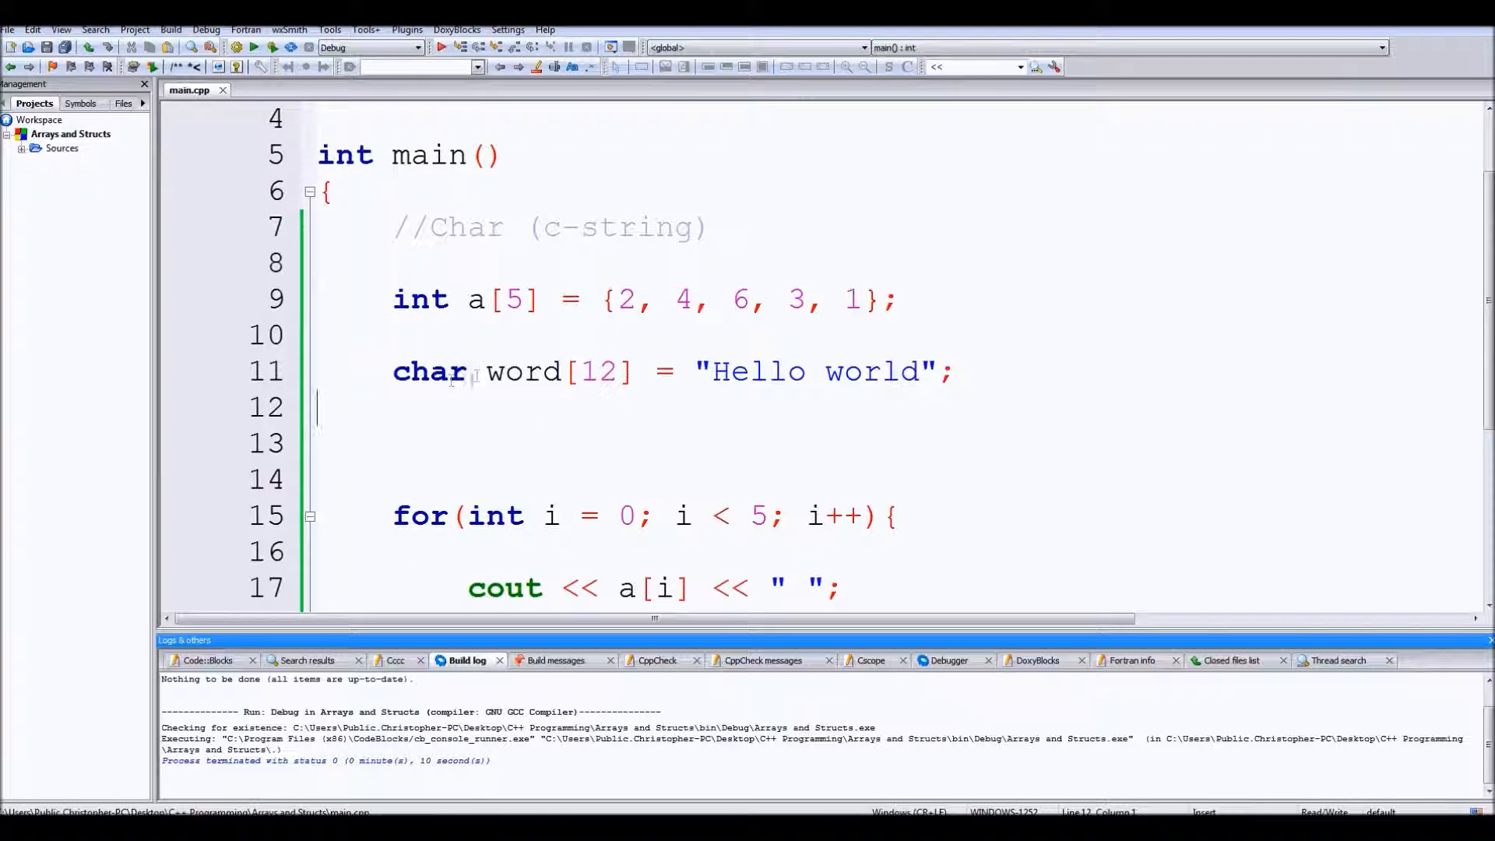
pyautogui.doubleClick(522, 370)
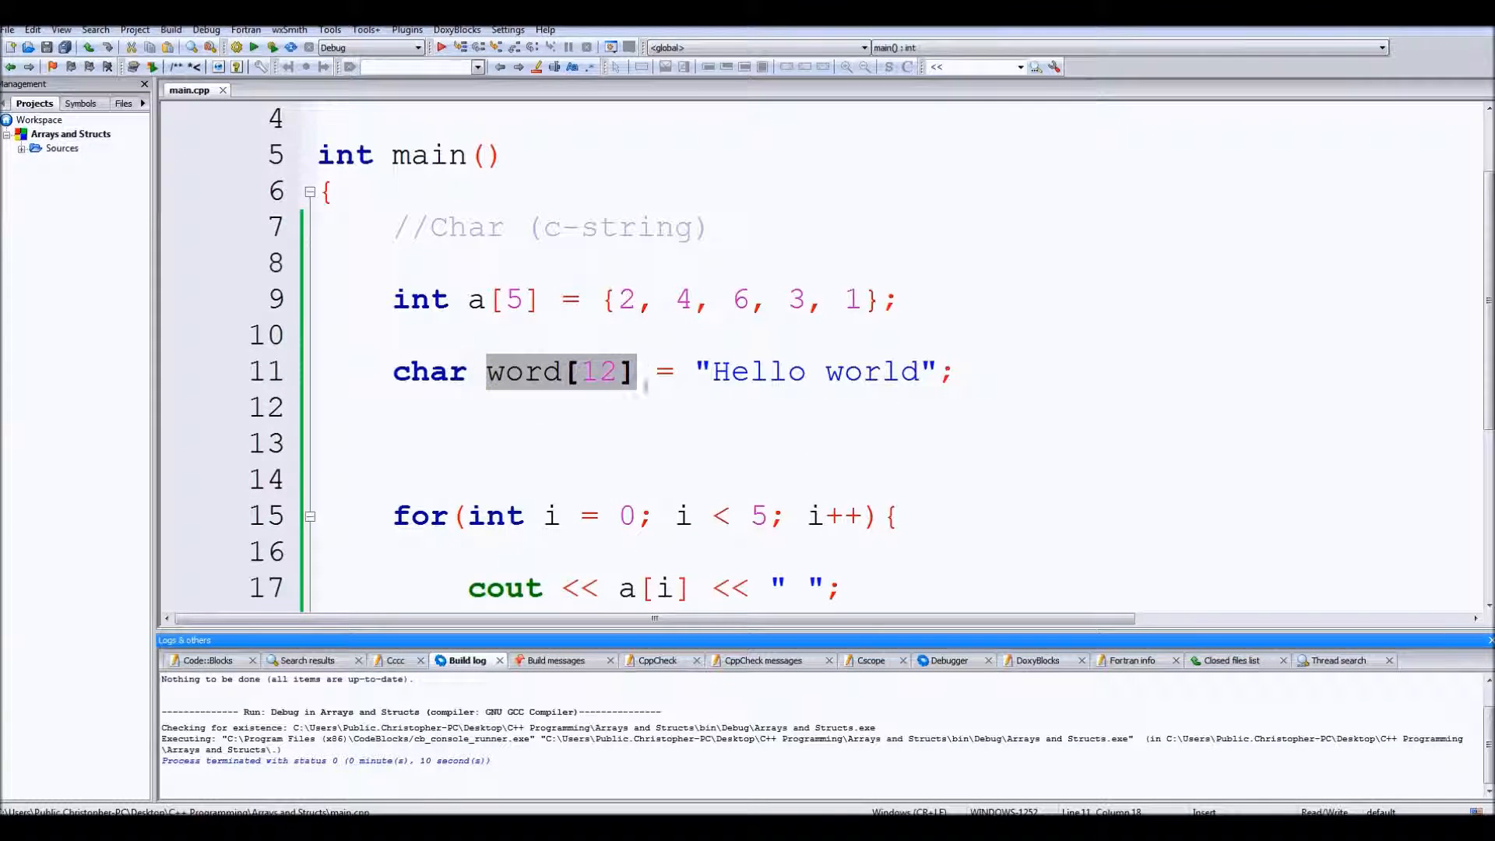
pyautogui.click(644, 443)
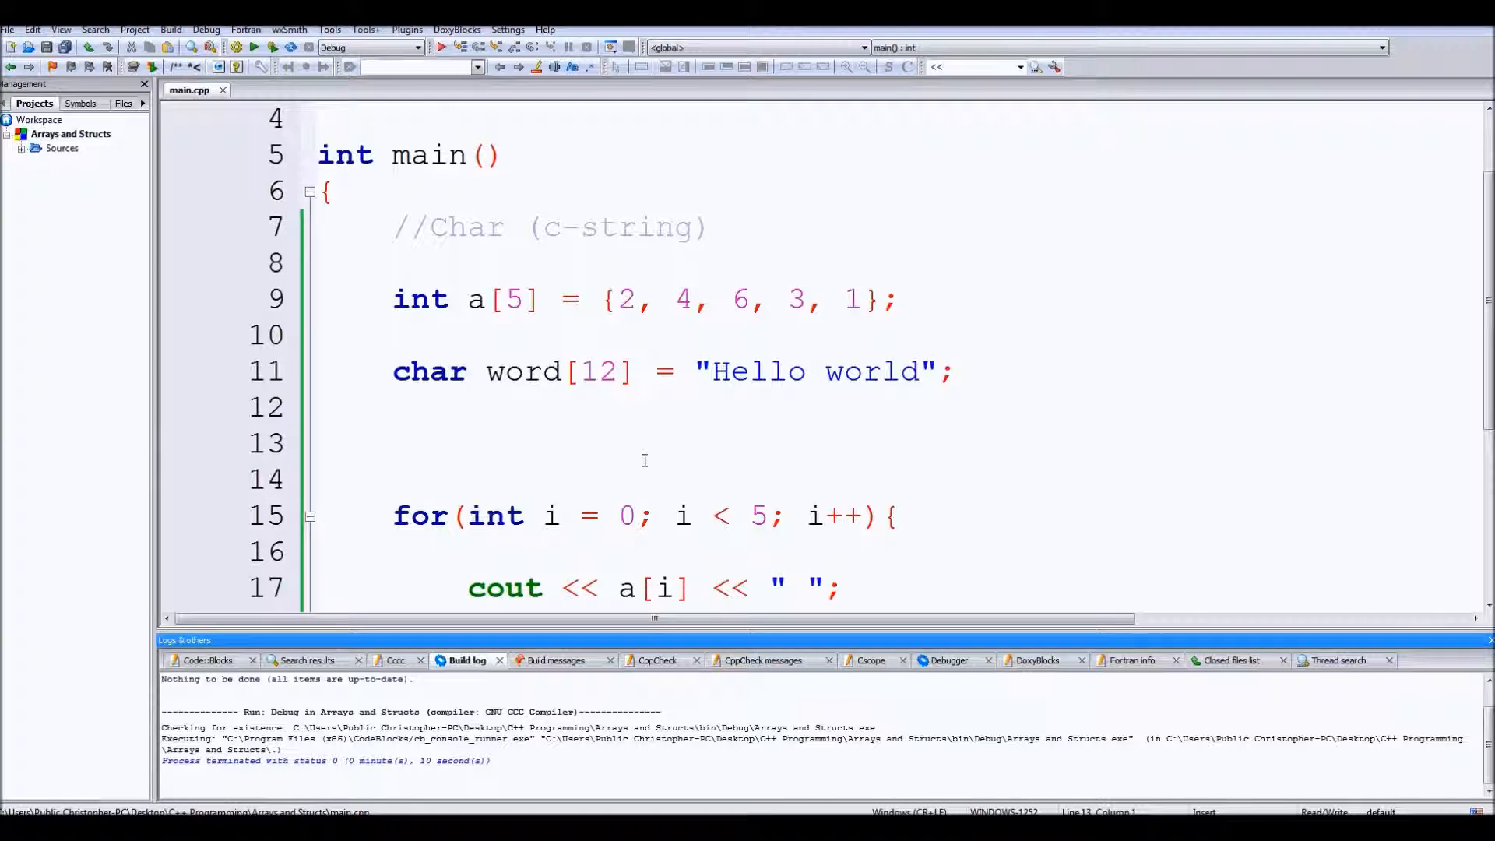
pyautogui.click(454, 353)
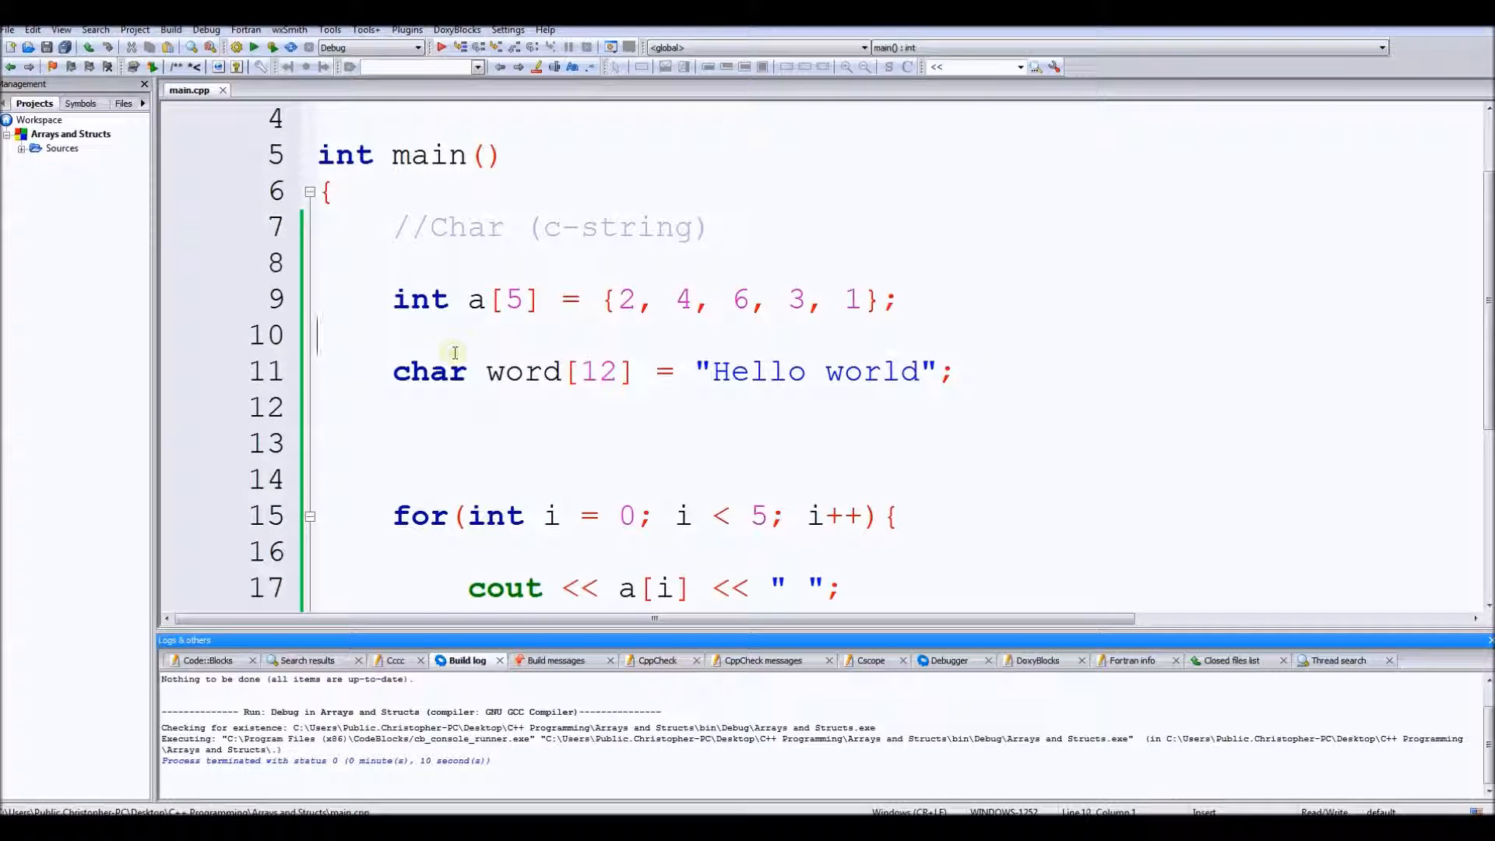
pyautogui.moveTo(475, 371)
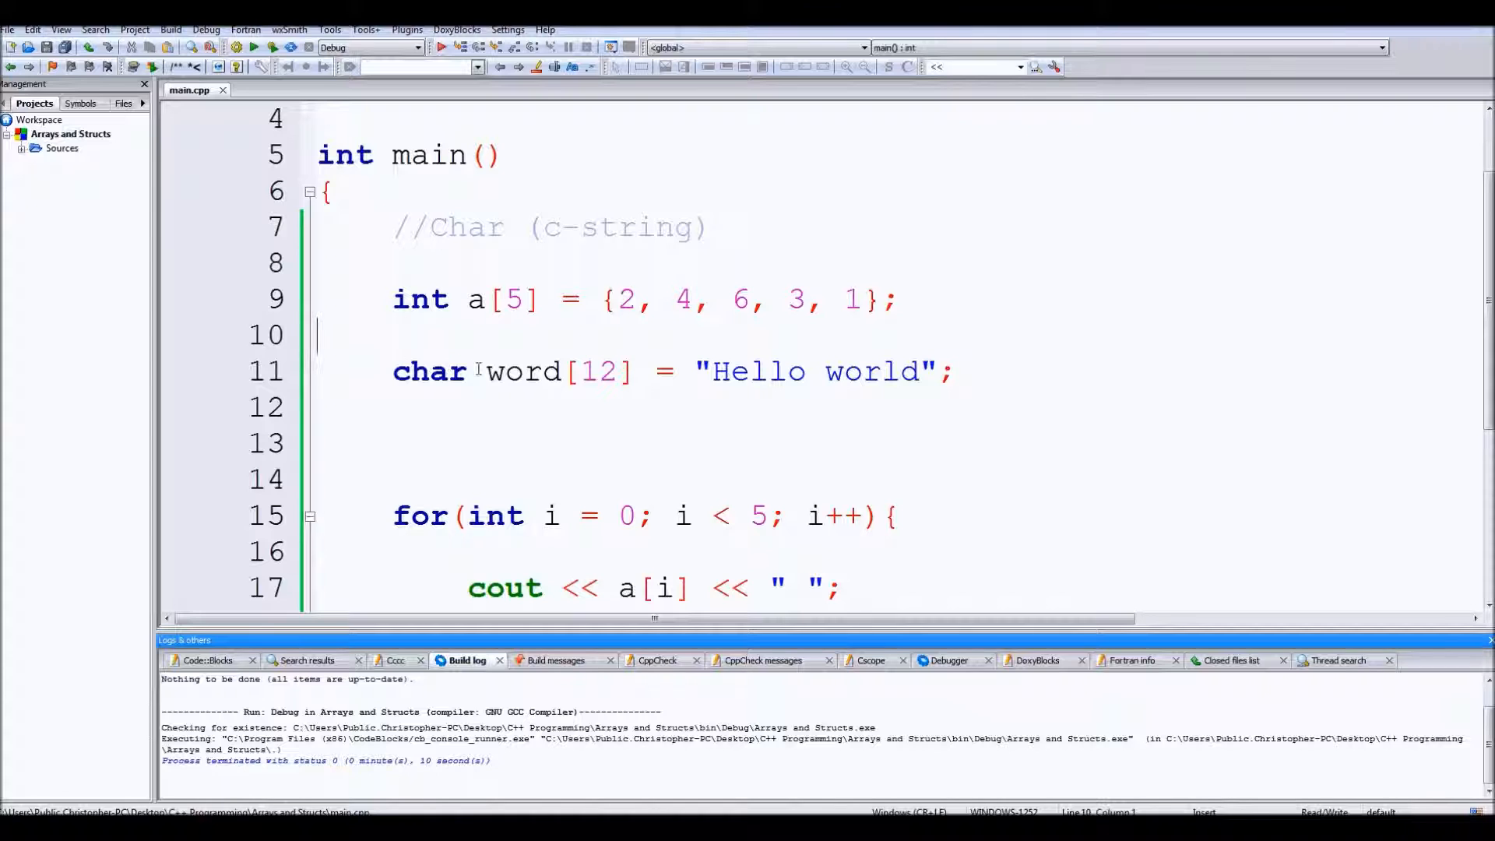
pyautogui.press('Backspace')
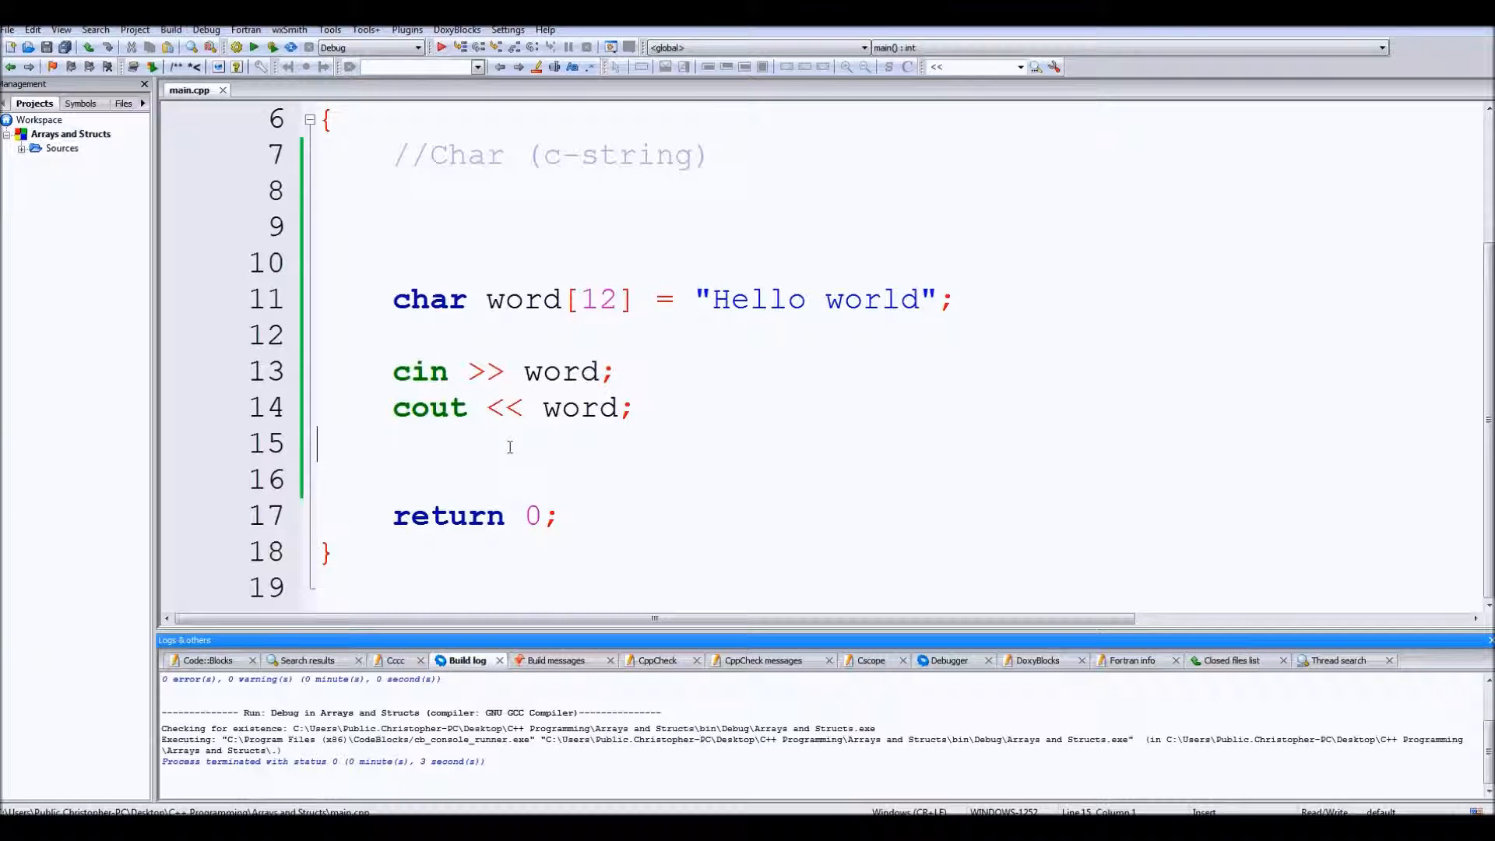
# Step: Place the cursor among the blank lines around the Hello world declaration and cin
pyautogui.click(484, 335)
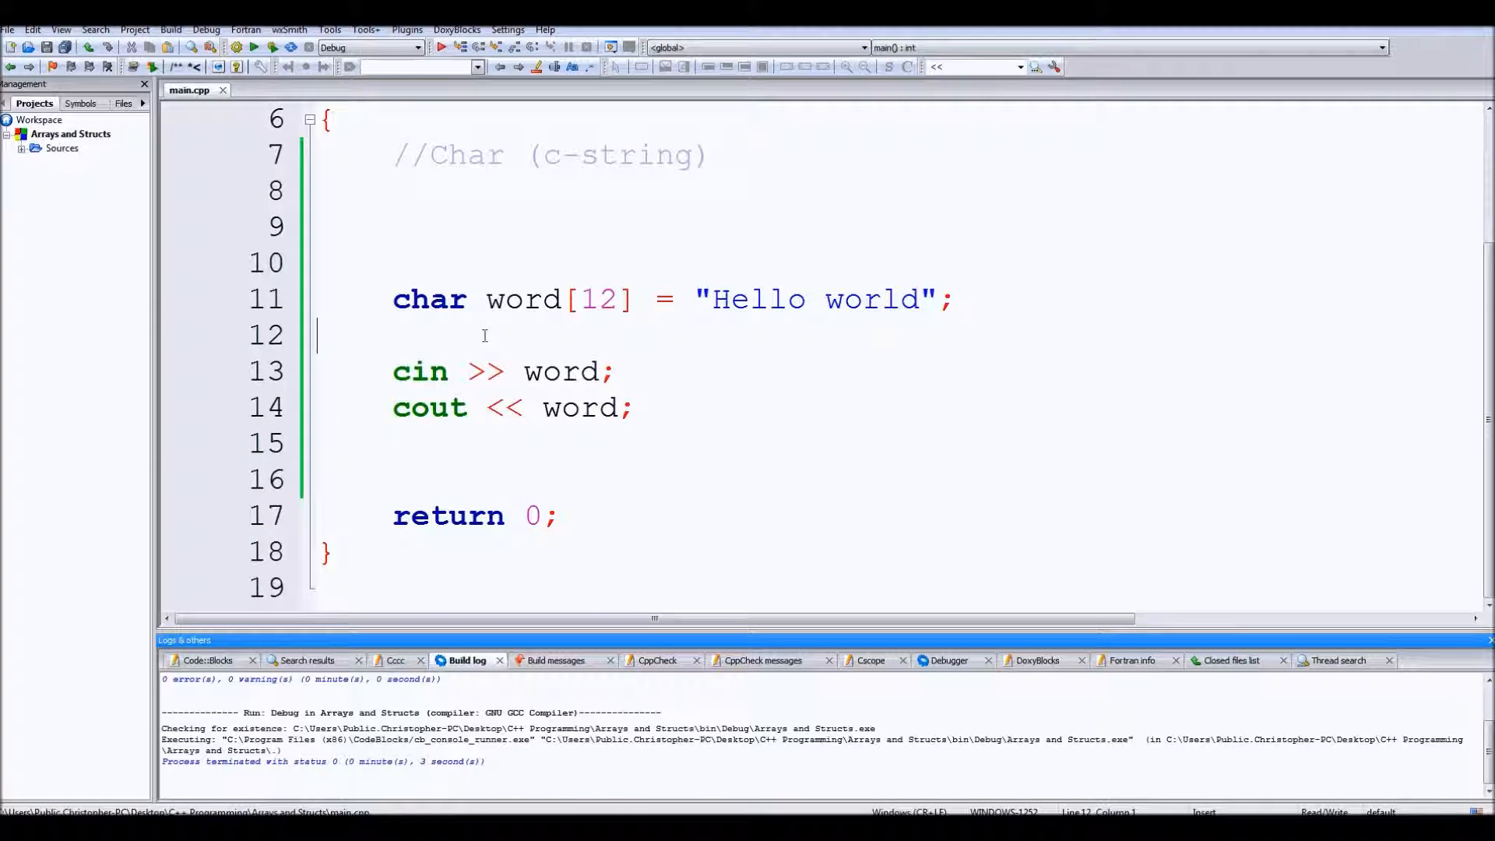
pyautogui.scroll(3)
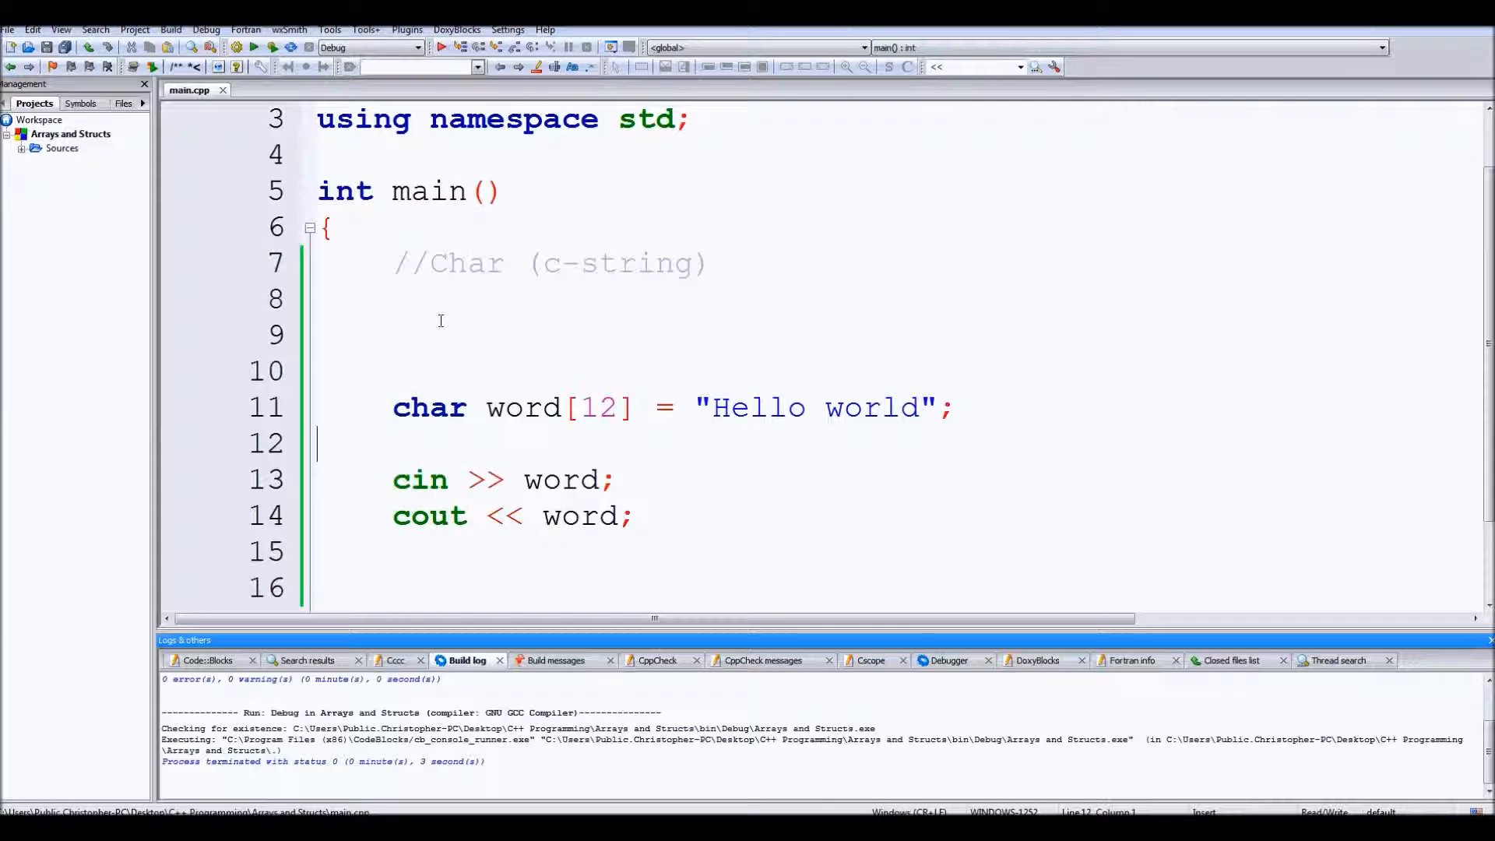
pyautogui.click(513, 329)
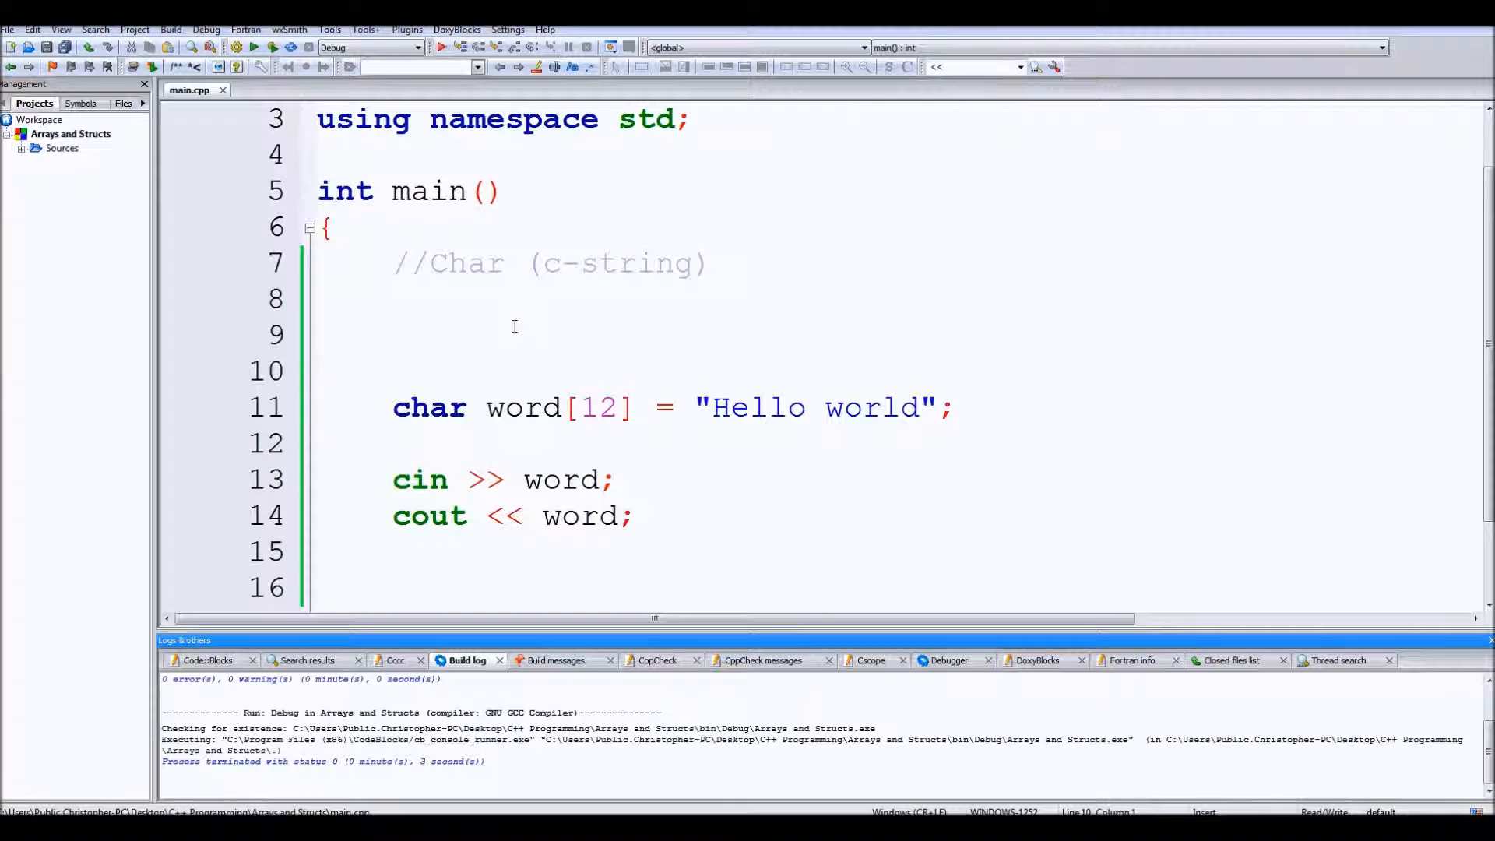
pyautogui.click(319, 372)
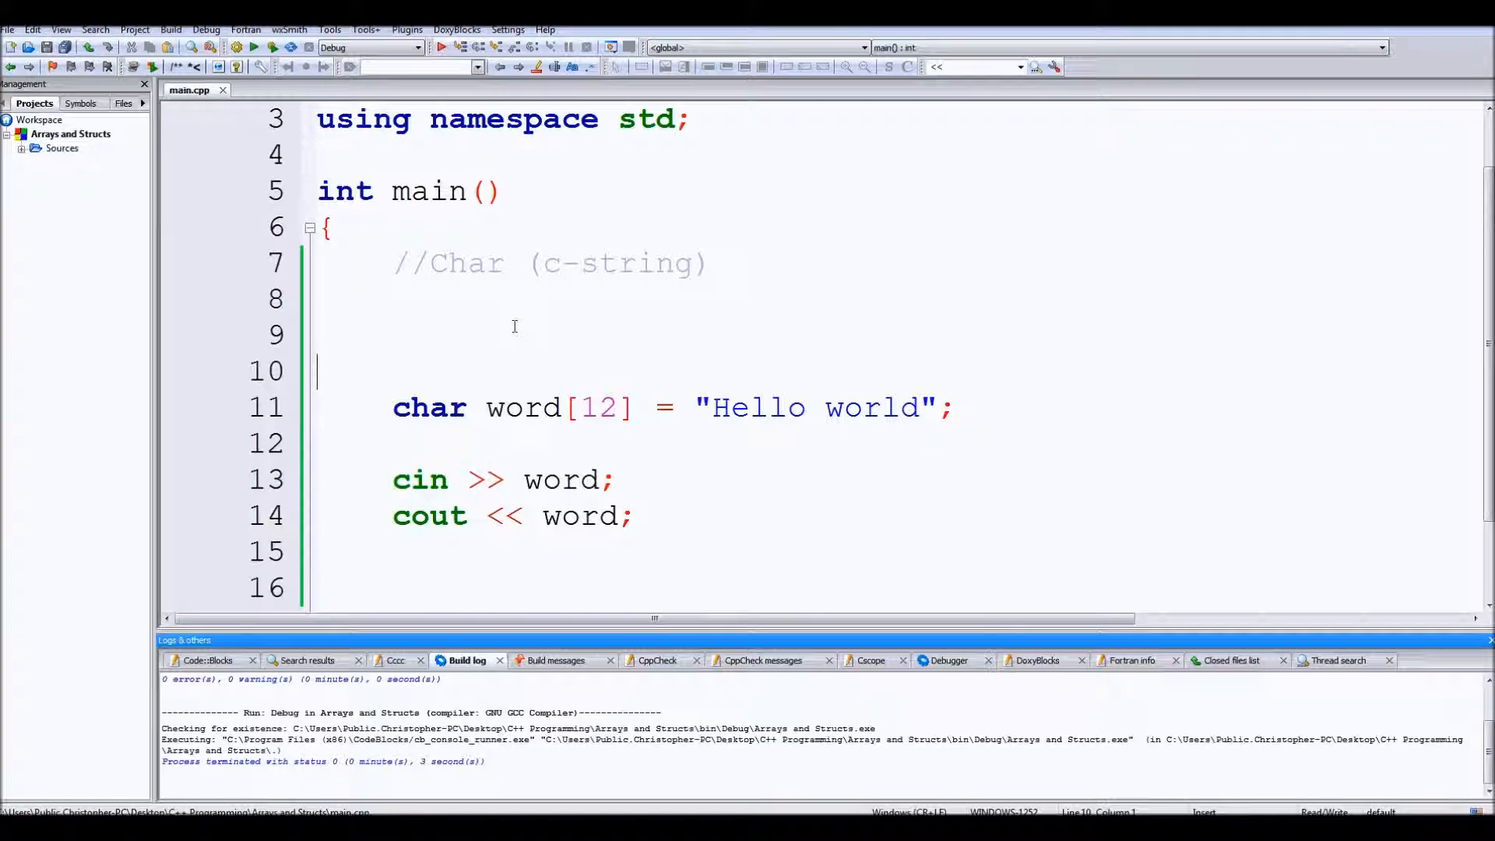